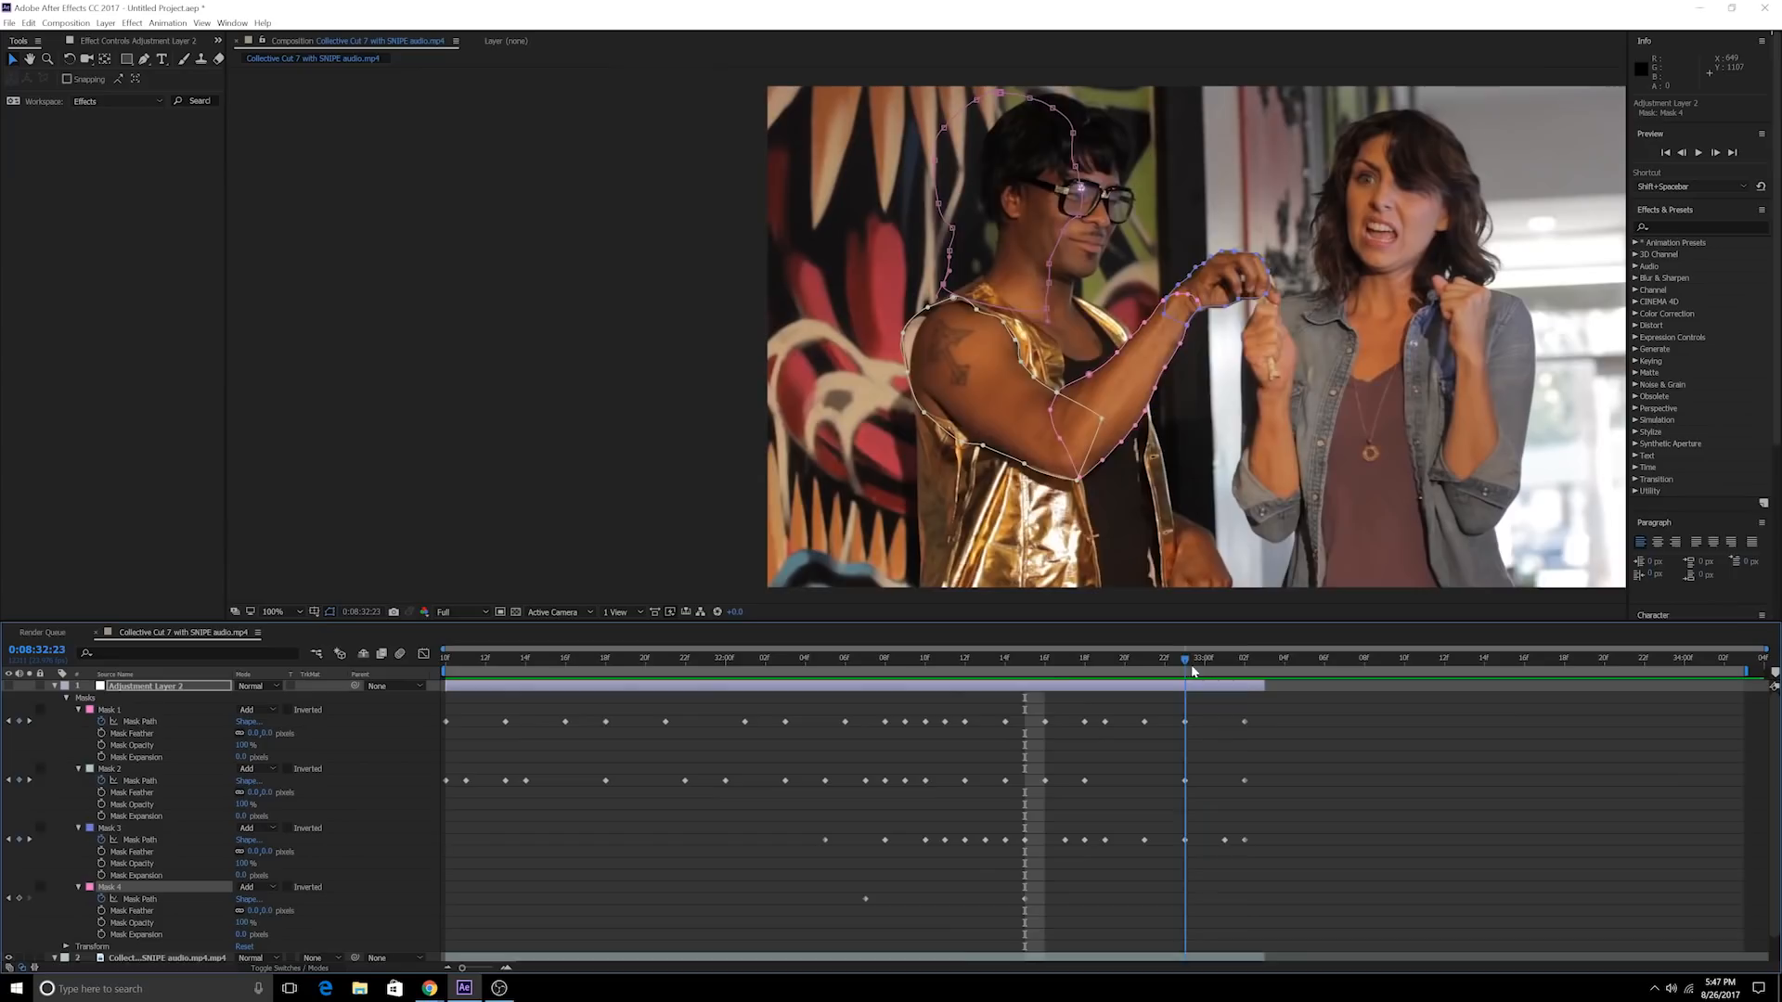
Scrub through the clip, return to its first frame and select the footage layer for masking
click(1242, 658)
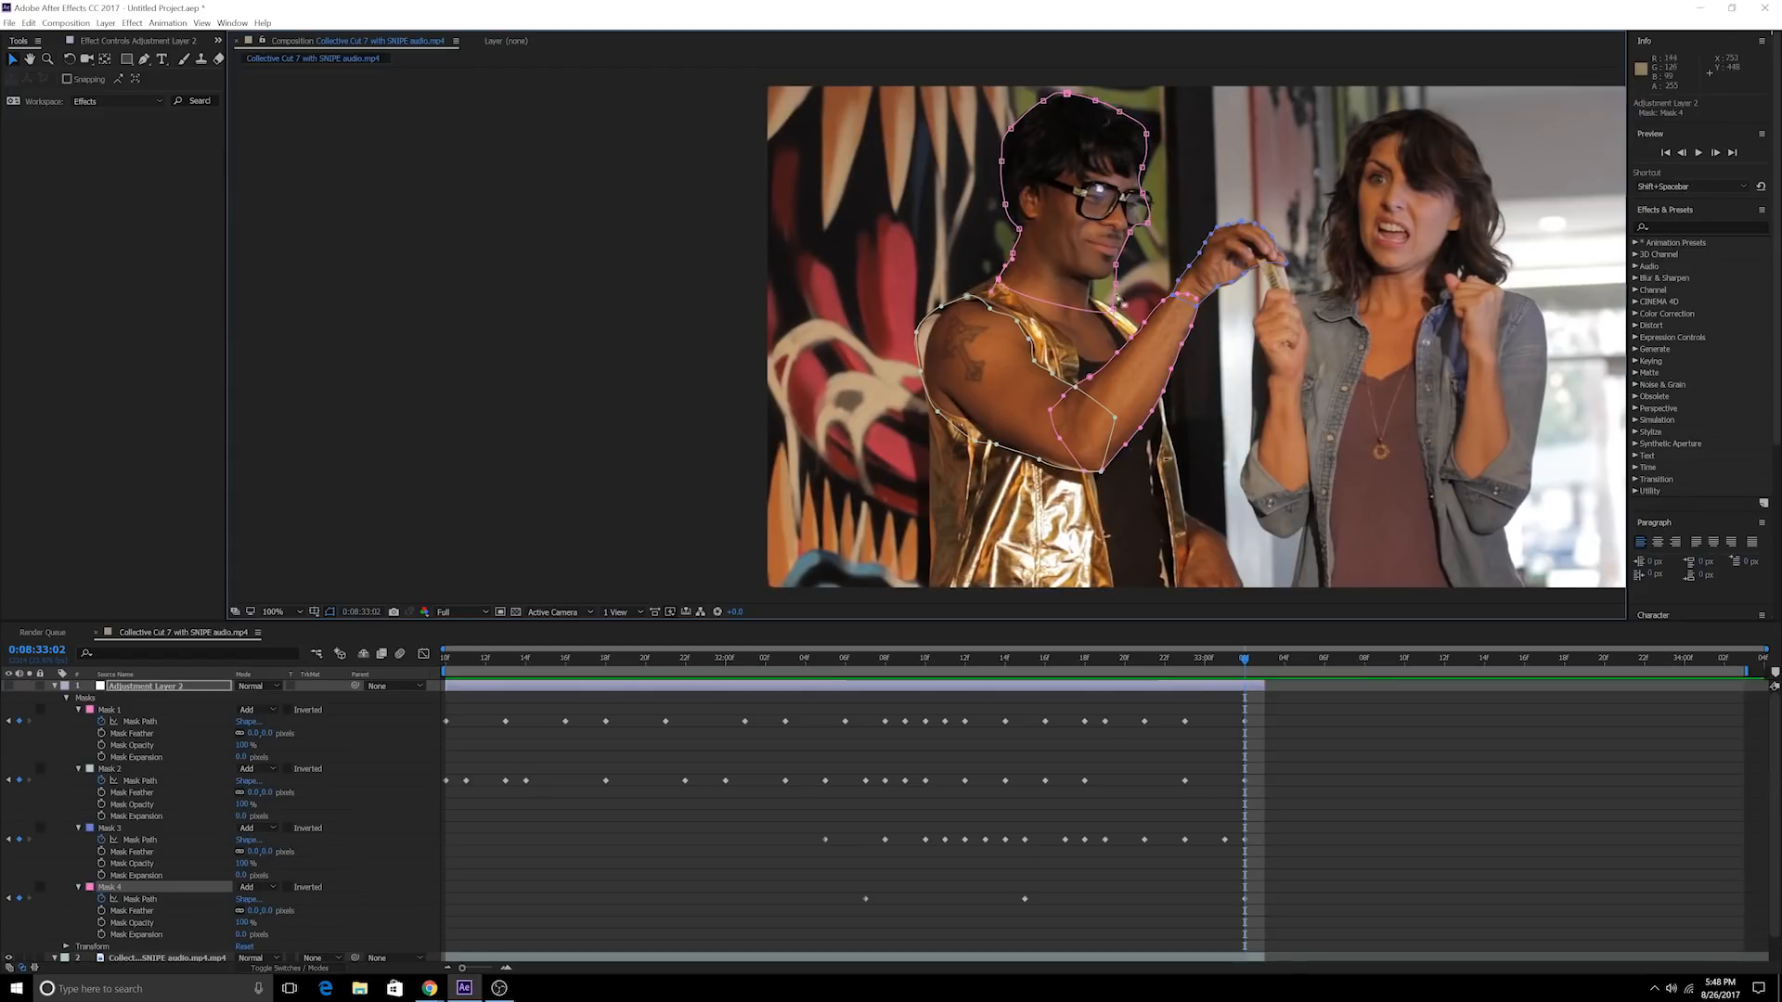
click(784, 658)
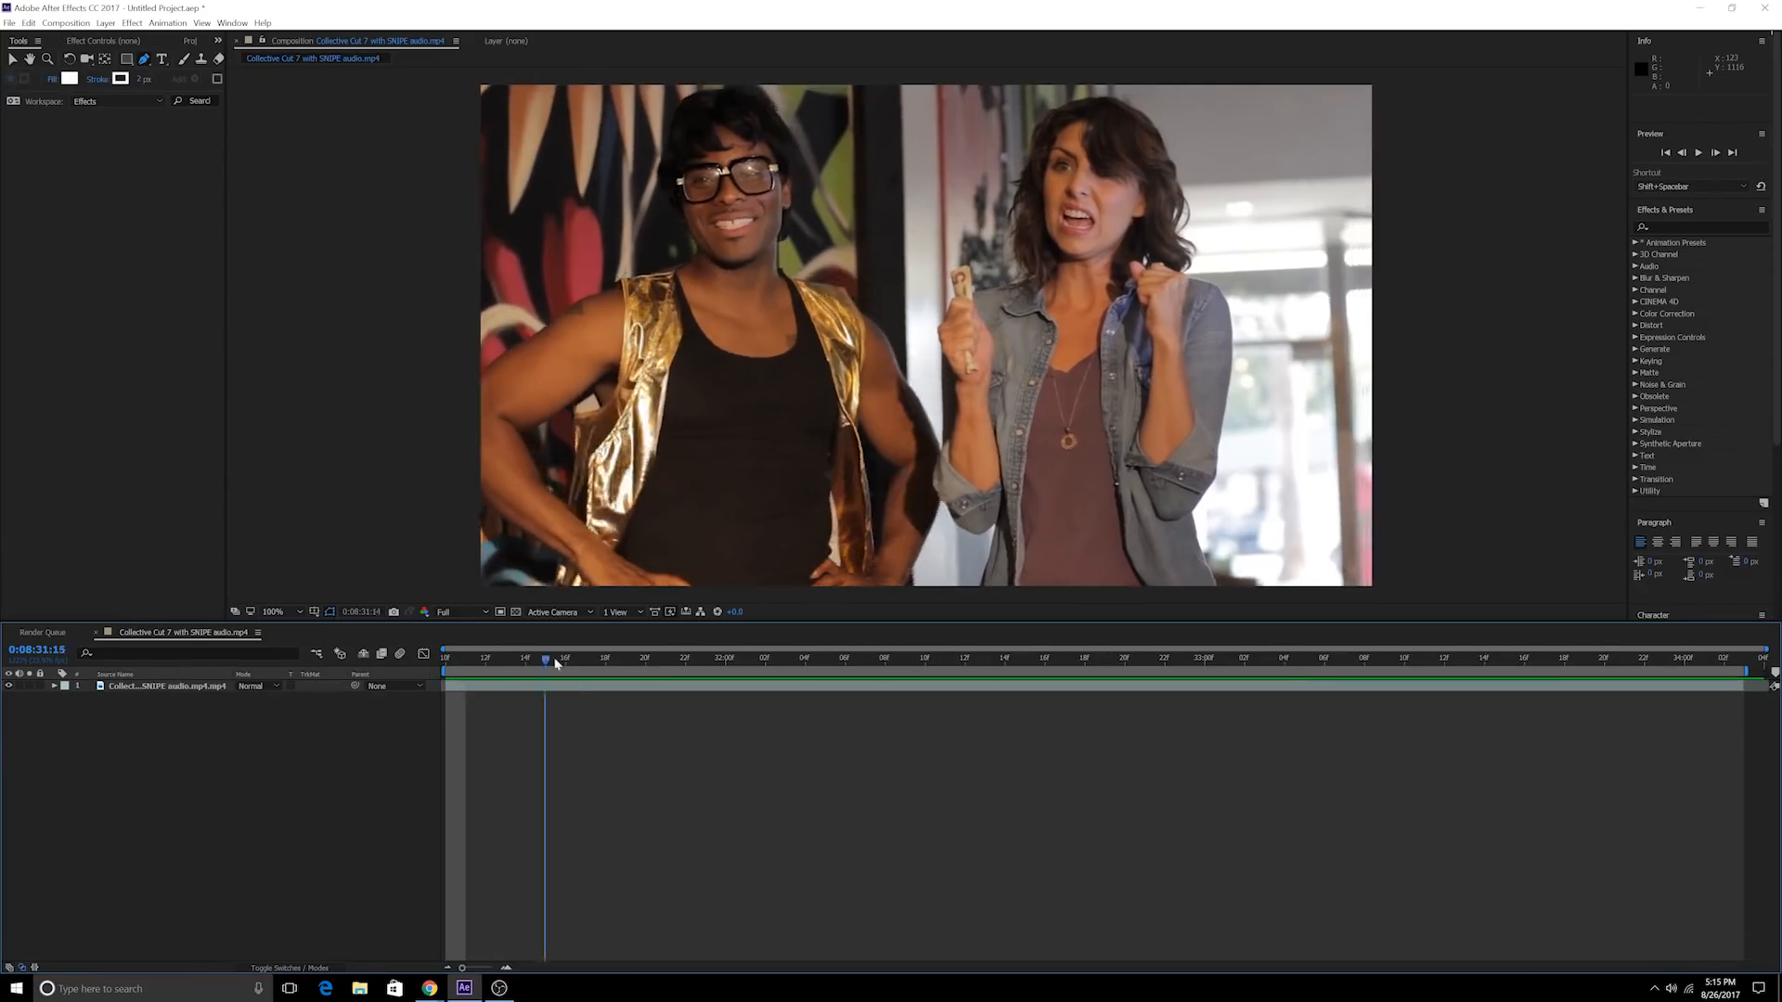
drag(546, 659, 446, 659)
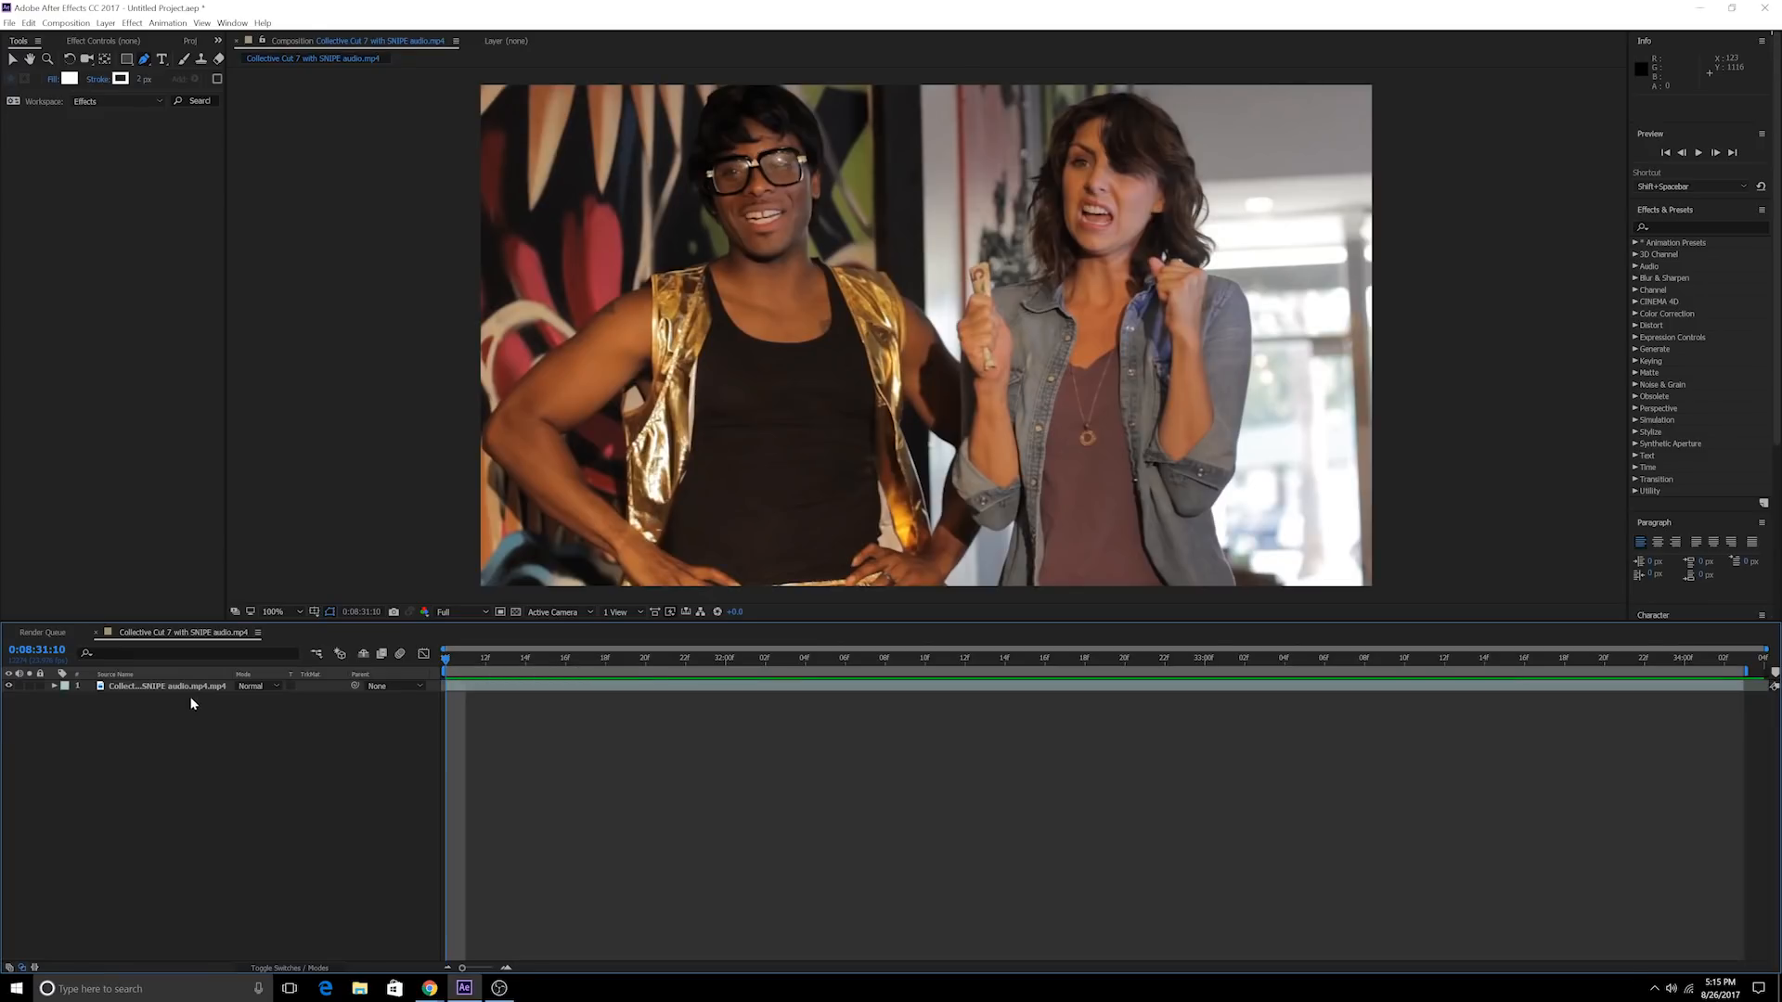
click(167, 685)
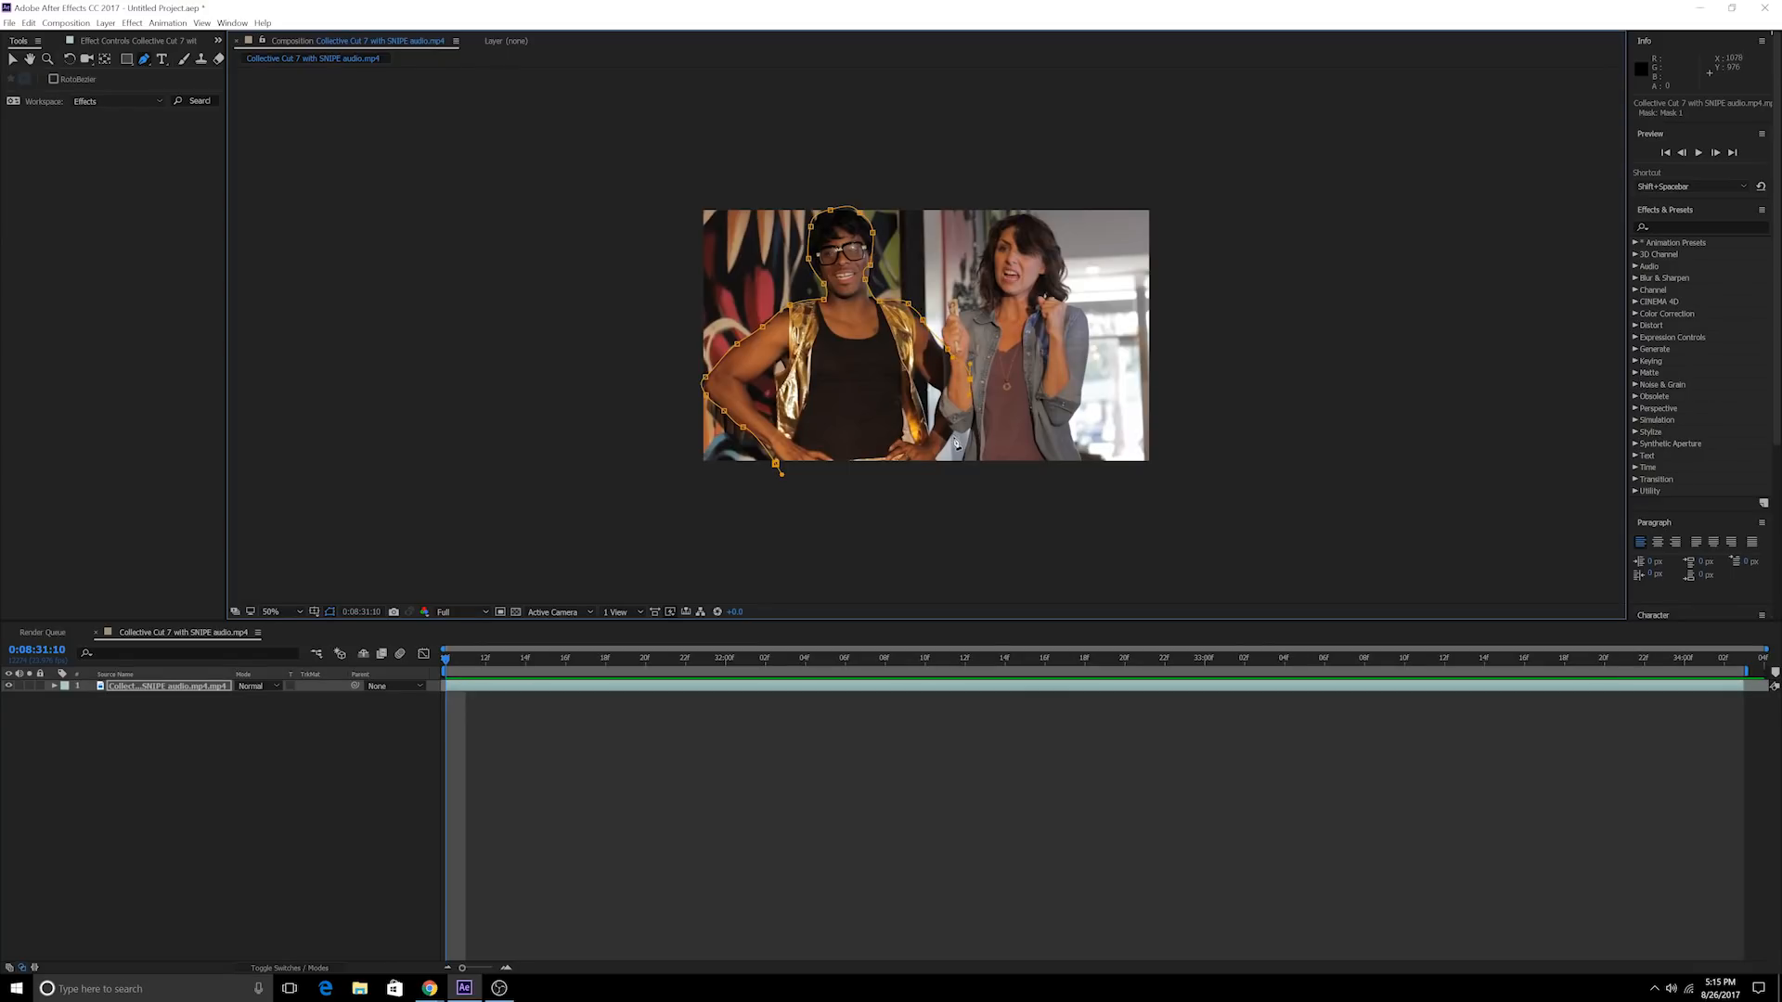
Close the hand-drawn mask around the man in the gold vest, isolating him on black
click(464, 659)
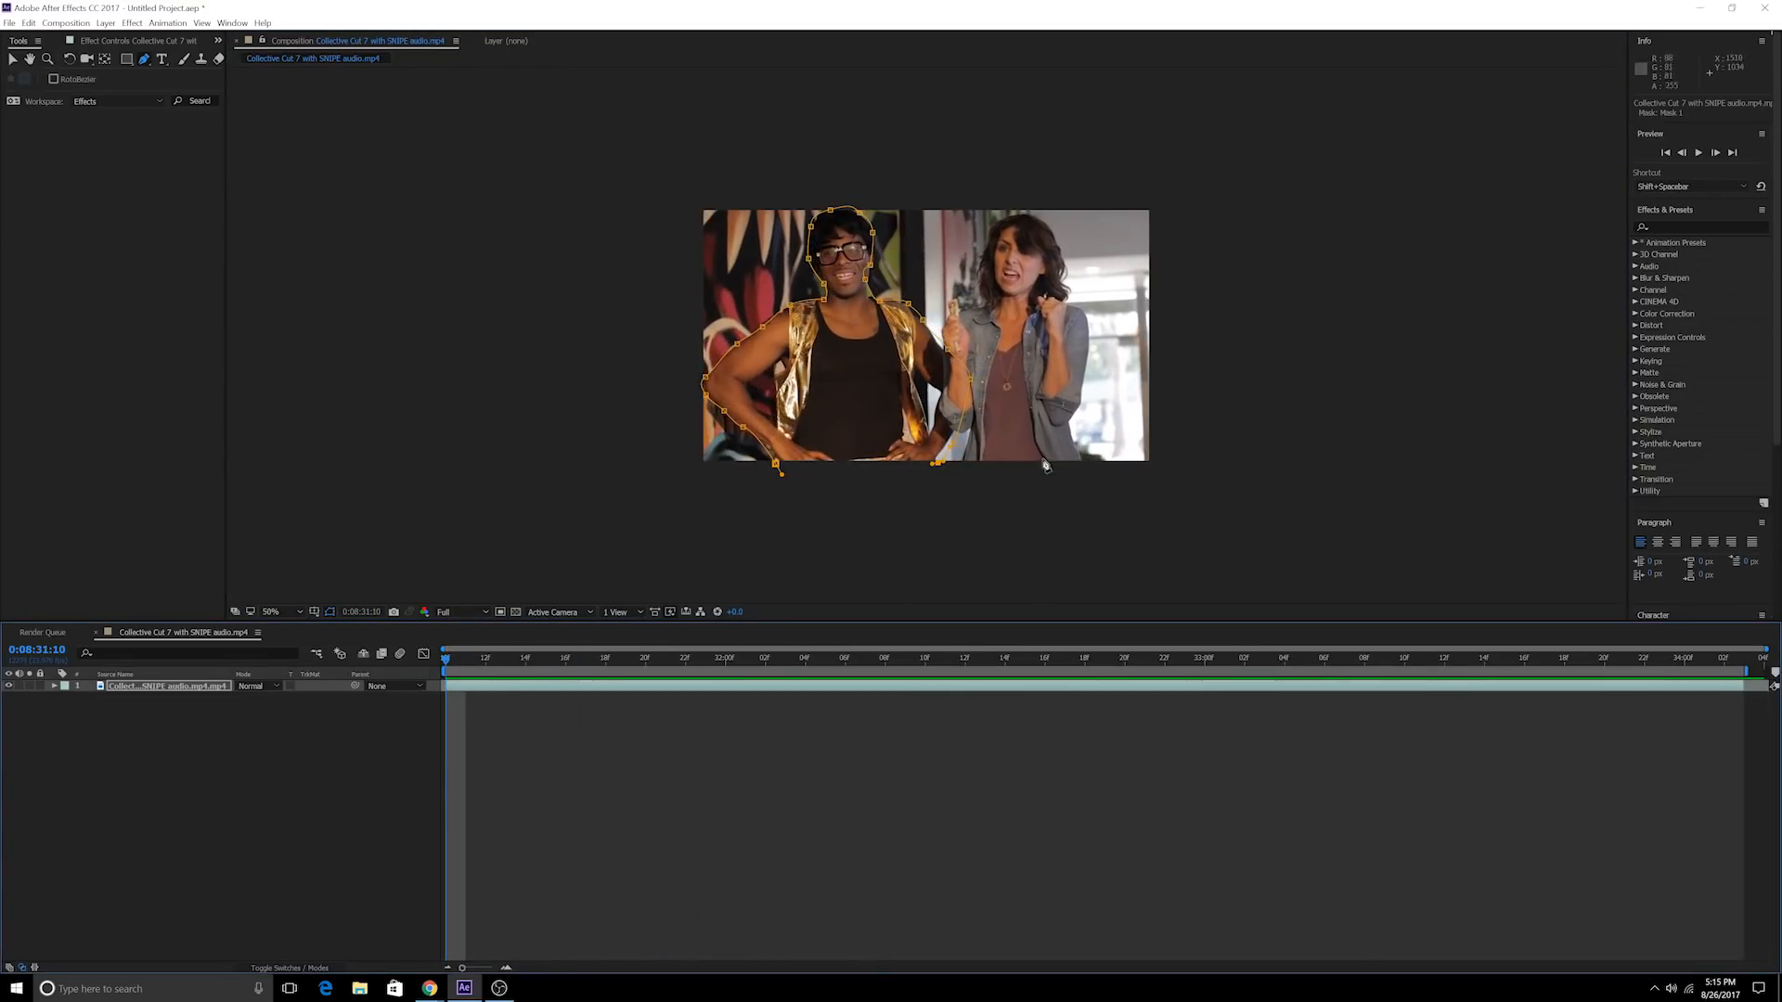
drag(935, 463, 797, 475)
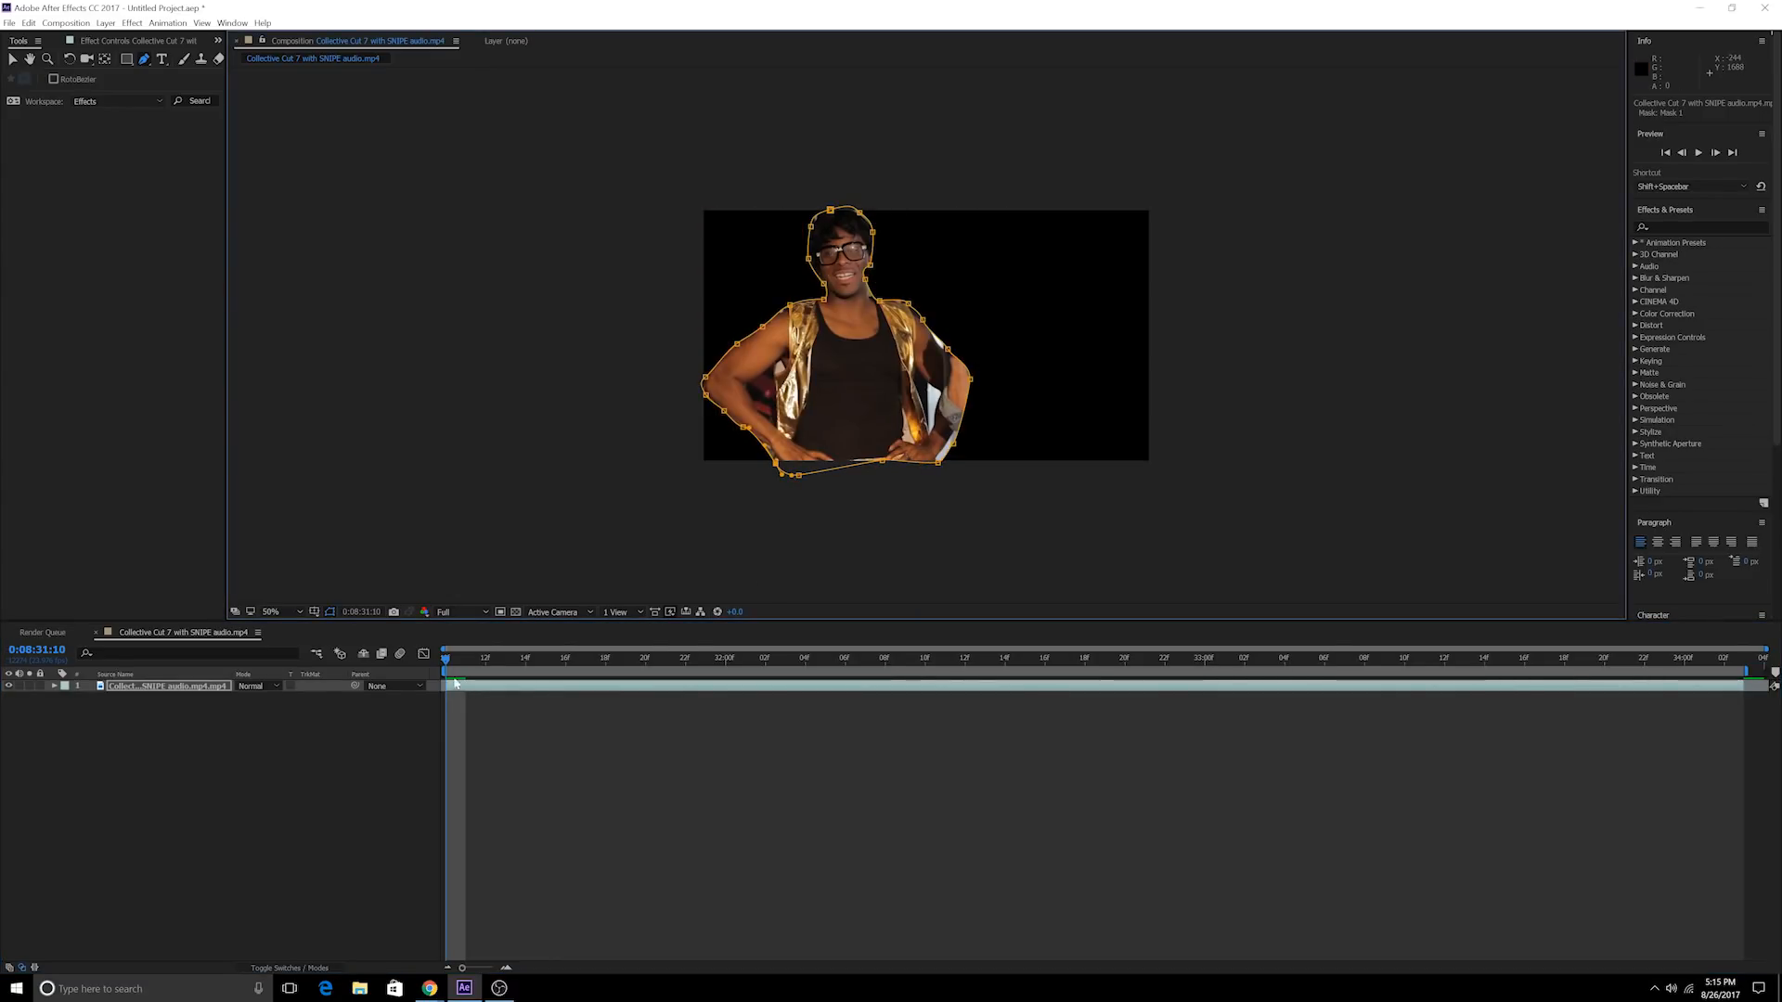
At a later frame, reshape the mask vertices so the outline follows his raised arm
click(1305, 668)
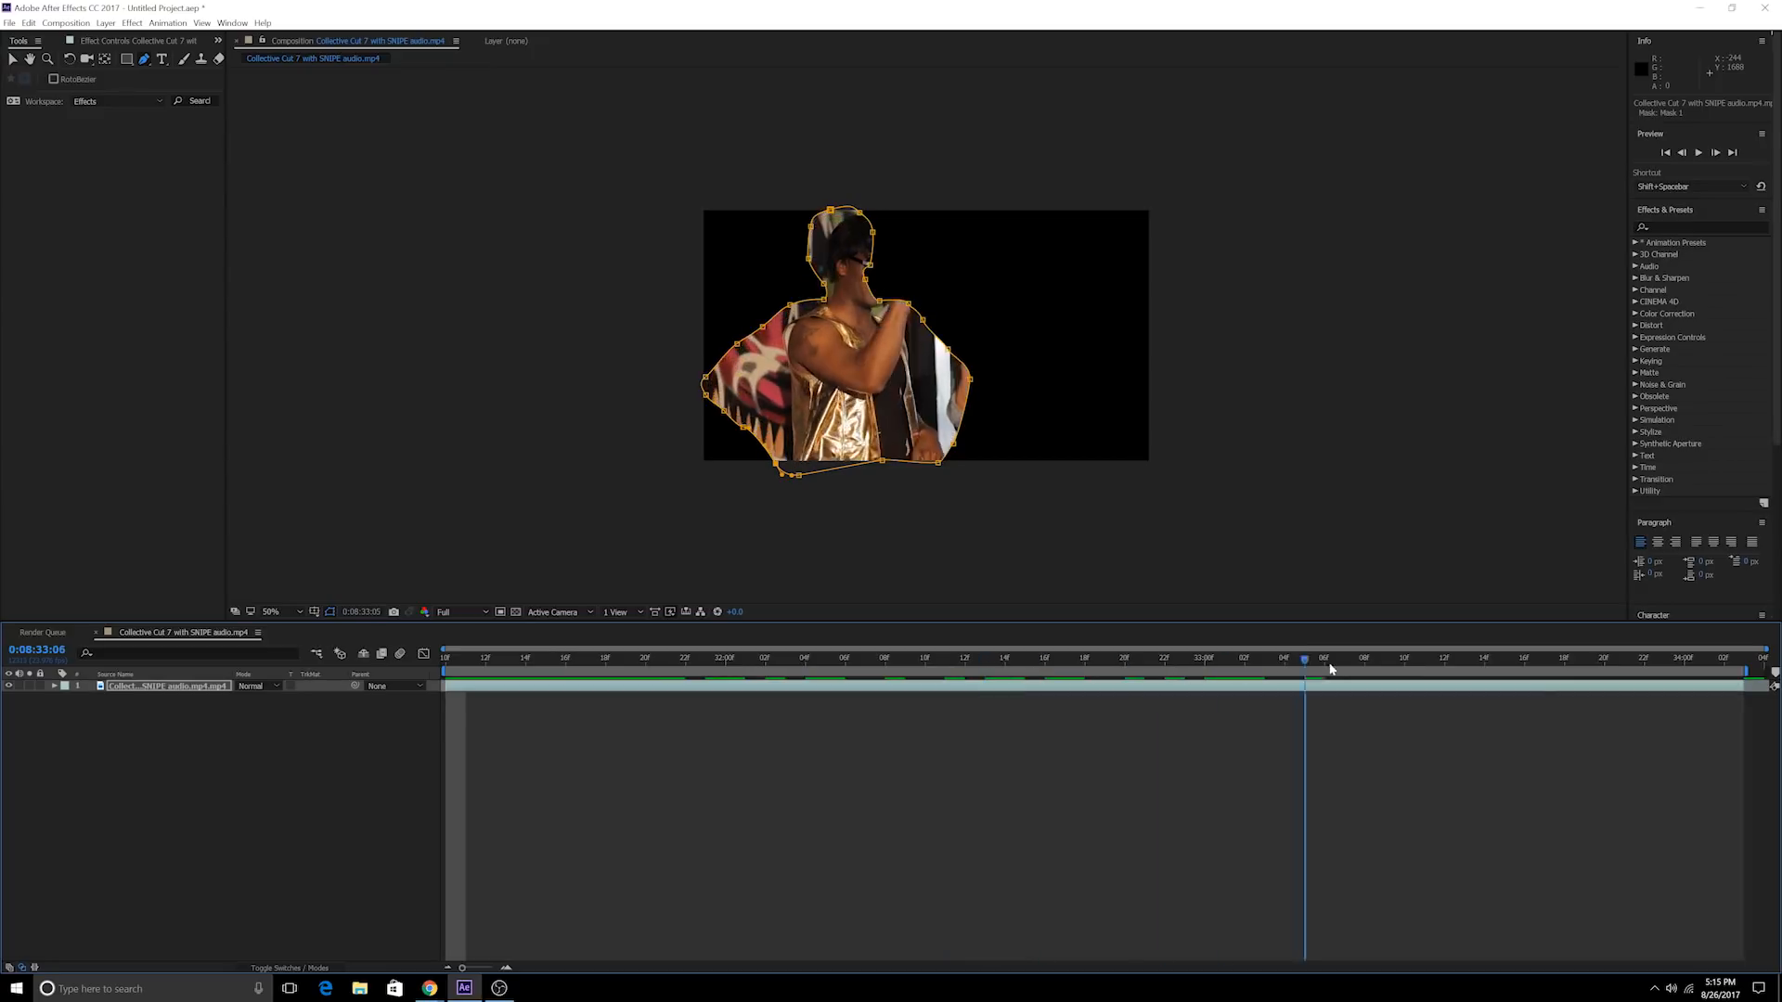
click(1044, 657)
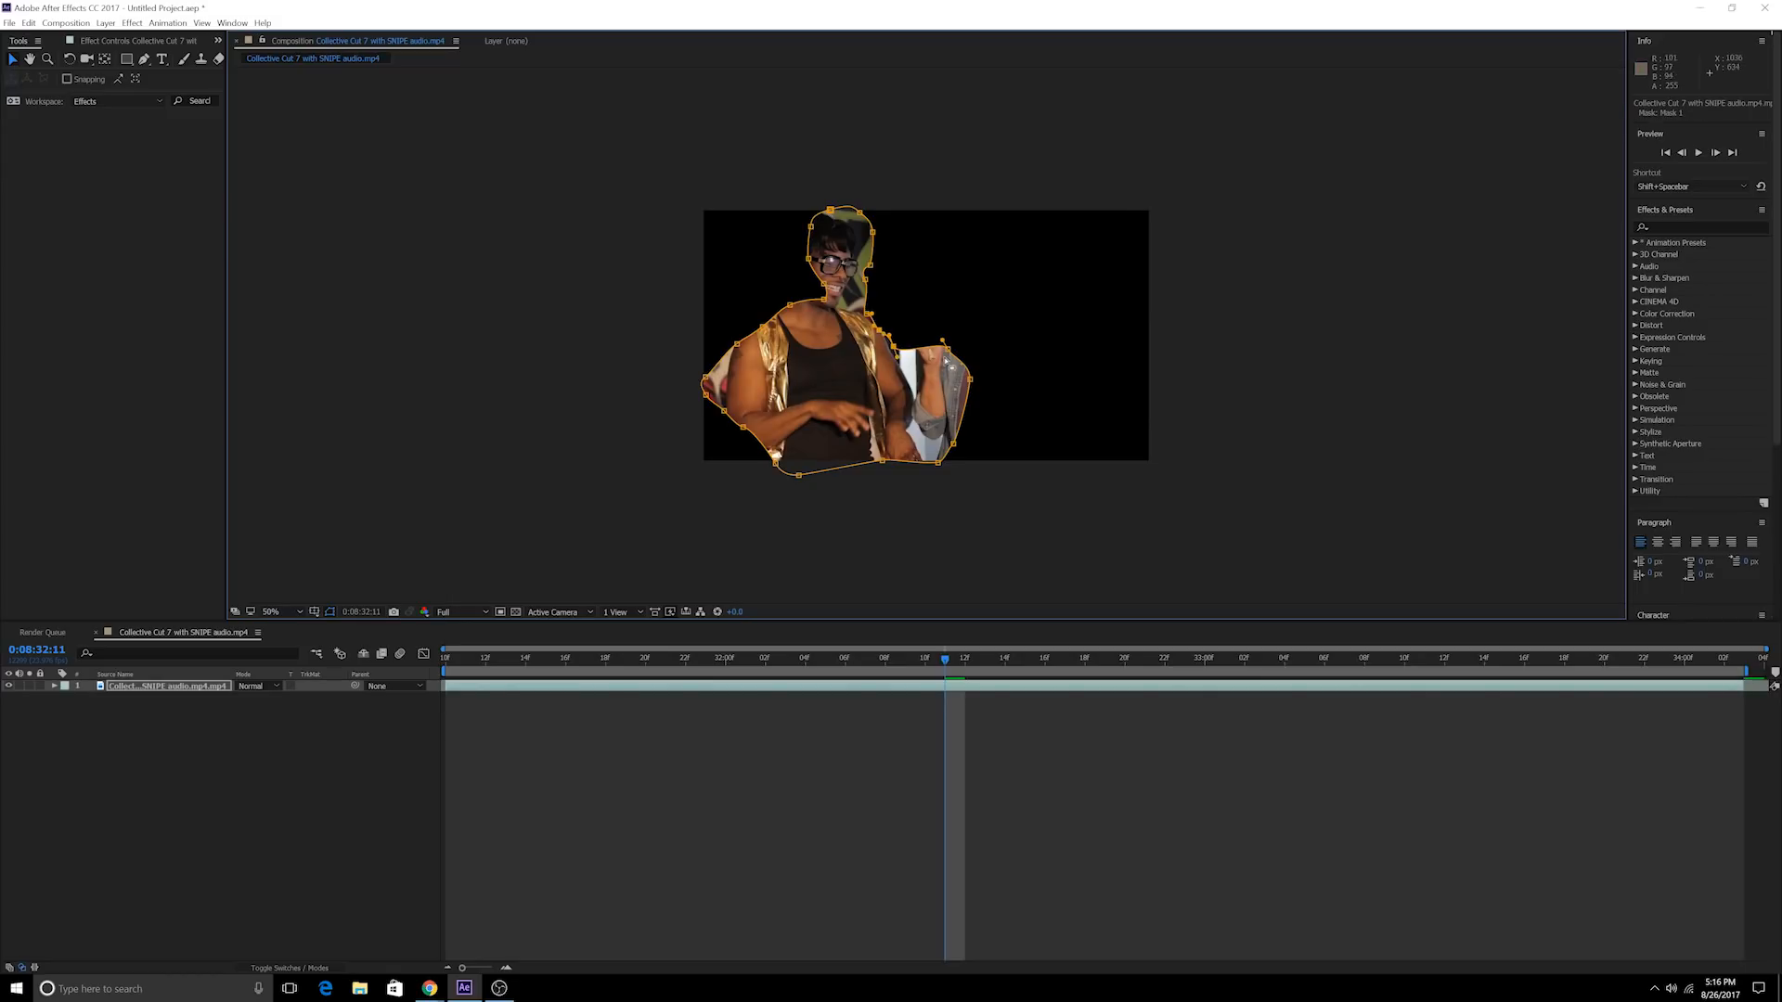
drag(941, 342, 971, 370)
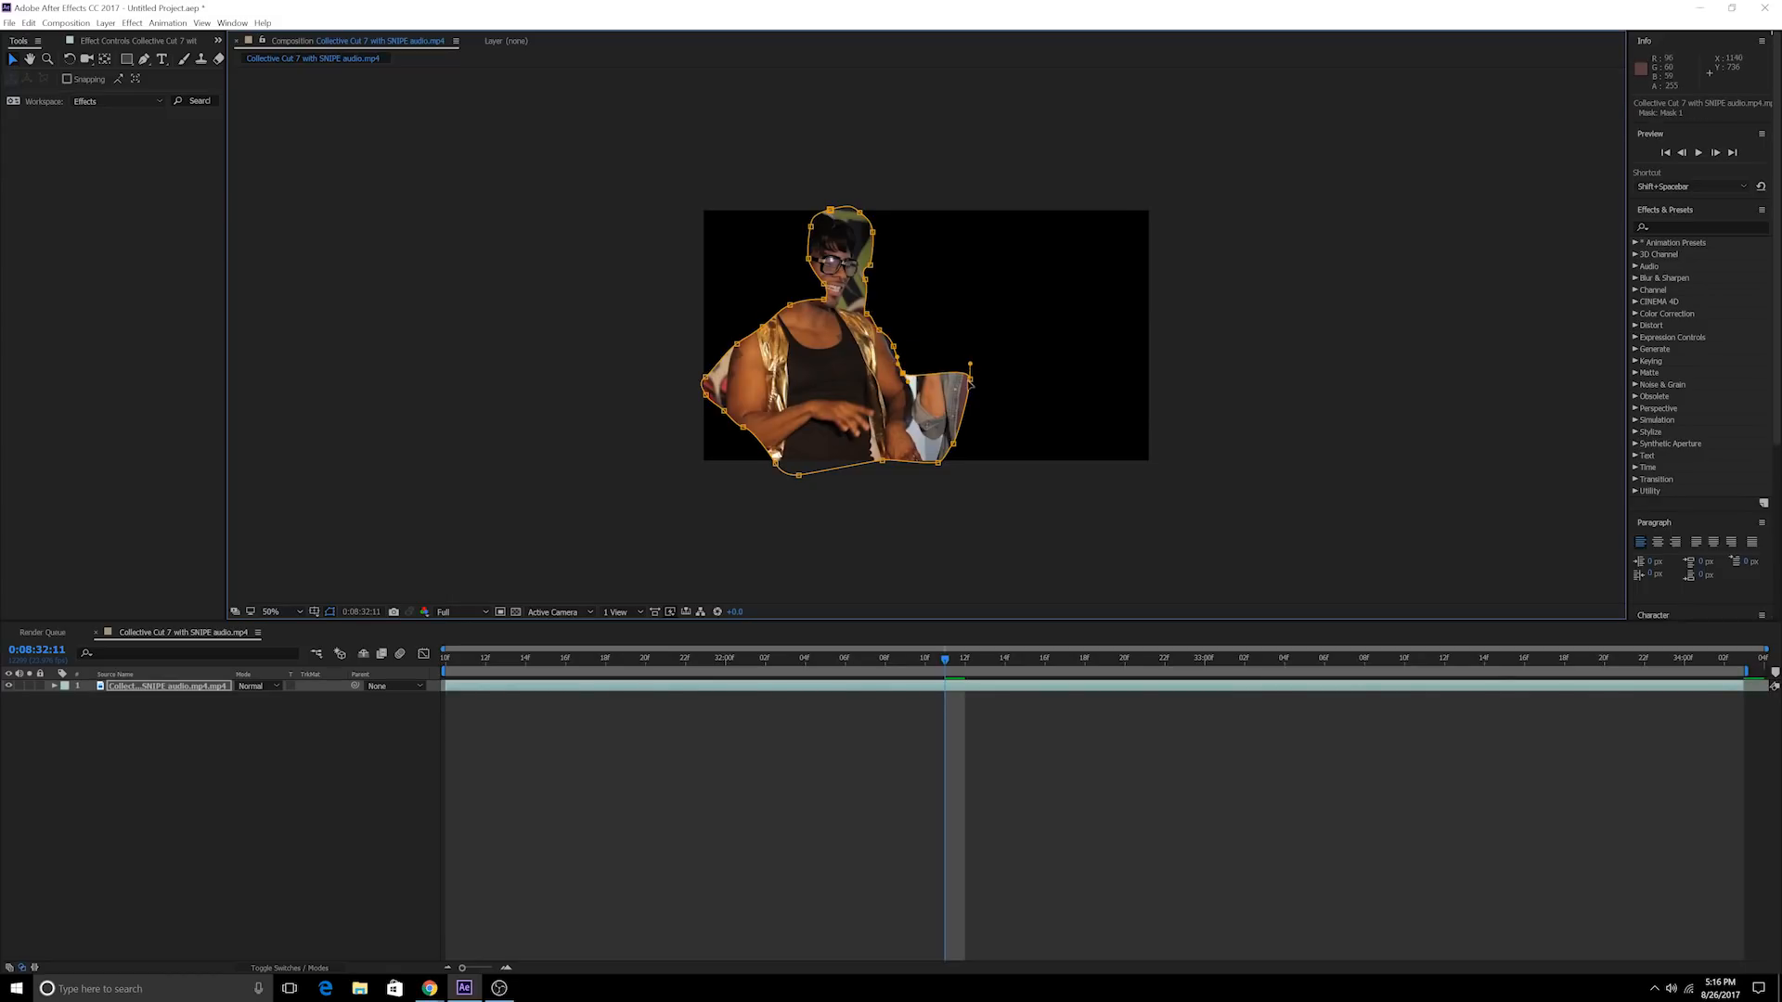
drag(969, 367, 939, 460)
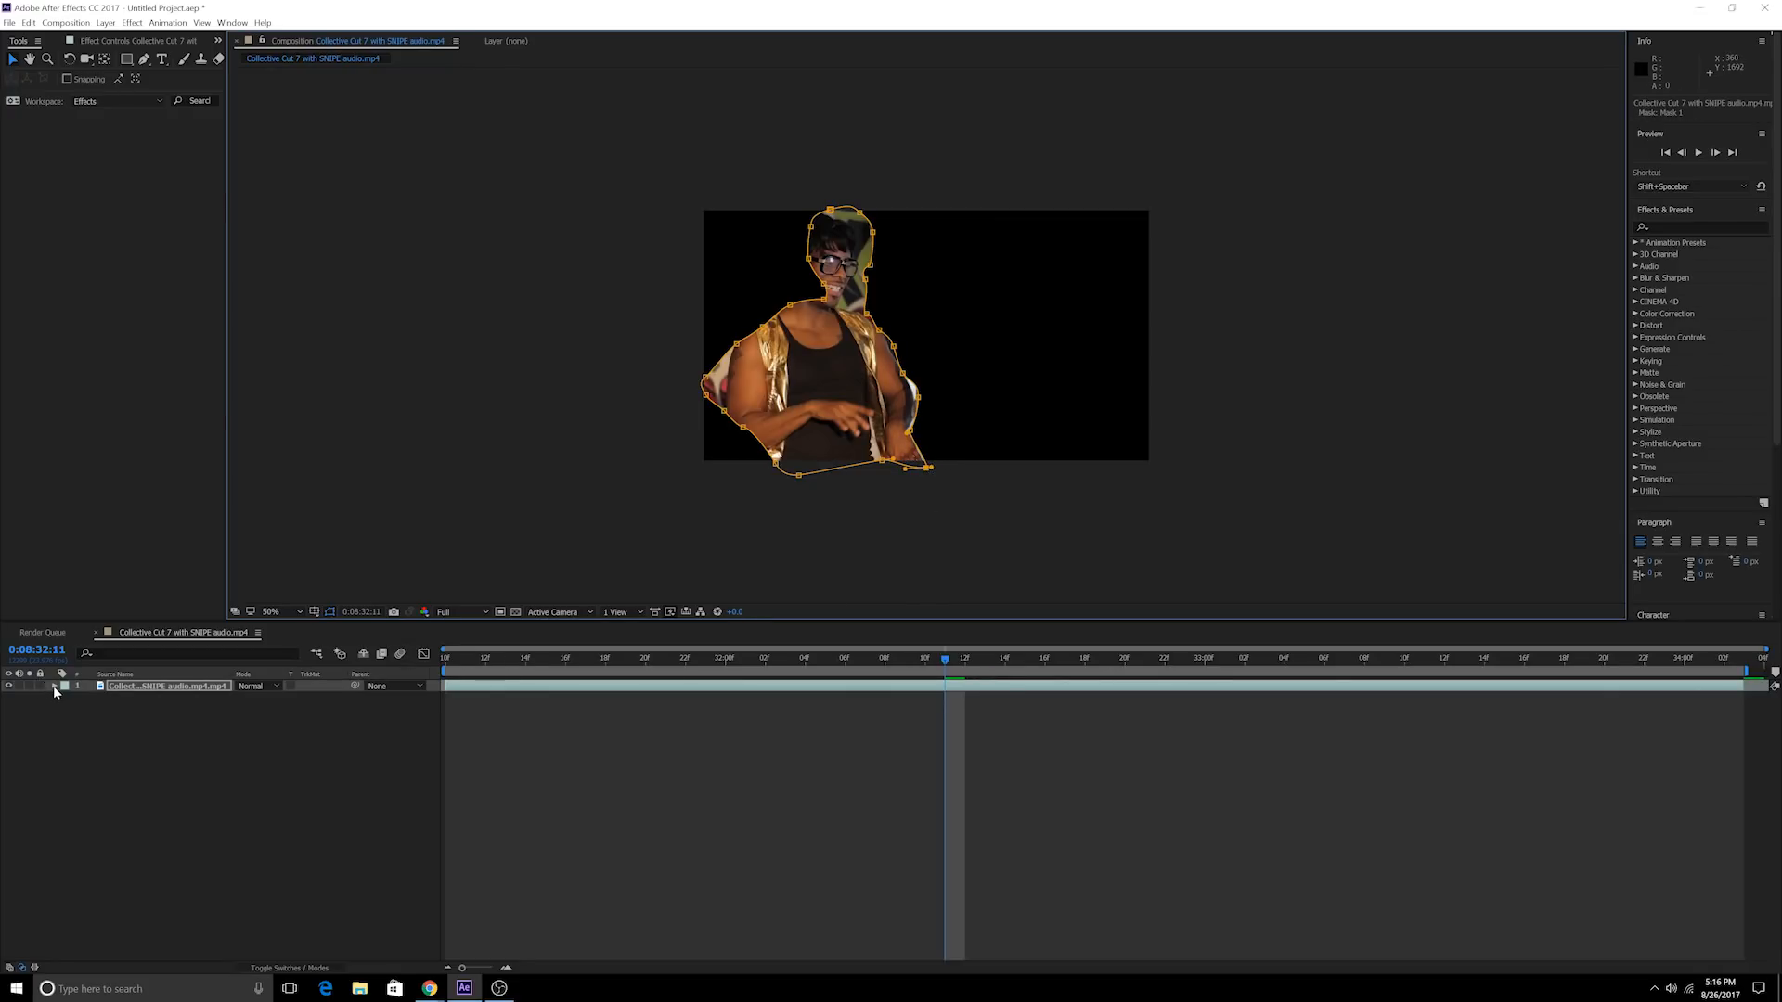
Reveal the footage layer's properties to delete its mask and restore the full scene
click(67, 685)
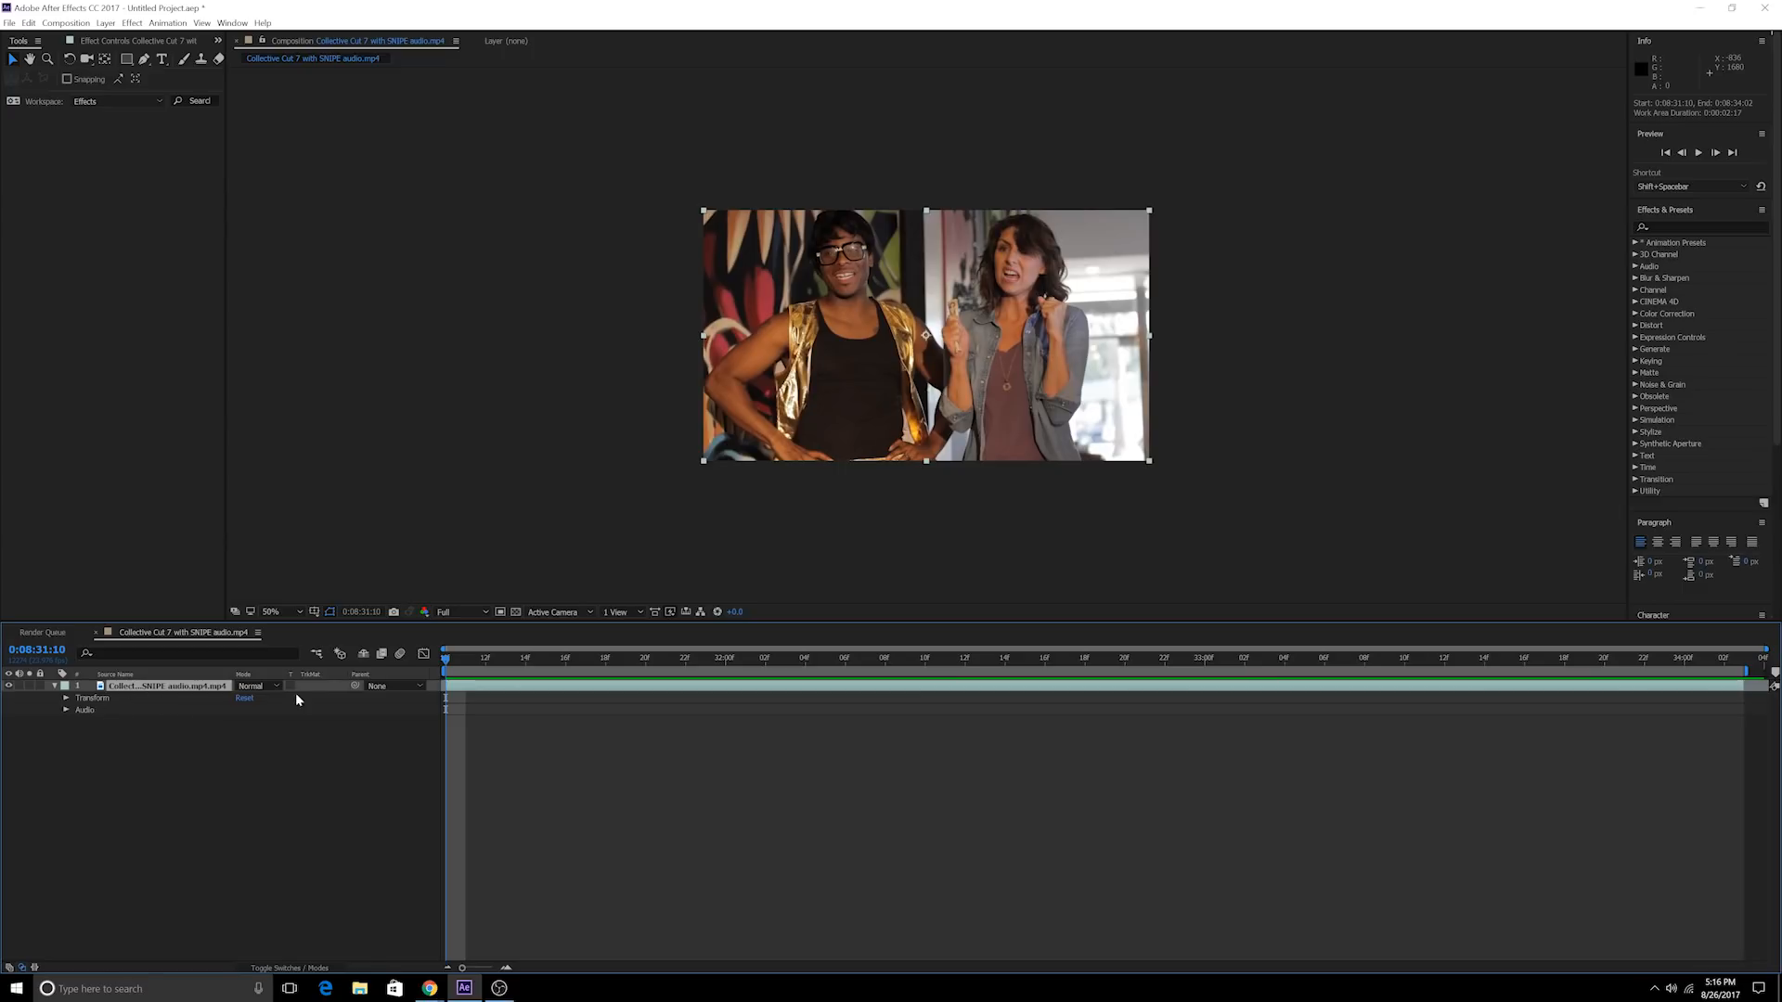
Add a new adjustment layer above the footage and begin a mask along the left arm
right_click(295, 700)
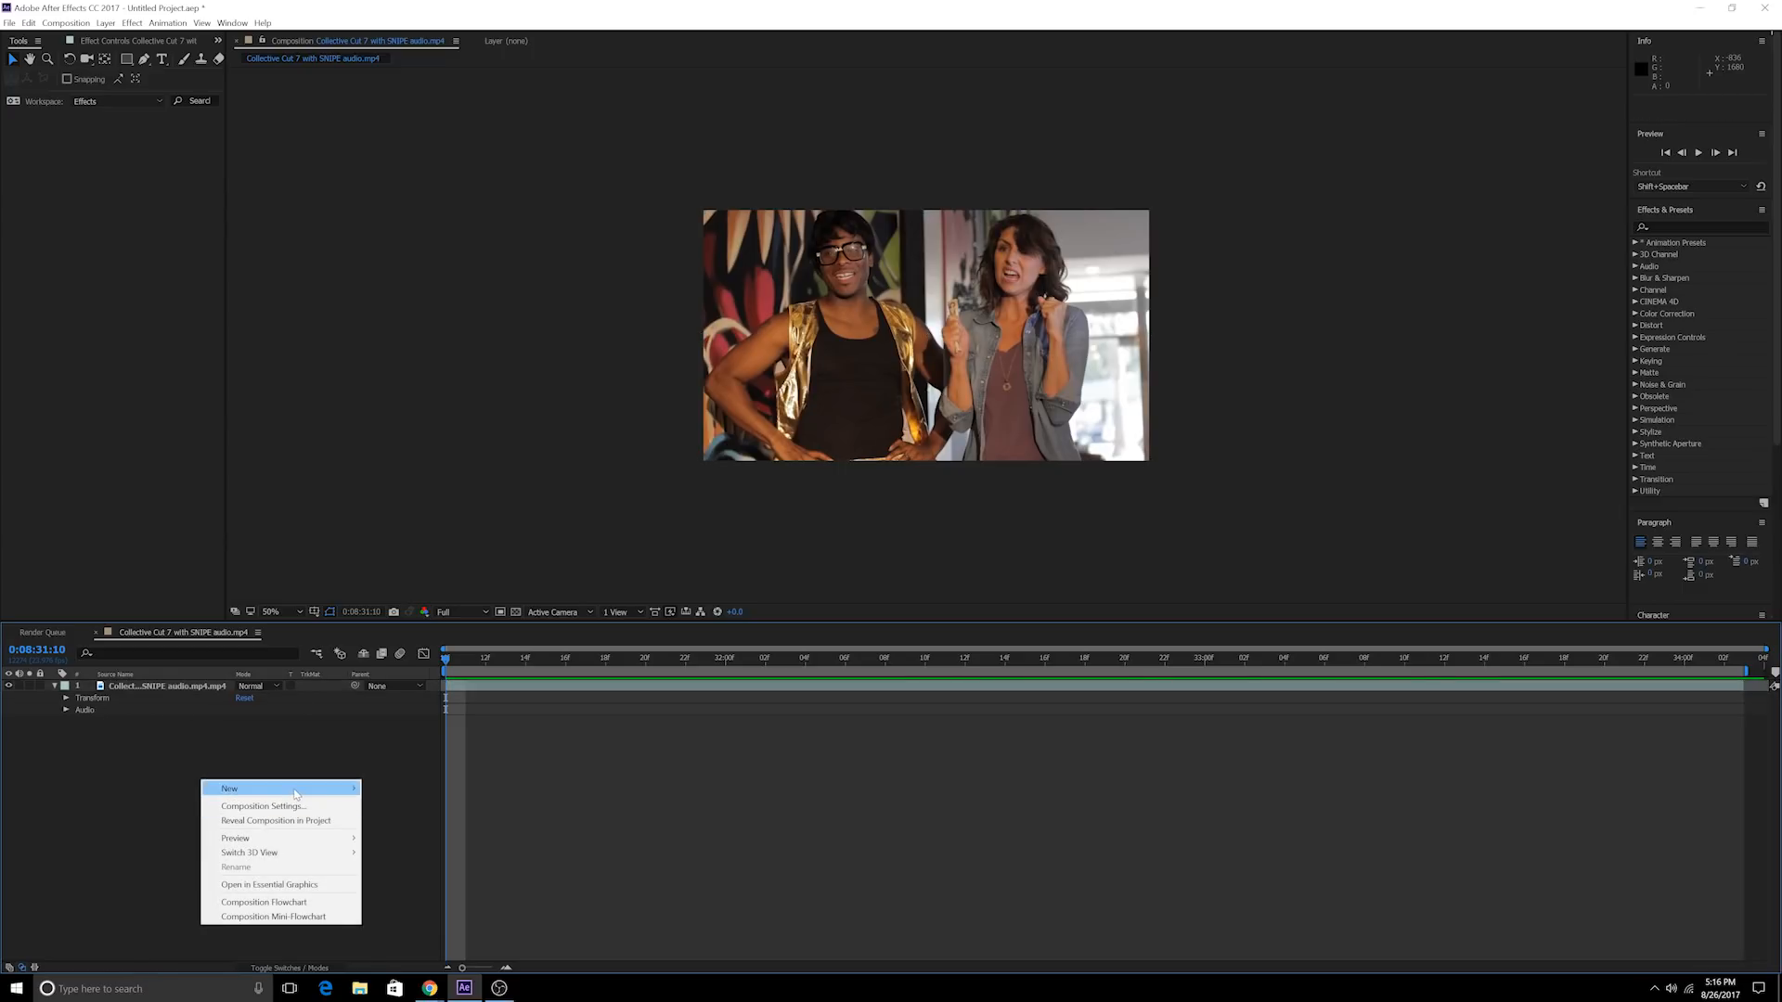
click(228, 789)
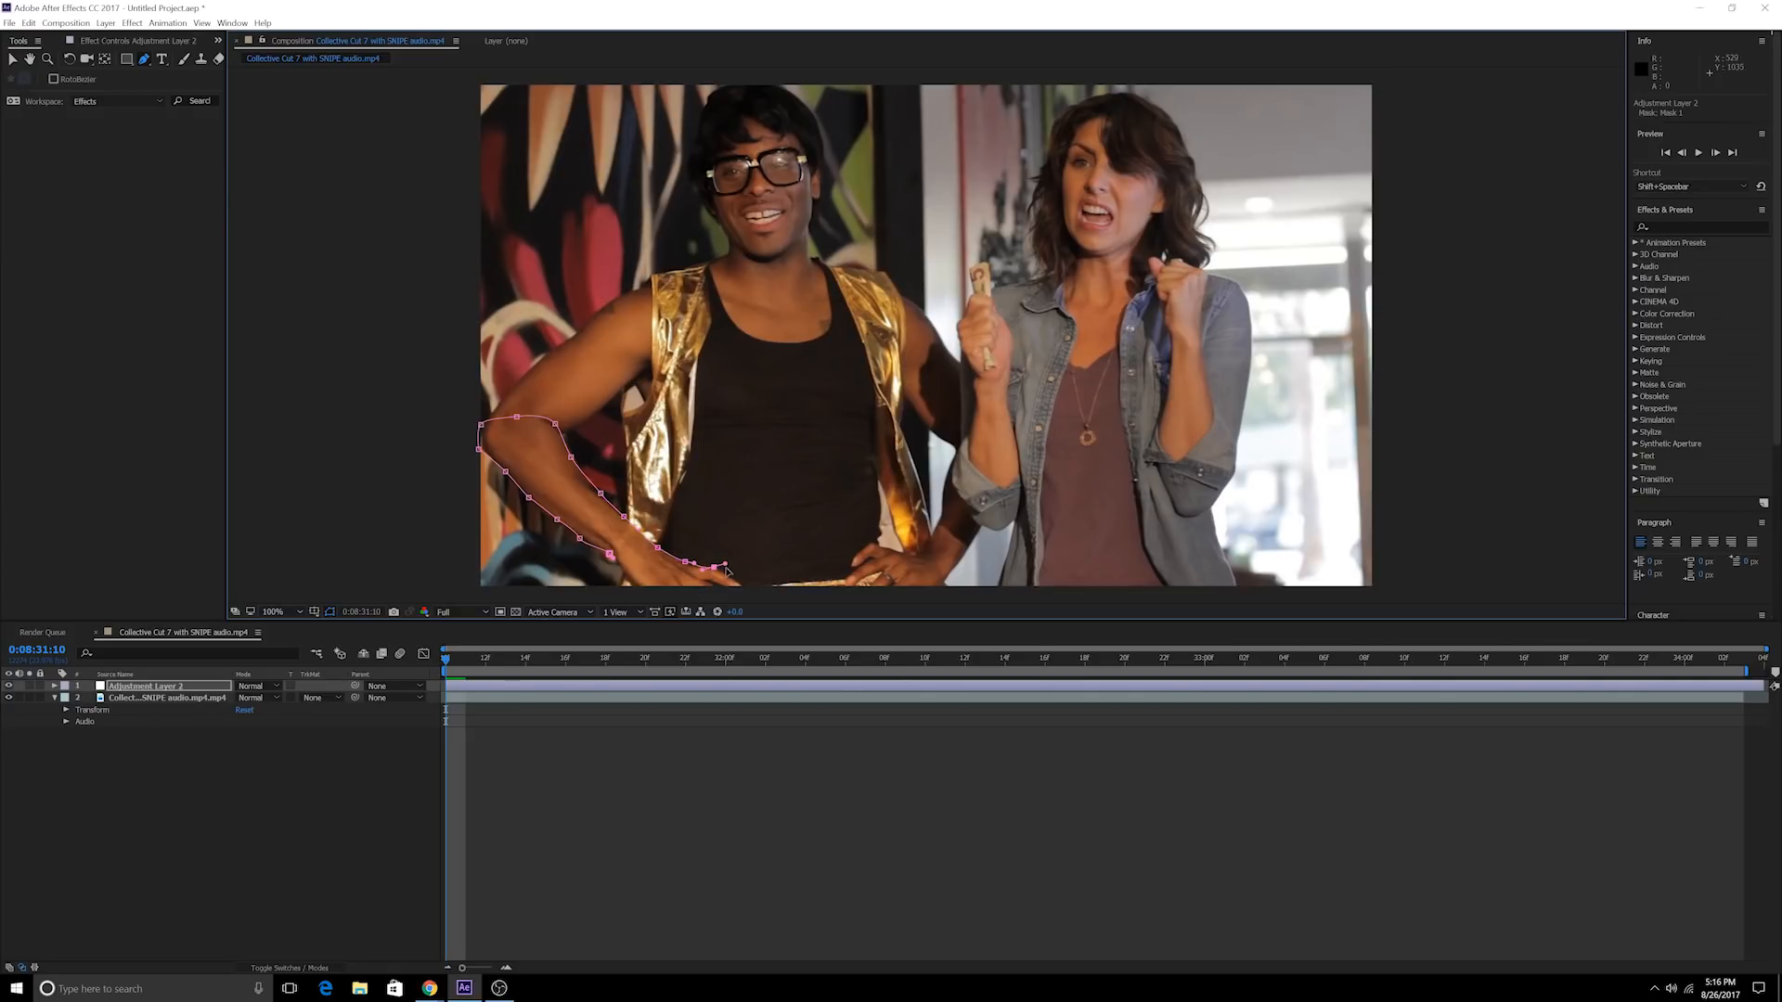
click(273, 611)
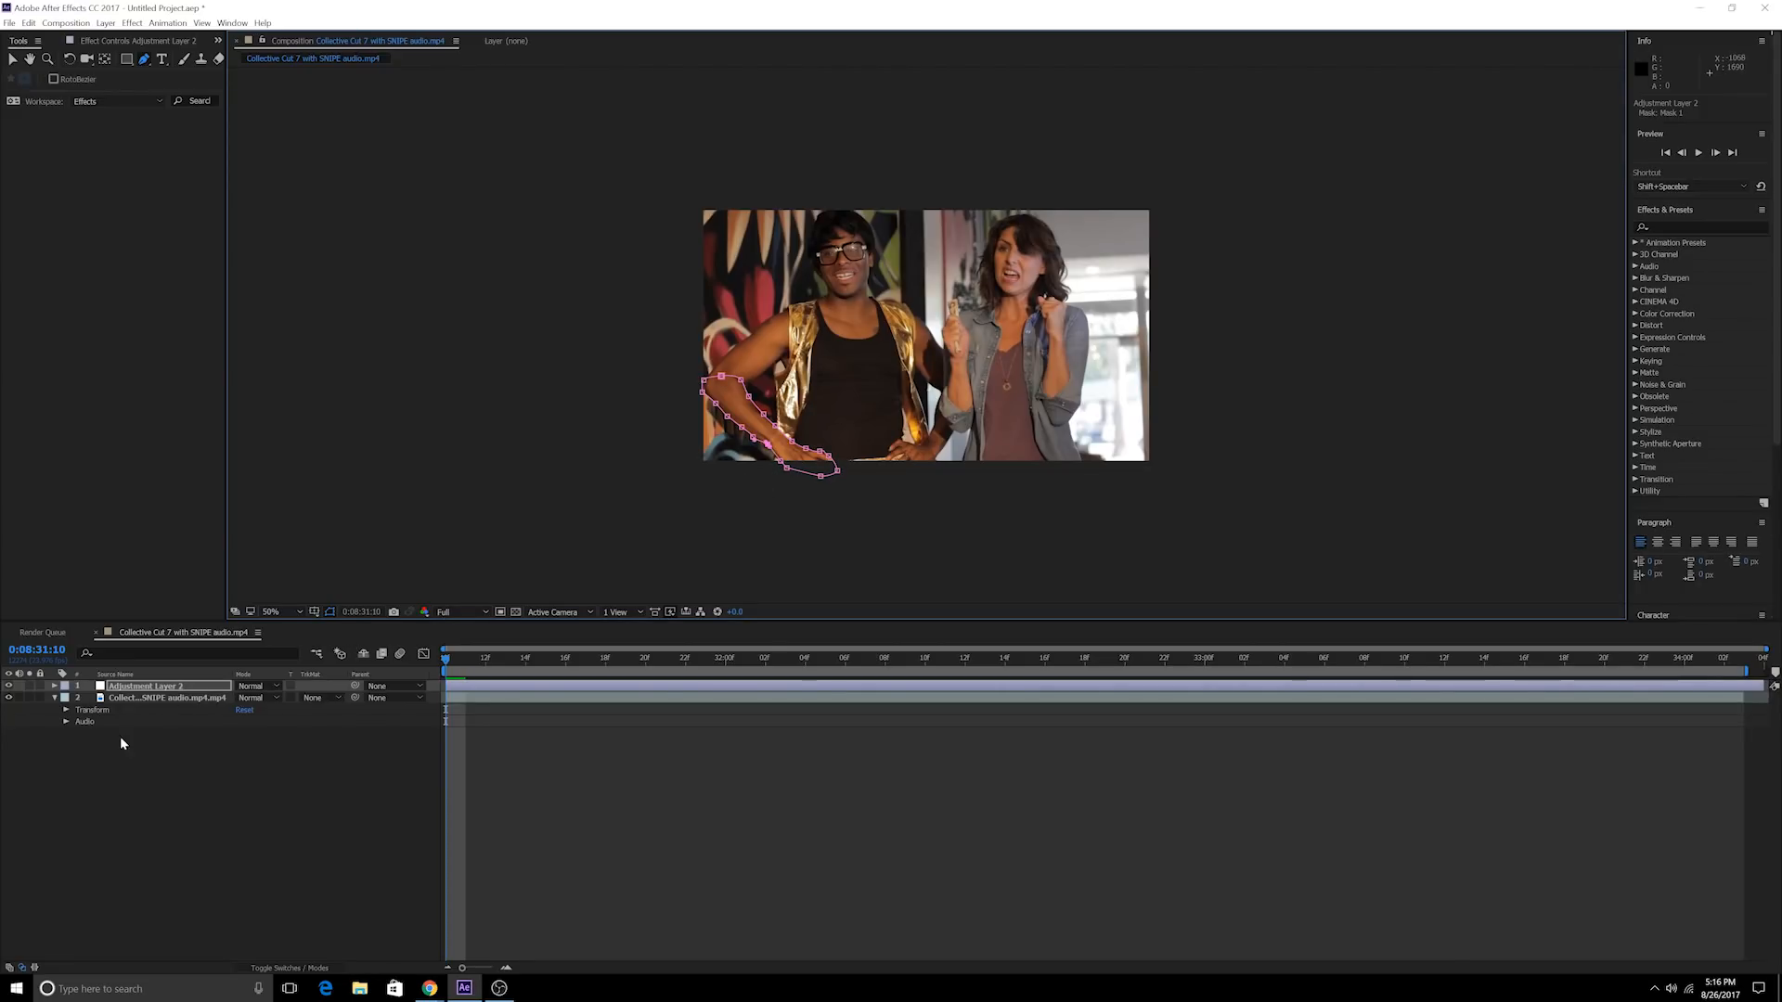
click(65, 685)
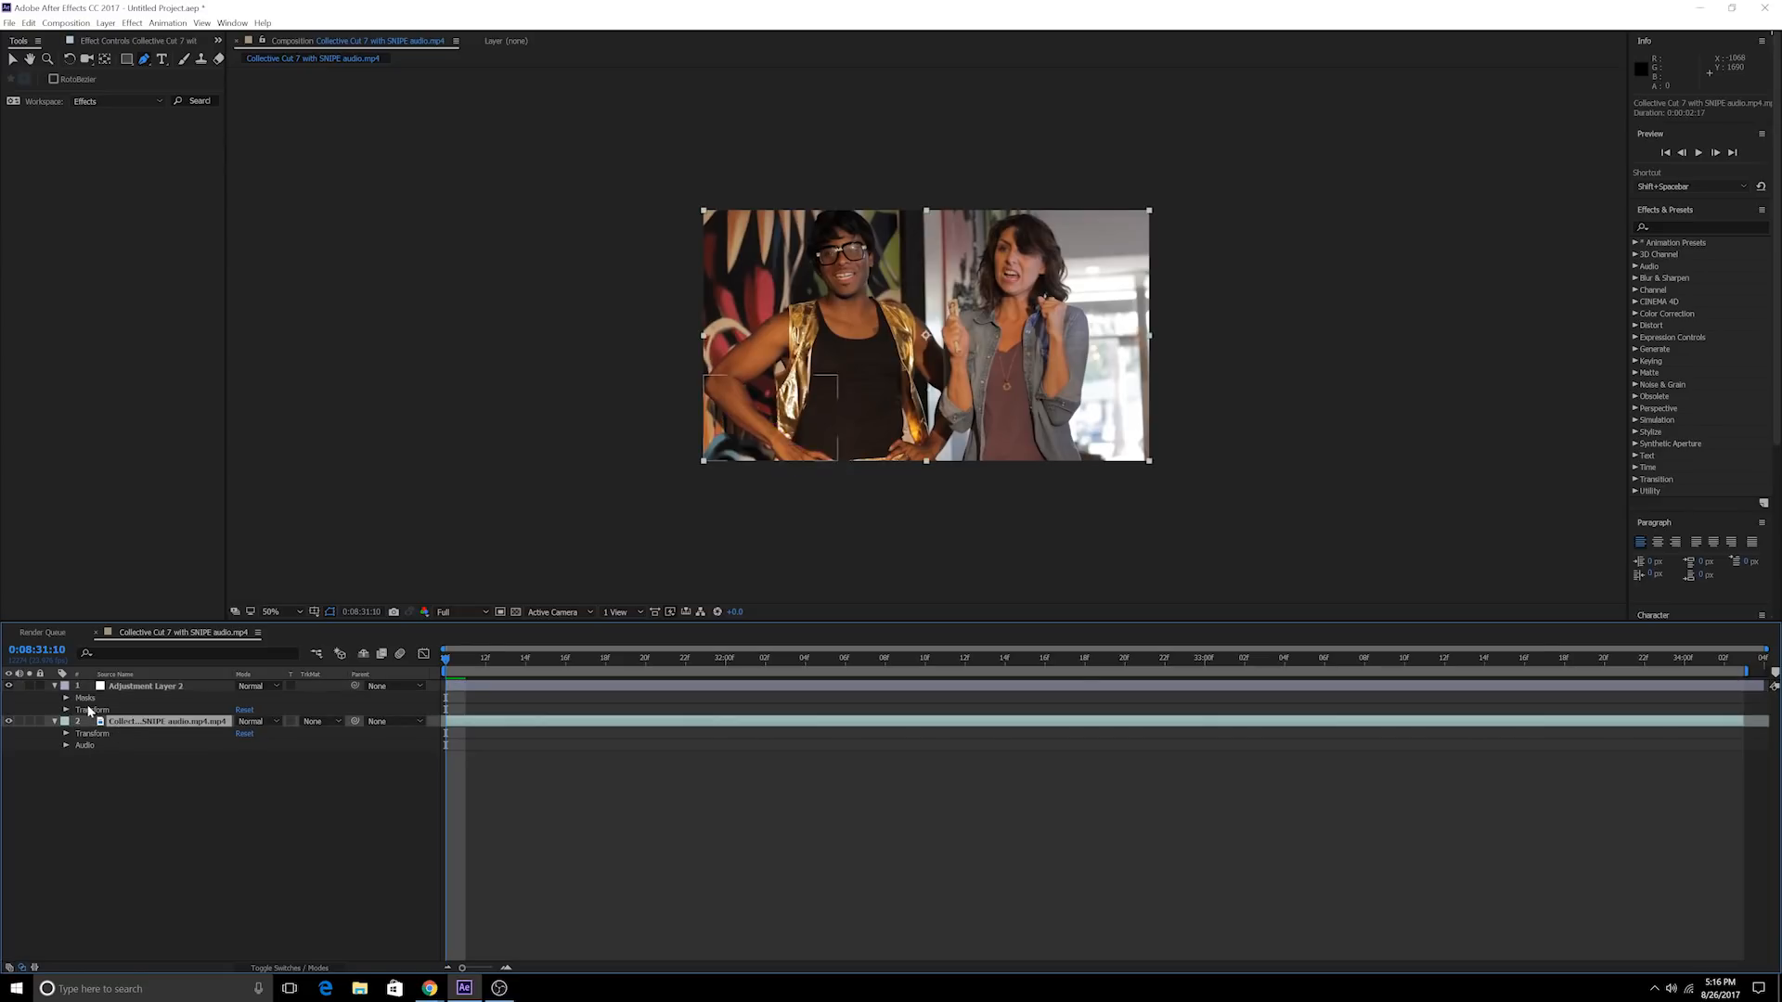
click(67, 698)
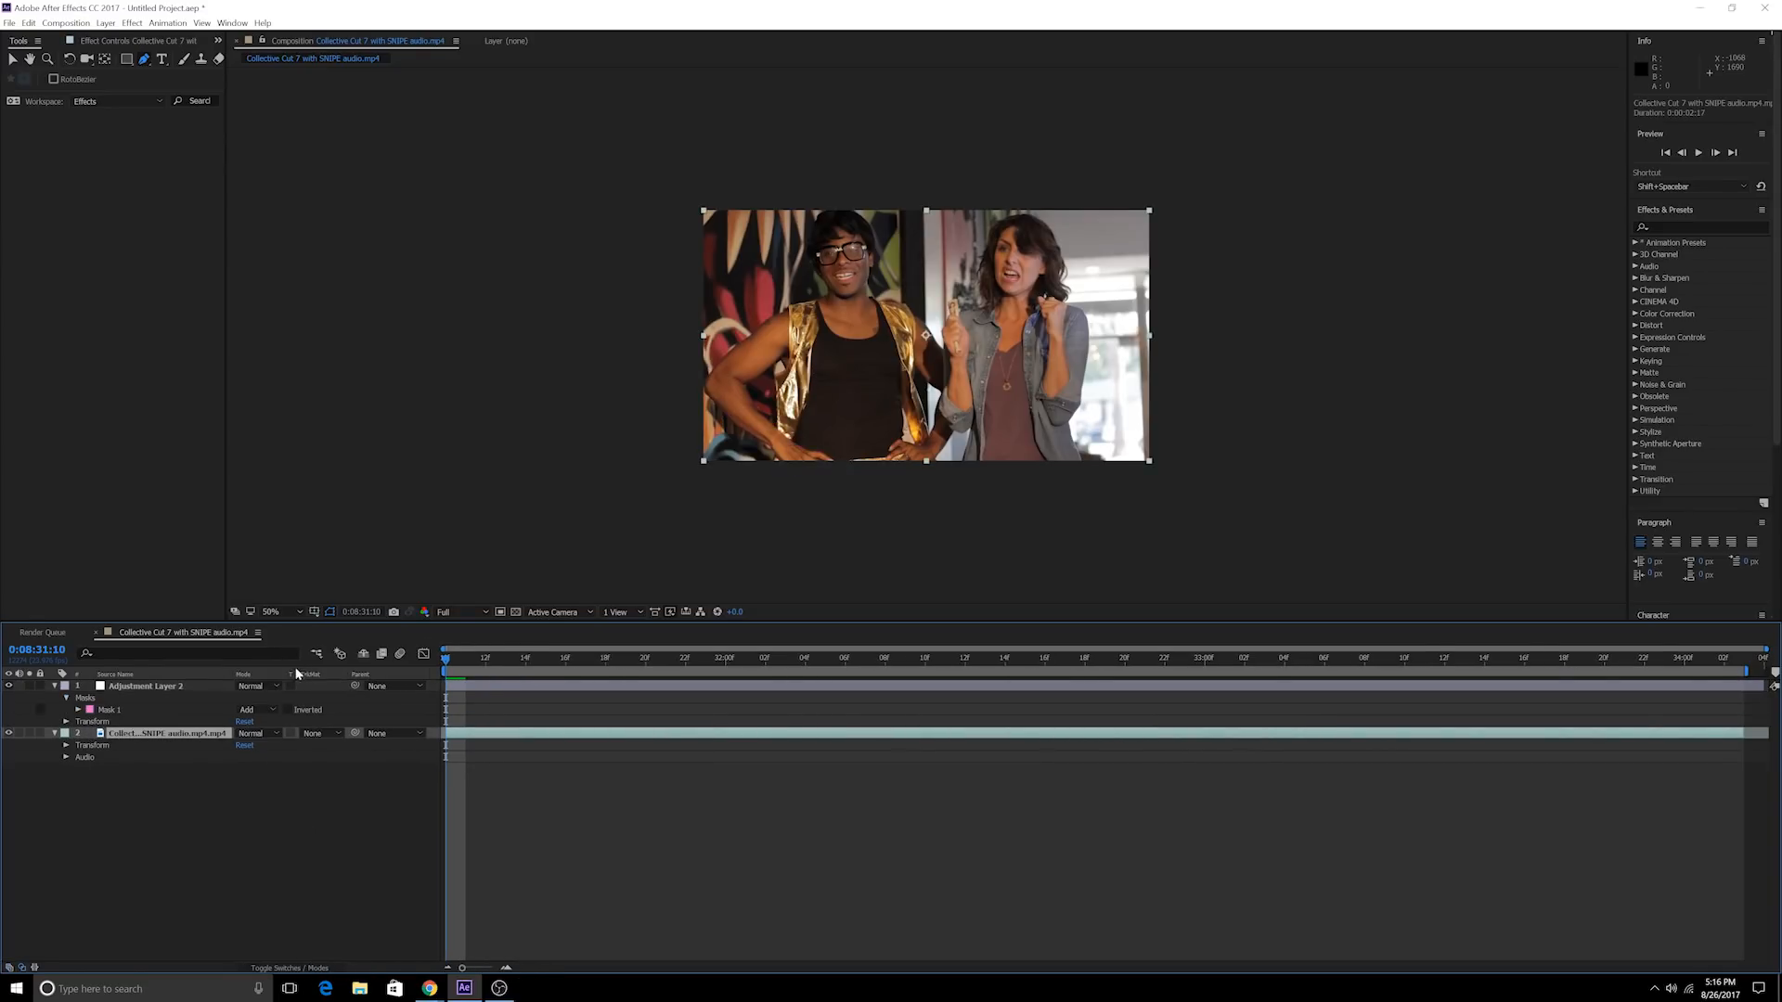
click(323, 734)
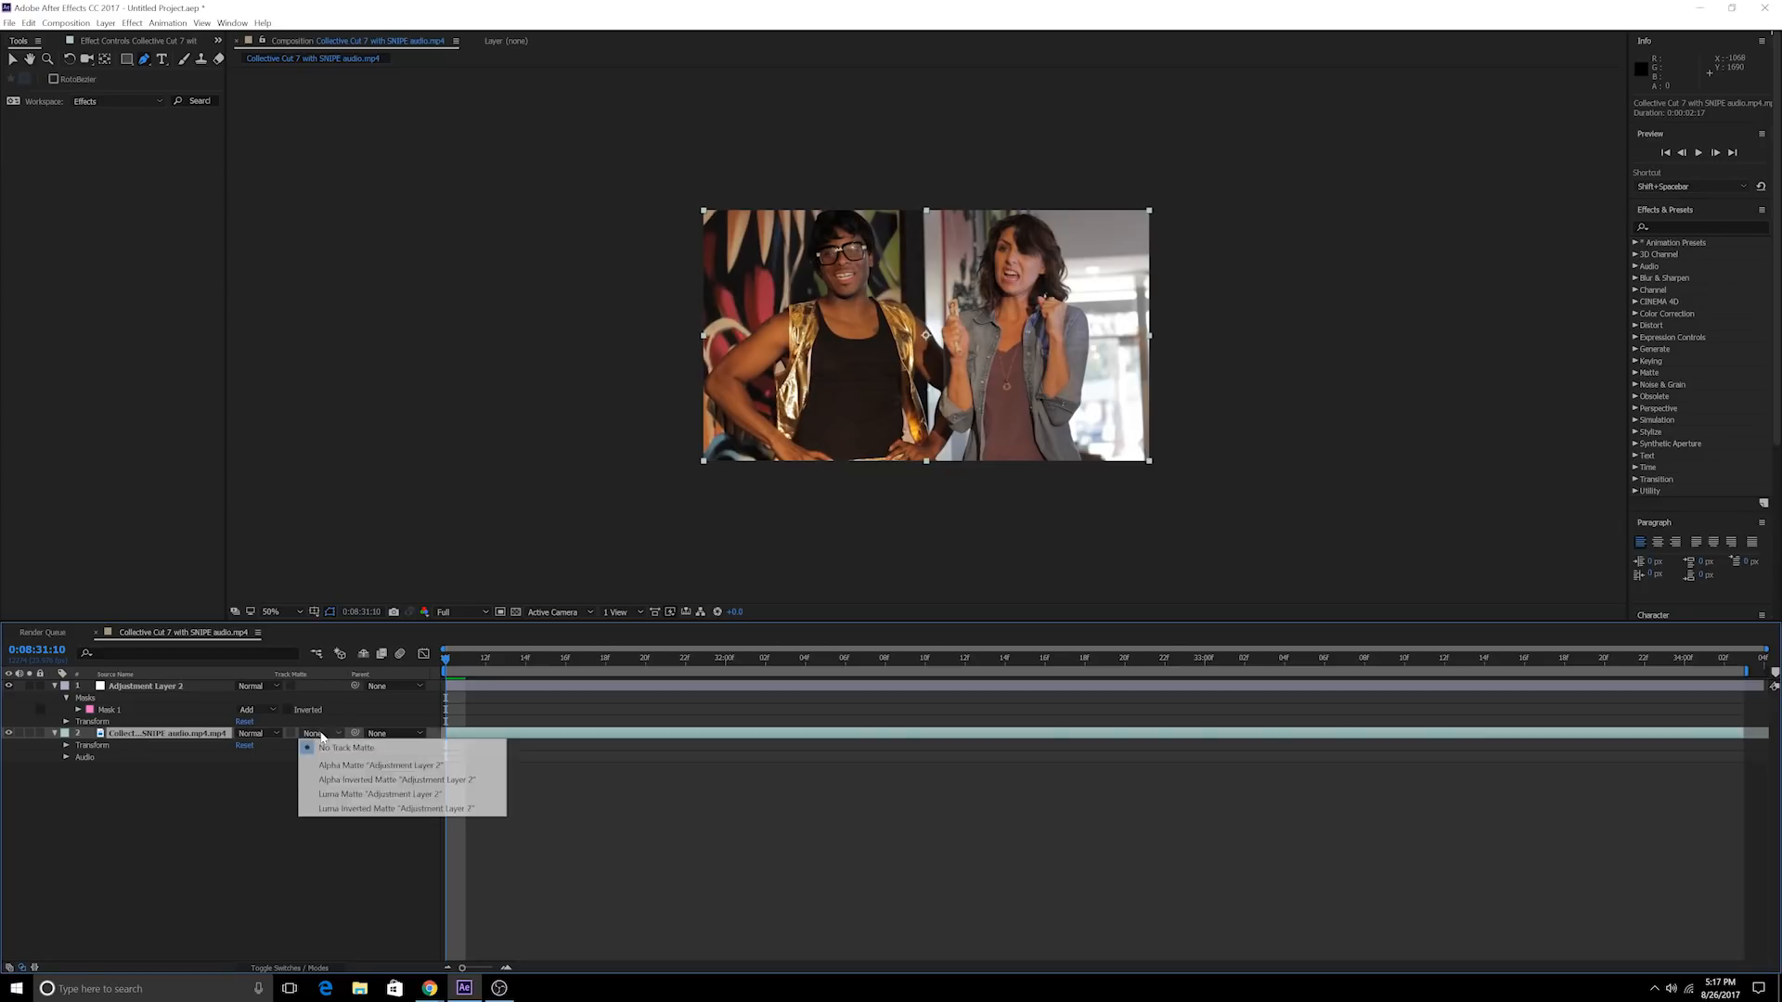
mouse_move(347, 748)
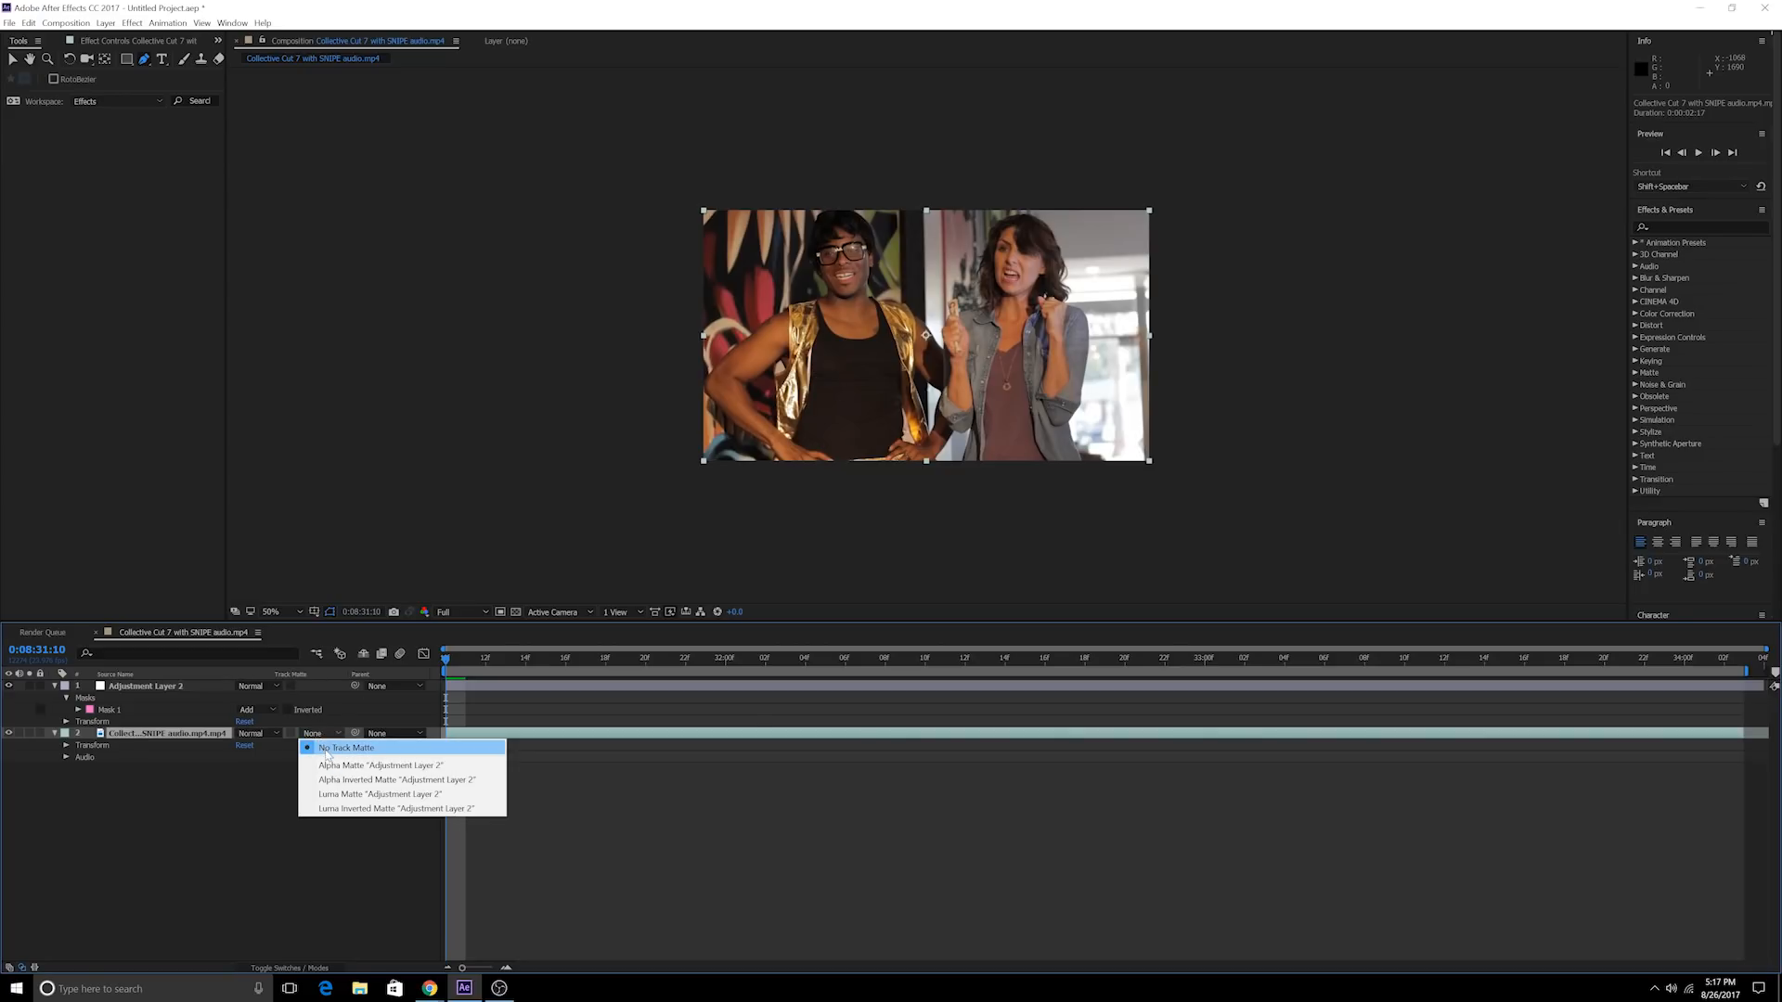
mouse_move(380, 765)
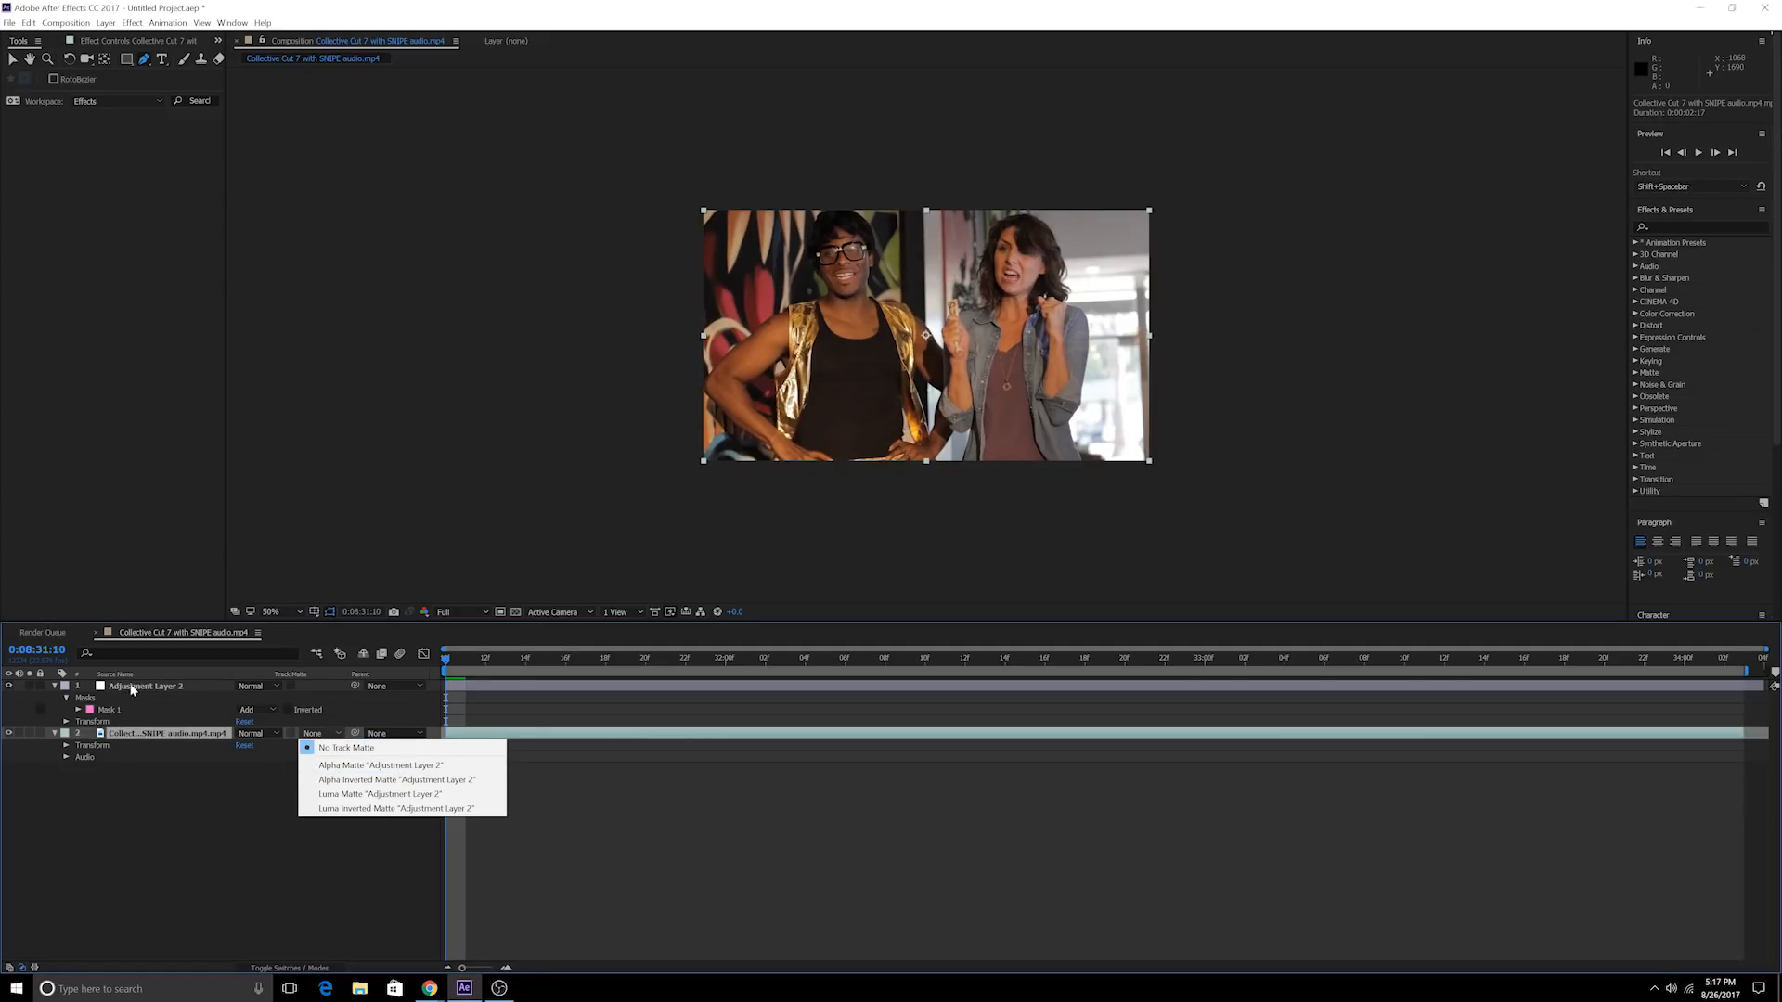
mouse_move(379, 765)
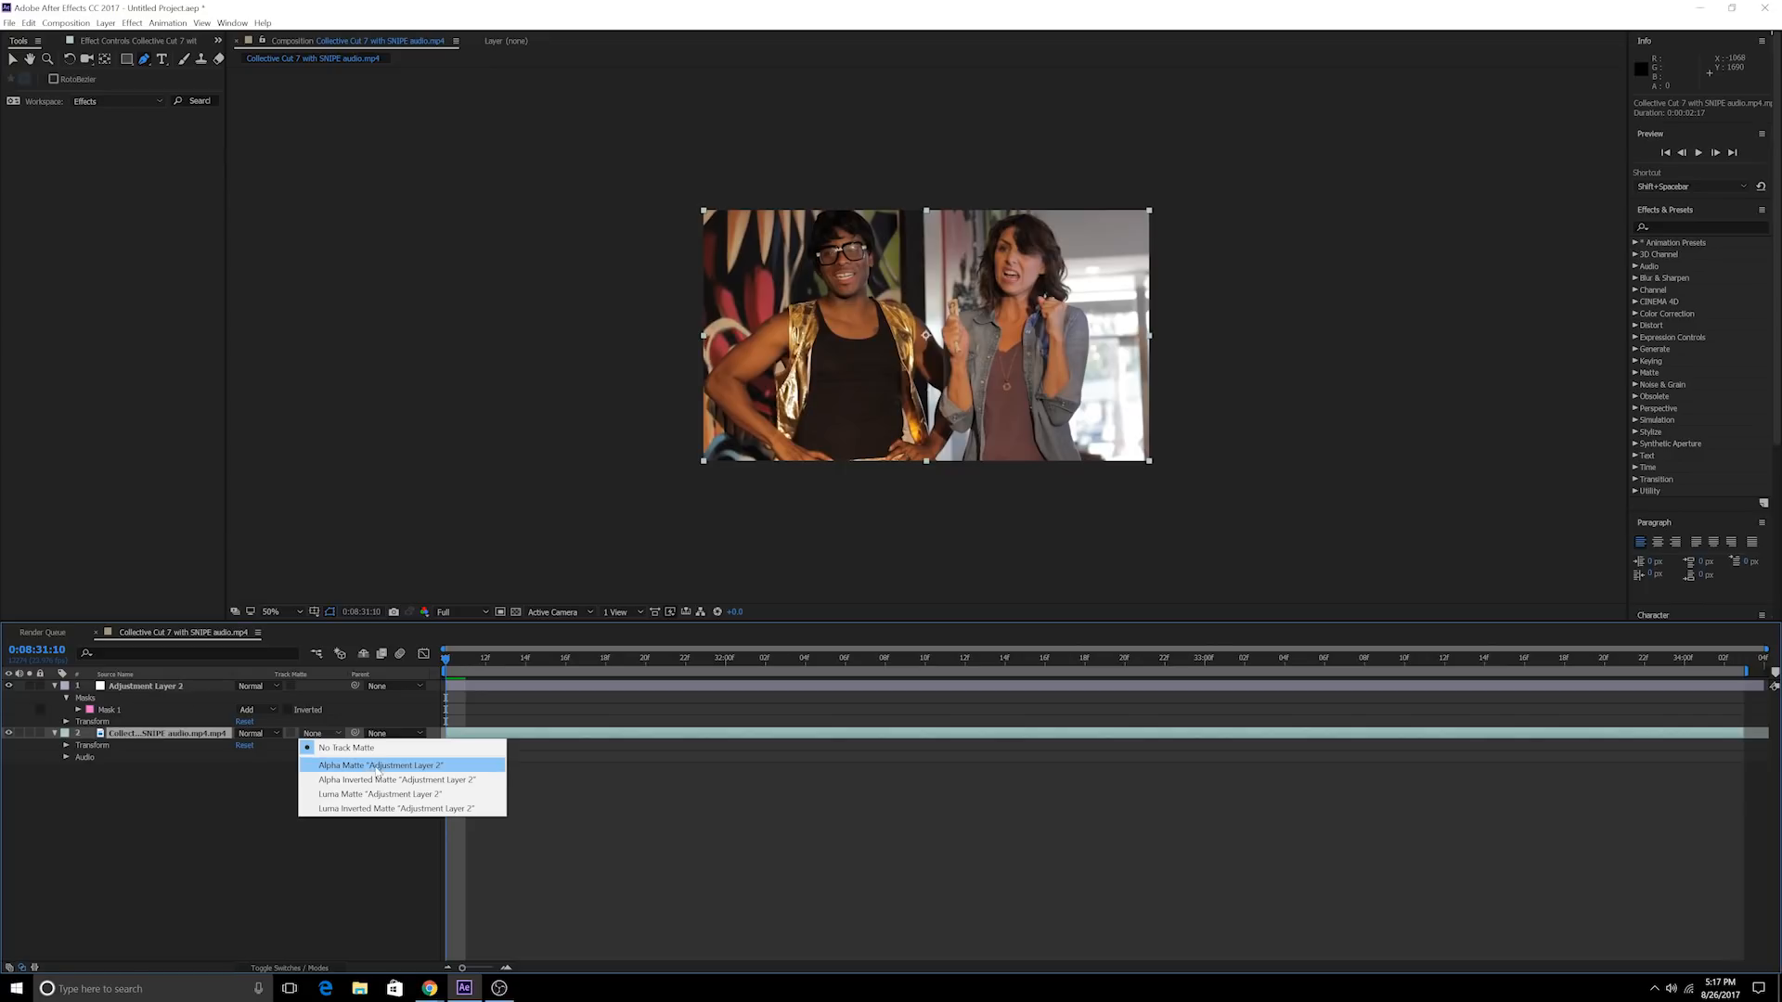
click(379, 765)
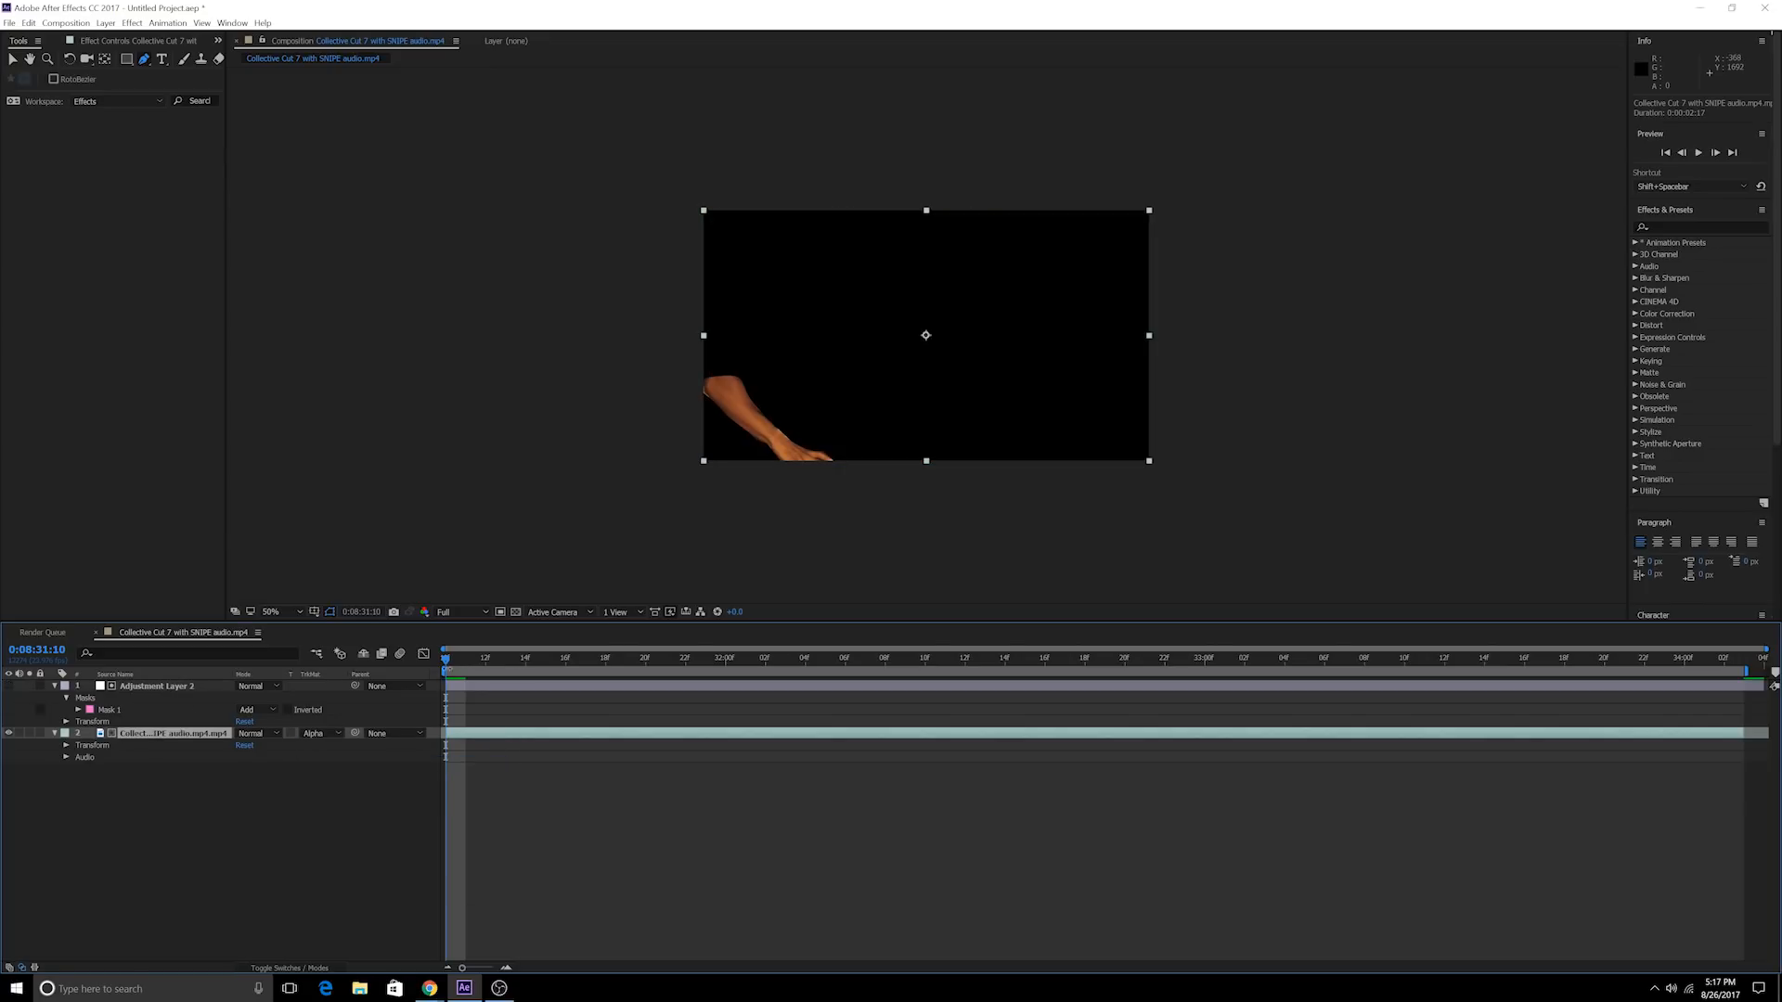
click(108, 709)
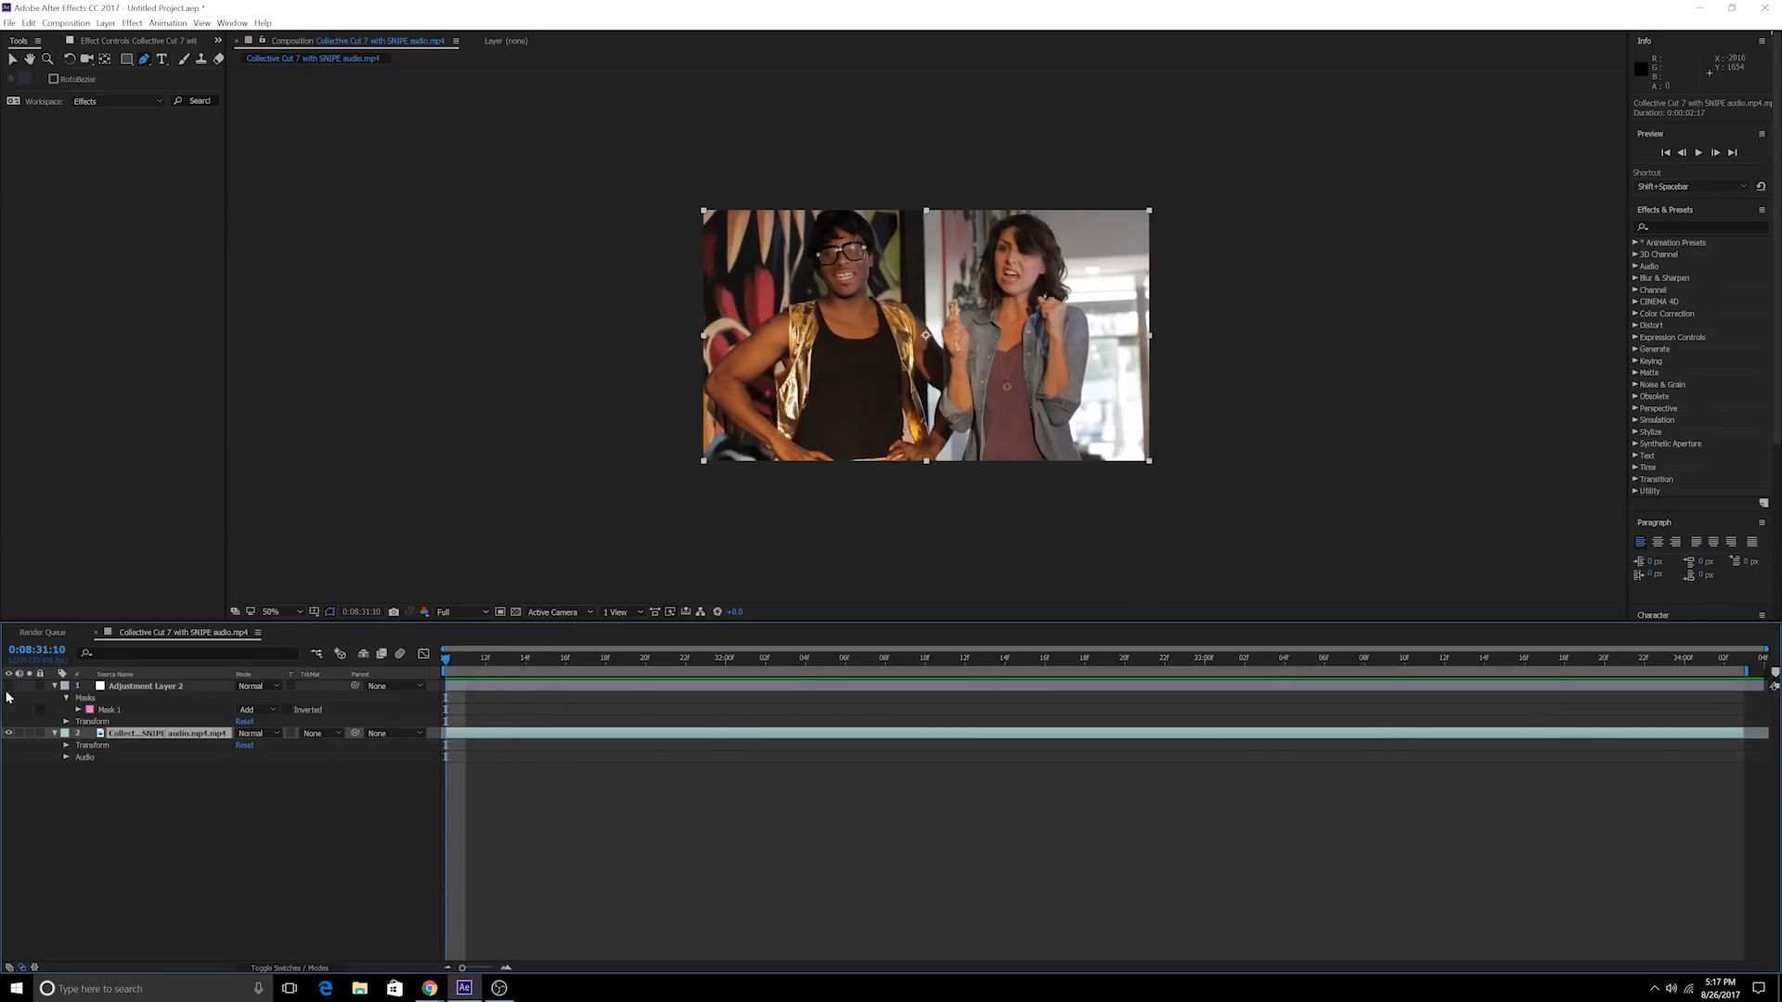
click(110, 709)
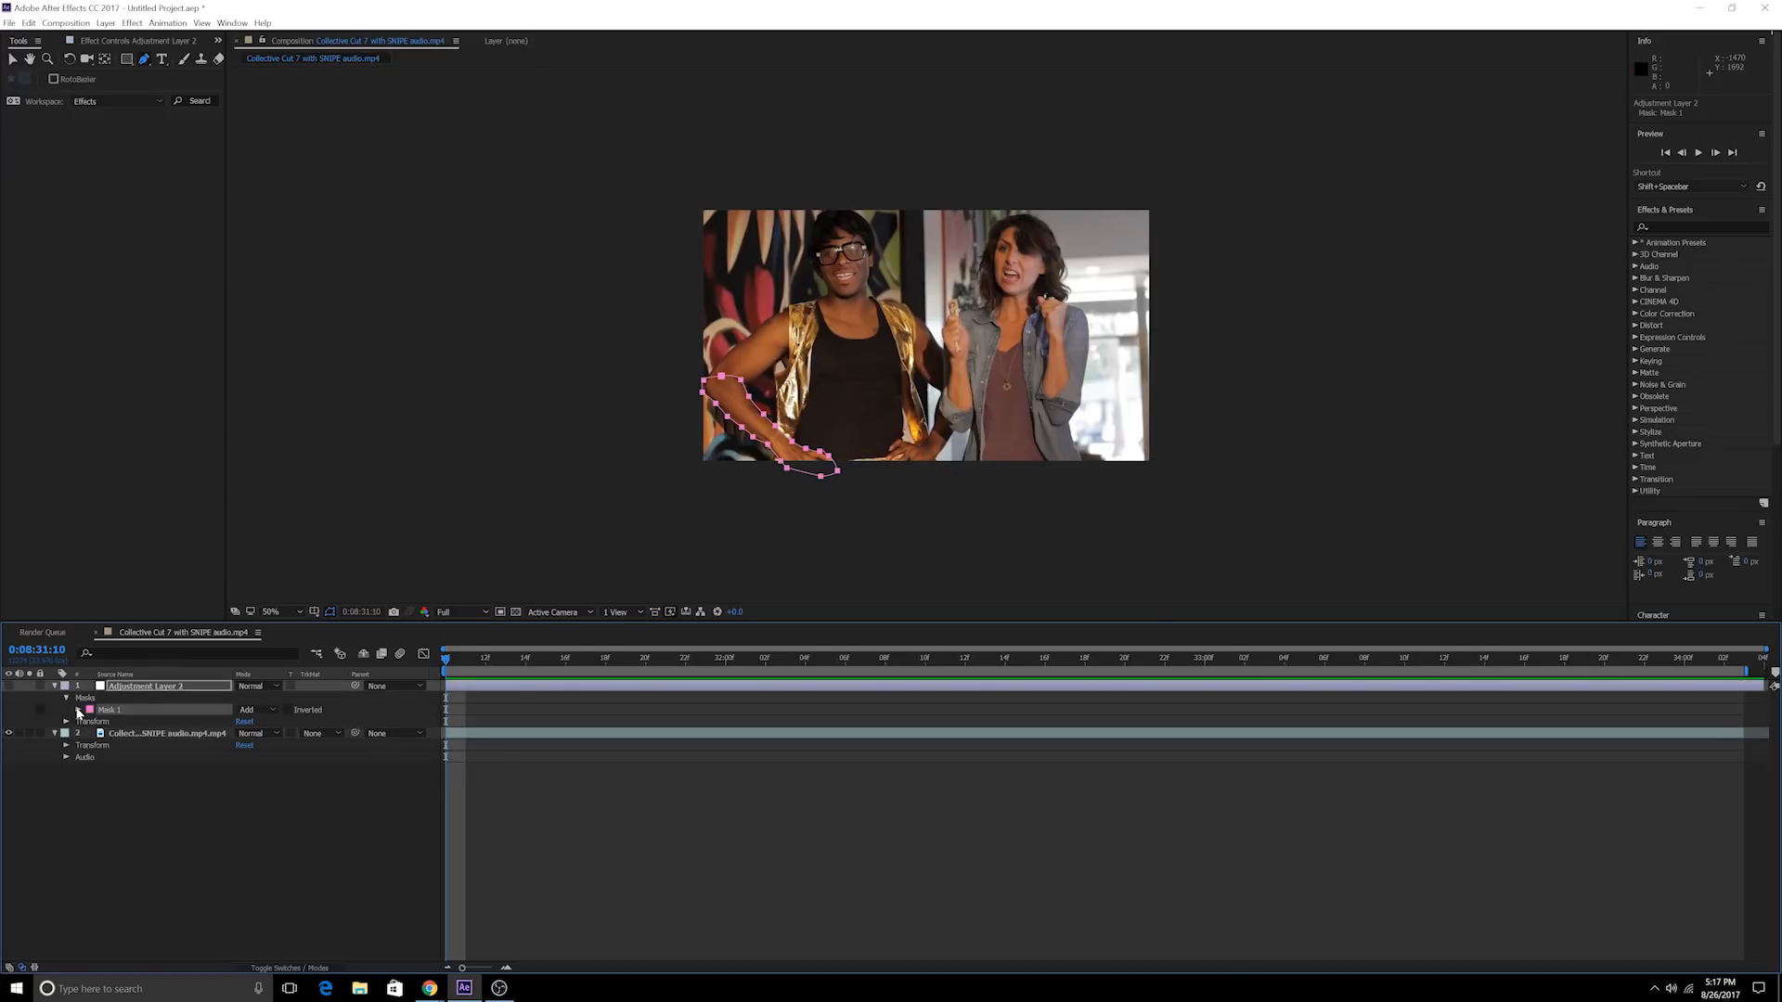
Set the arm mask's first Mask Path keyframe and advance a few frames
click(67, 709)
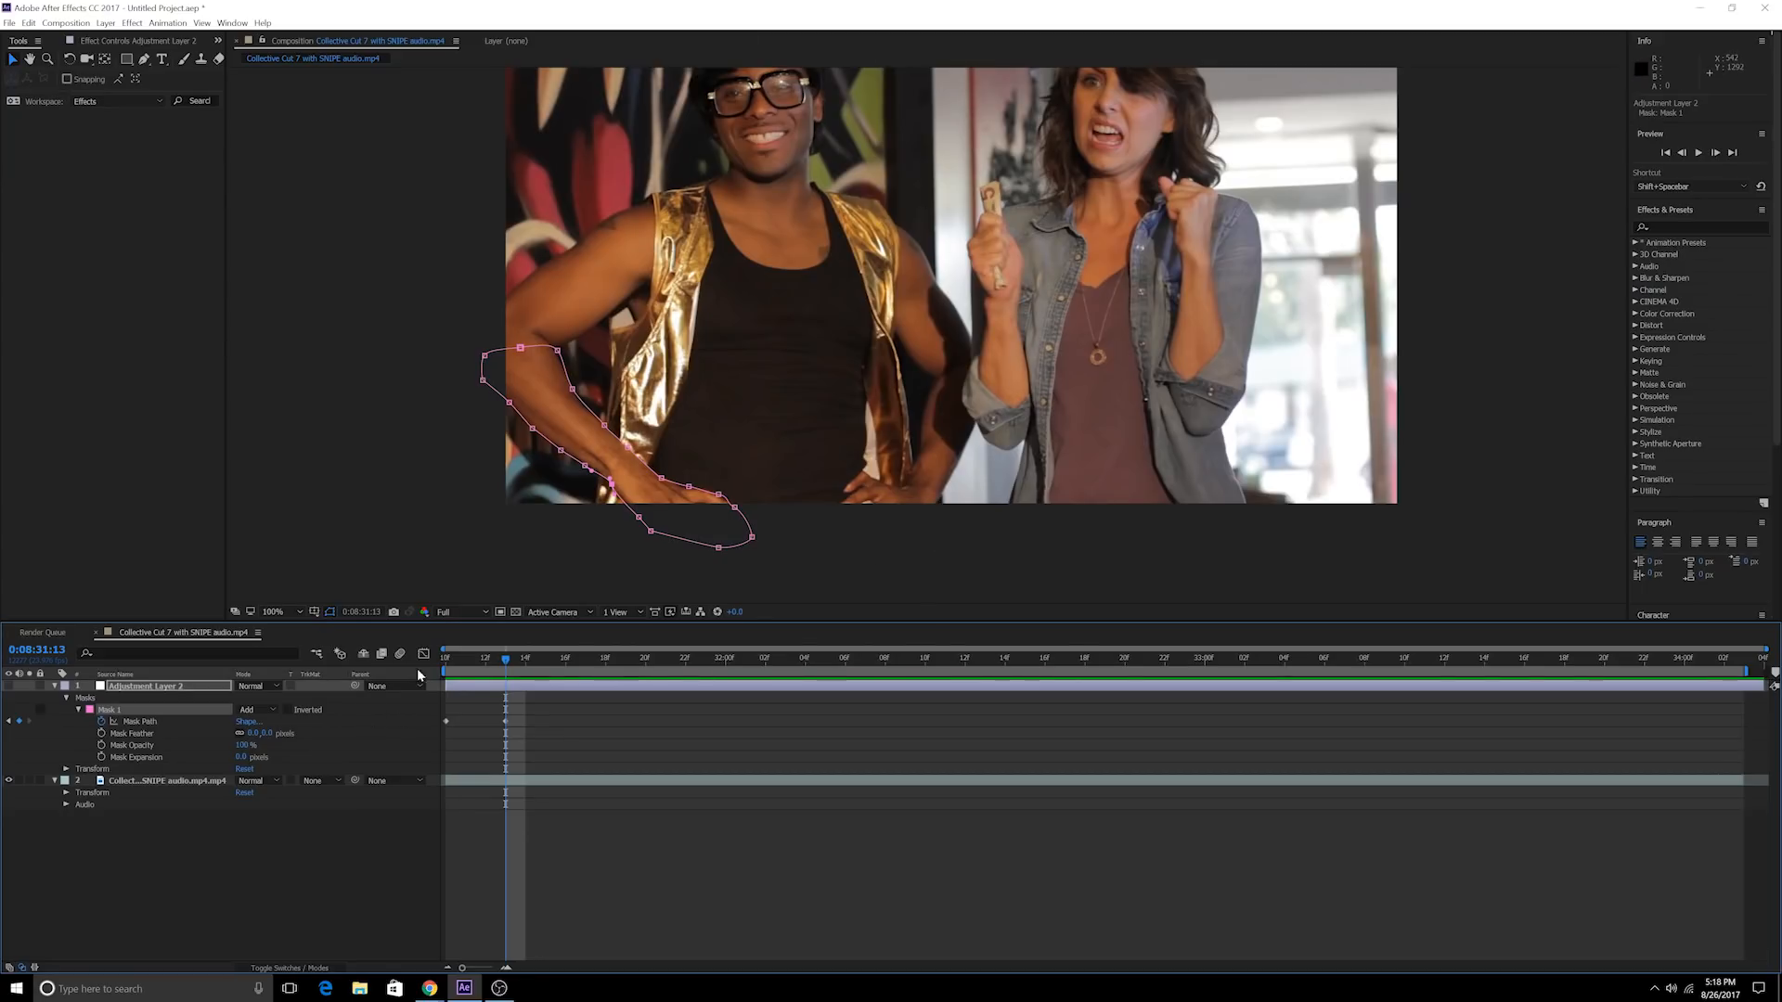
click(564, 657)
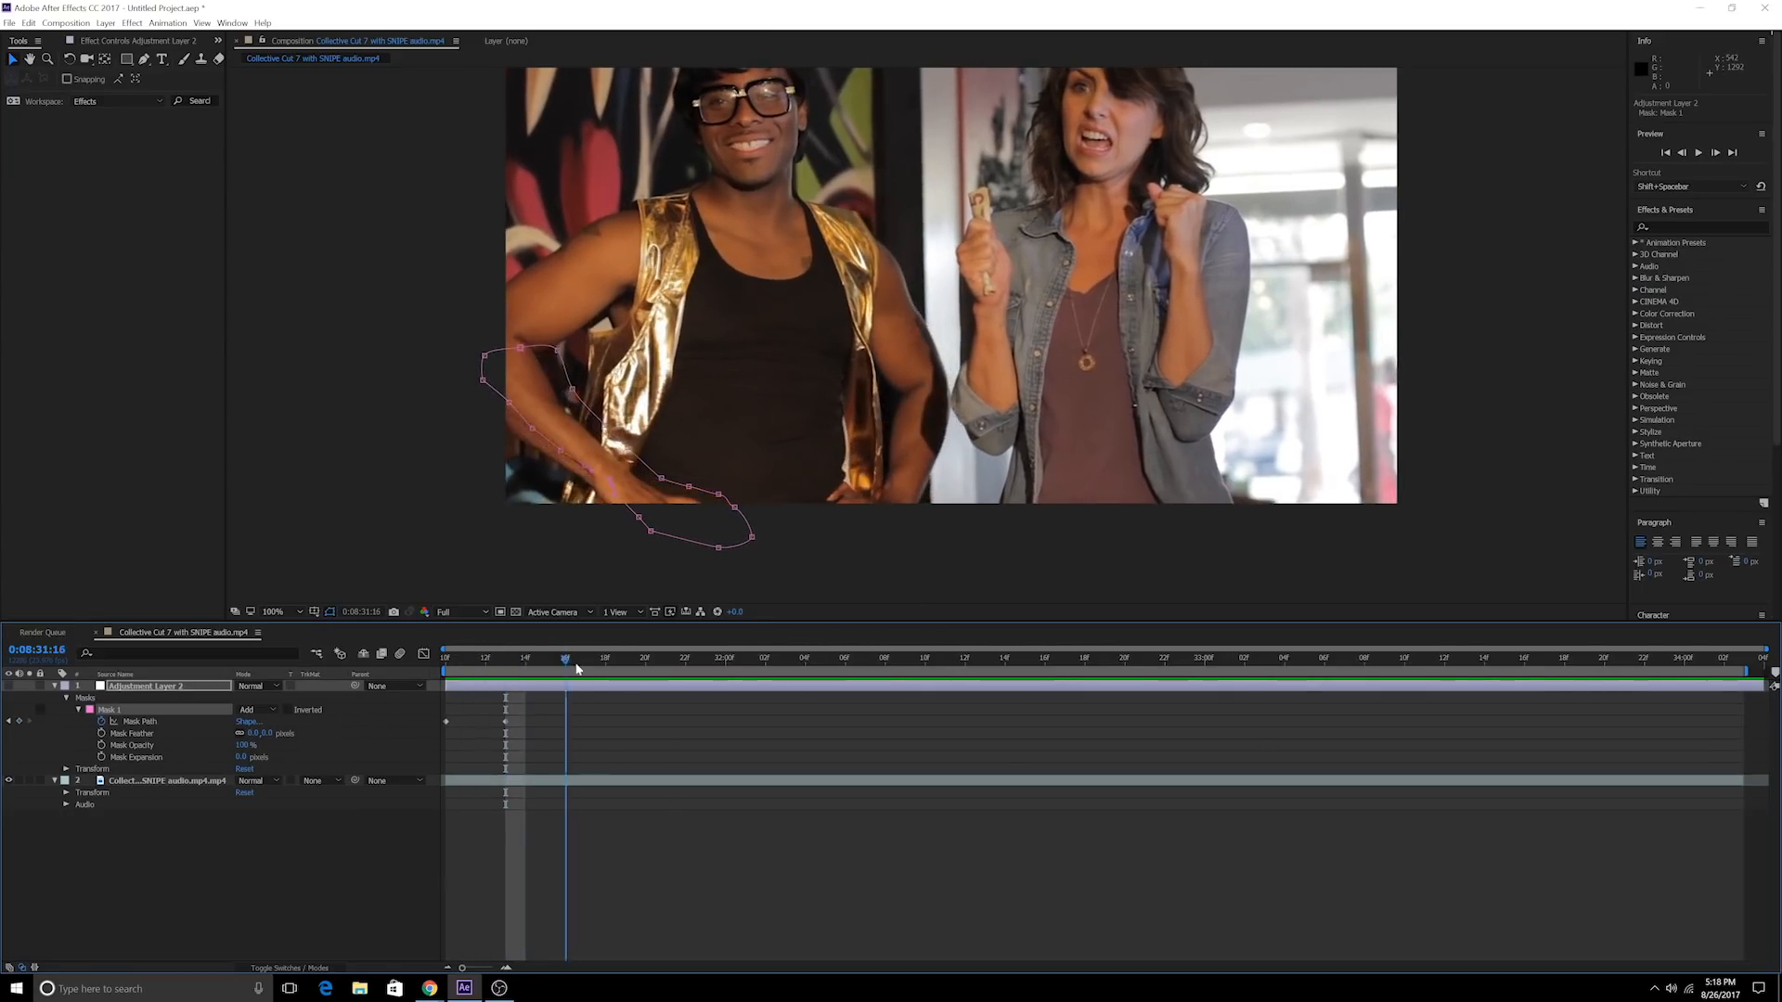
Step between later frames and pull the mask points onto the arm's new positions, adding keyframes
click(464, 659)
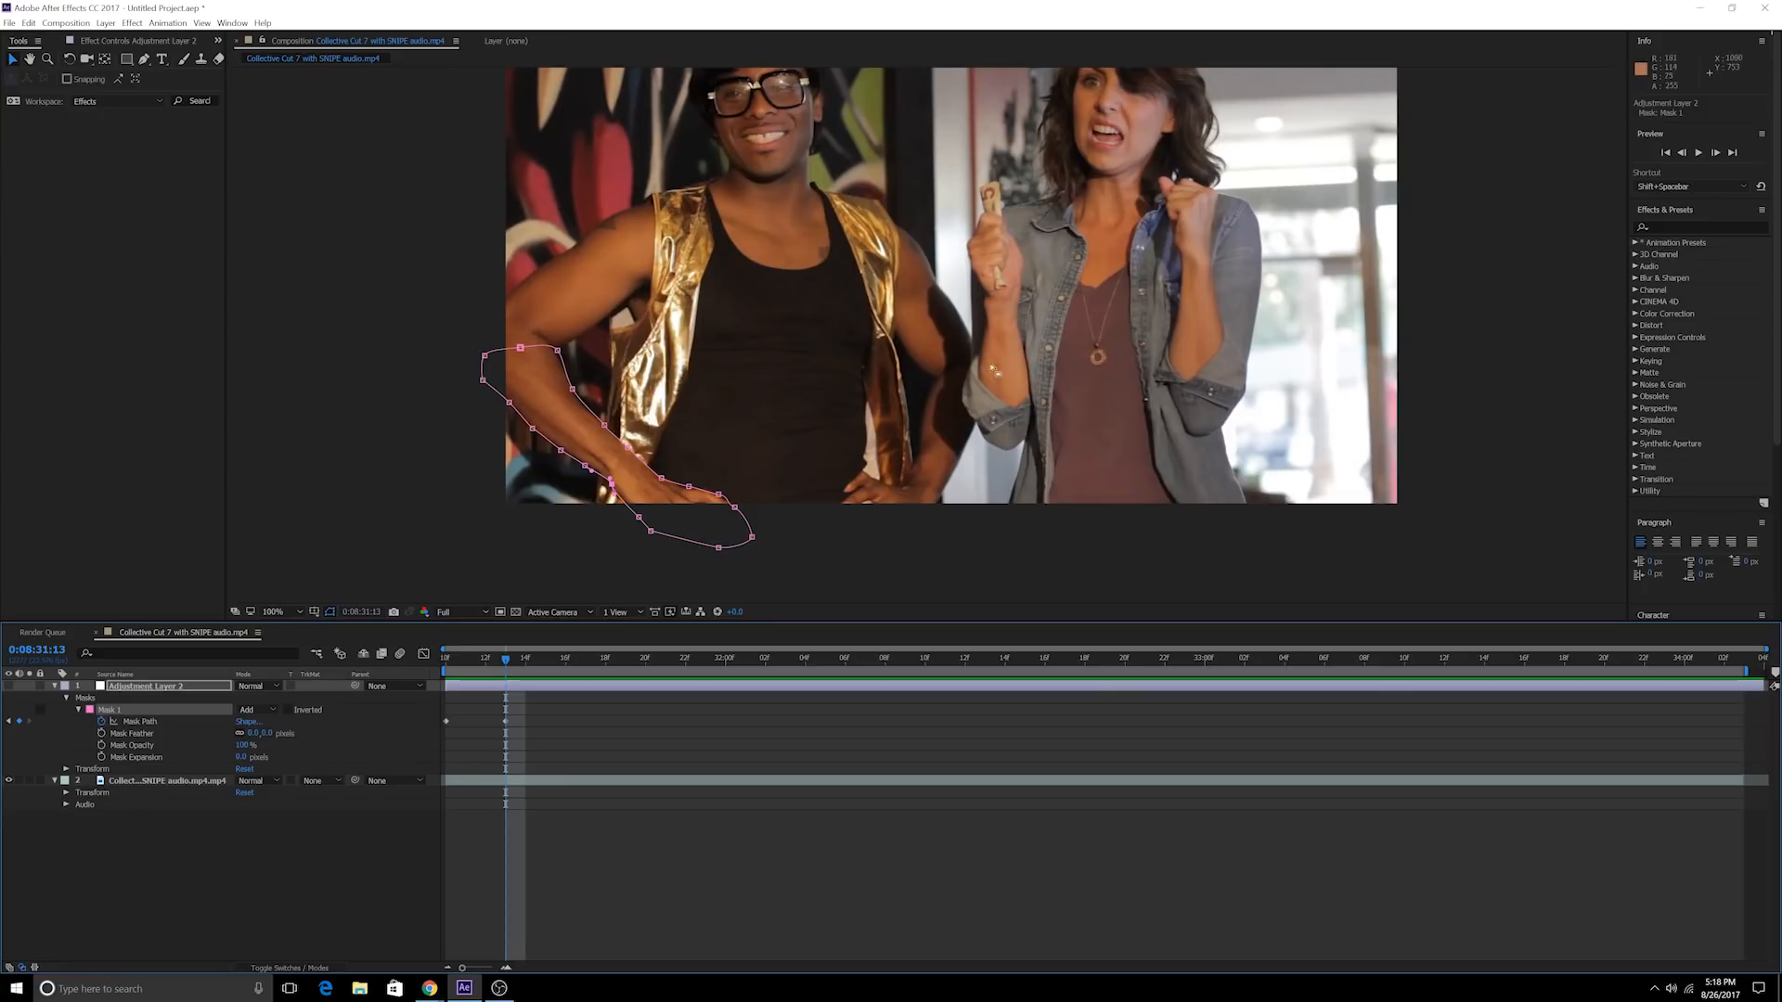
mouse_move(568, 518)
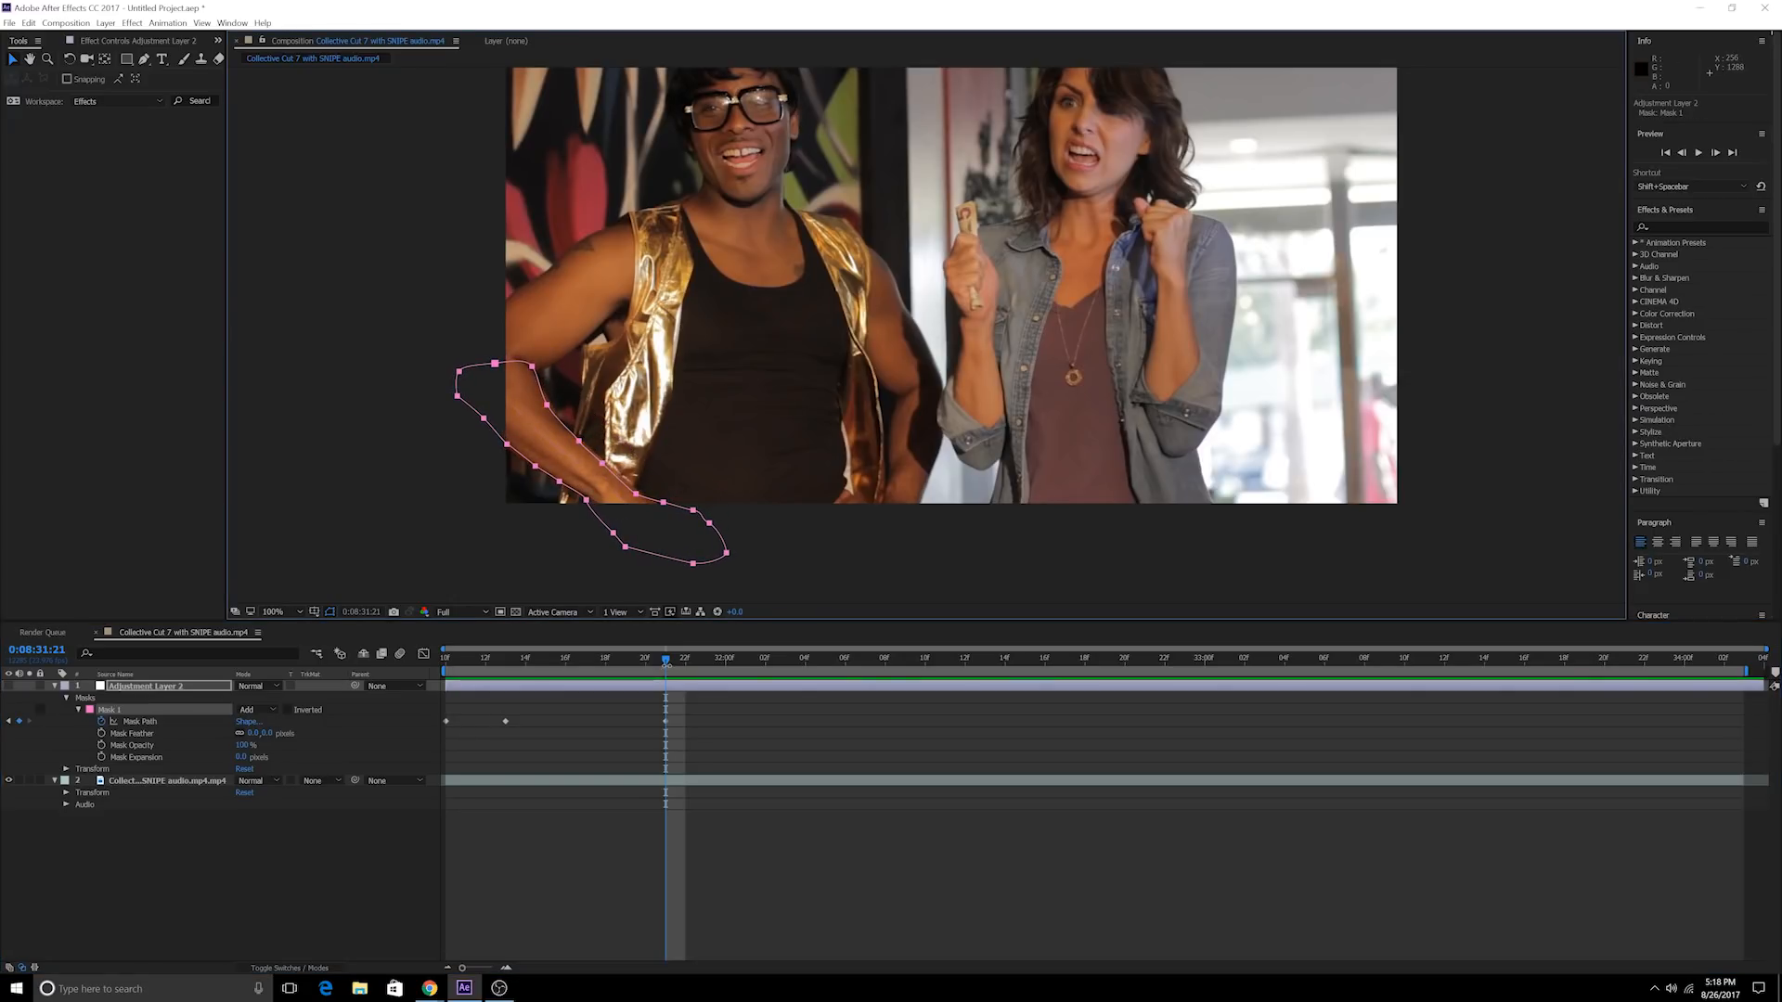
click(526, 657)
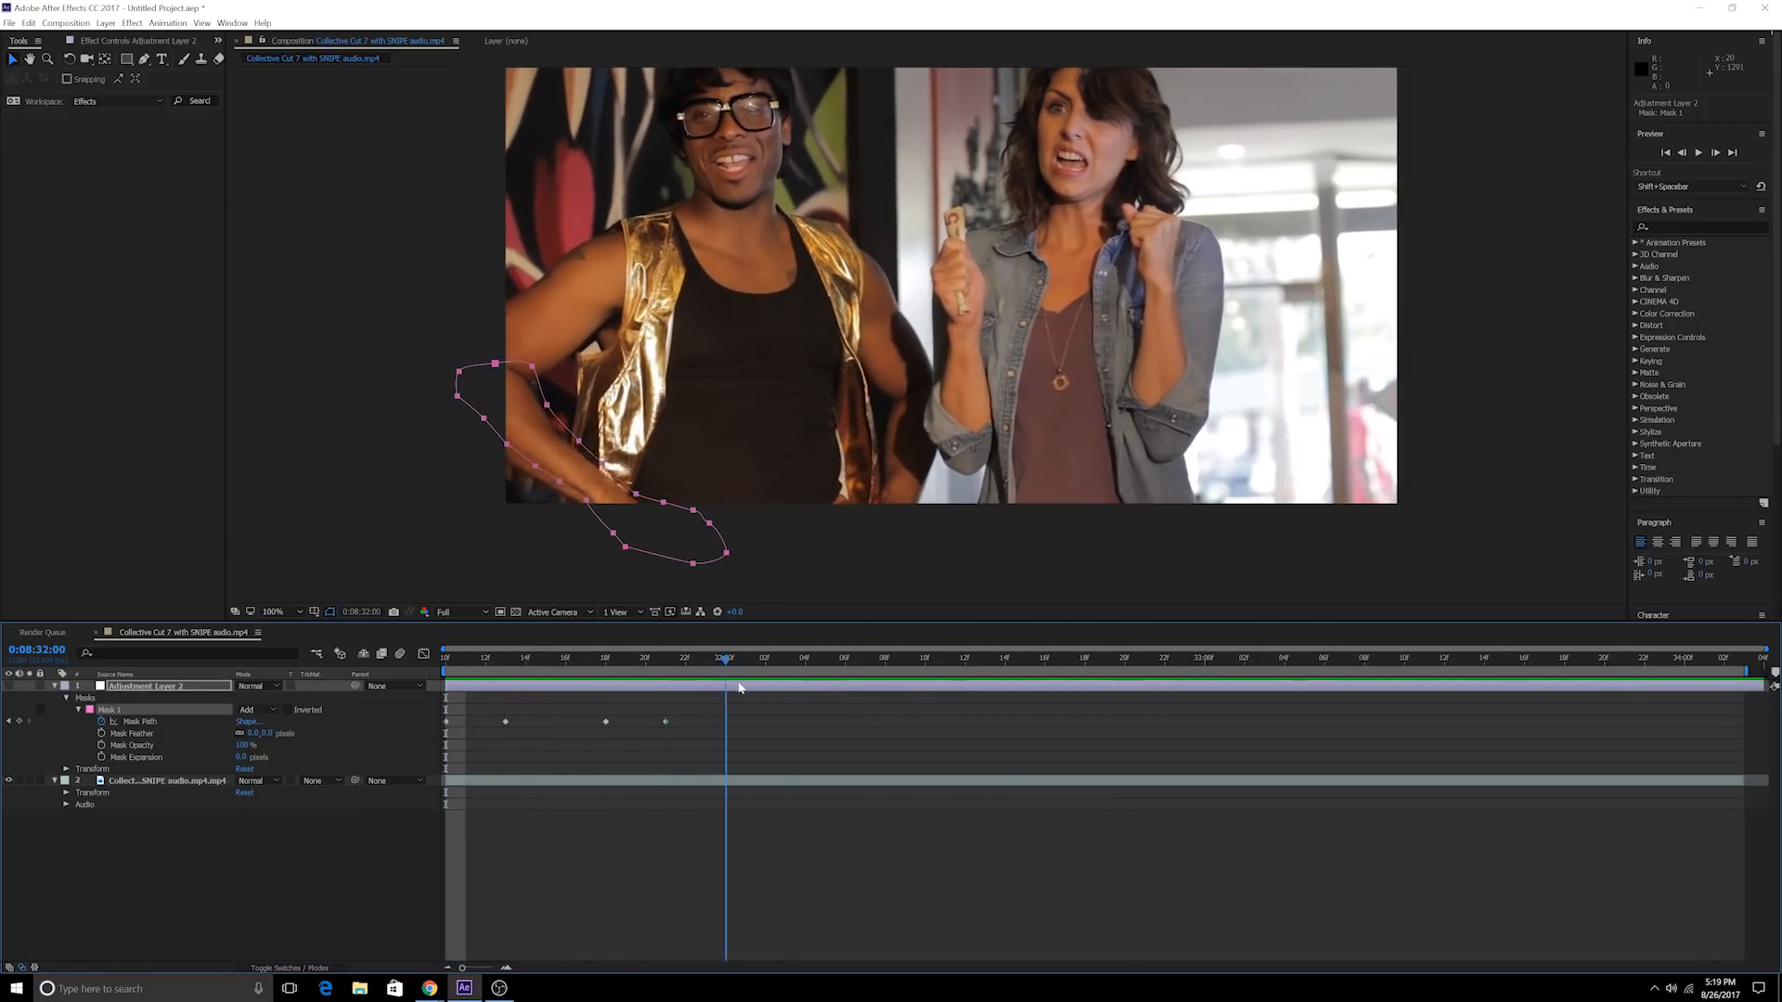
click(783, 657)
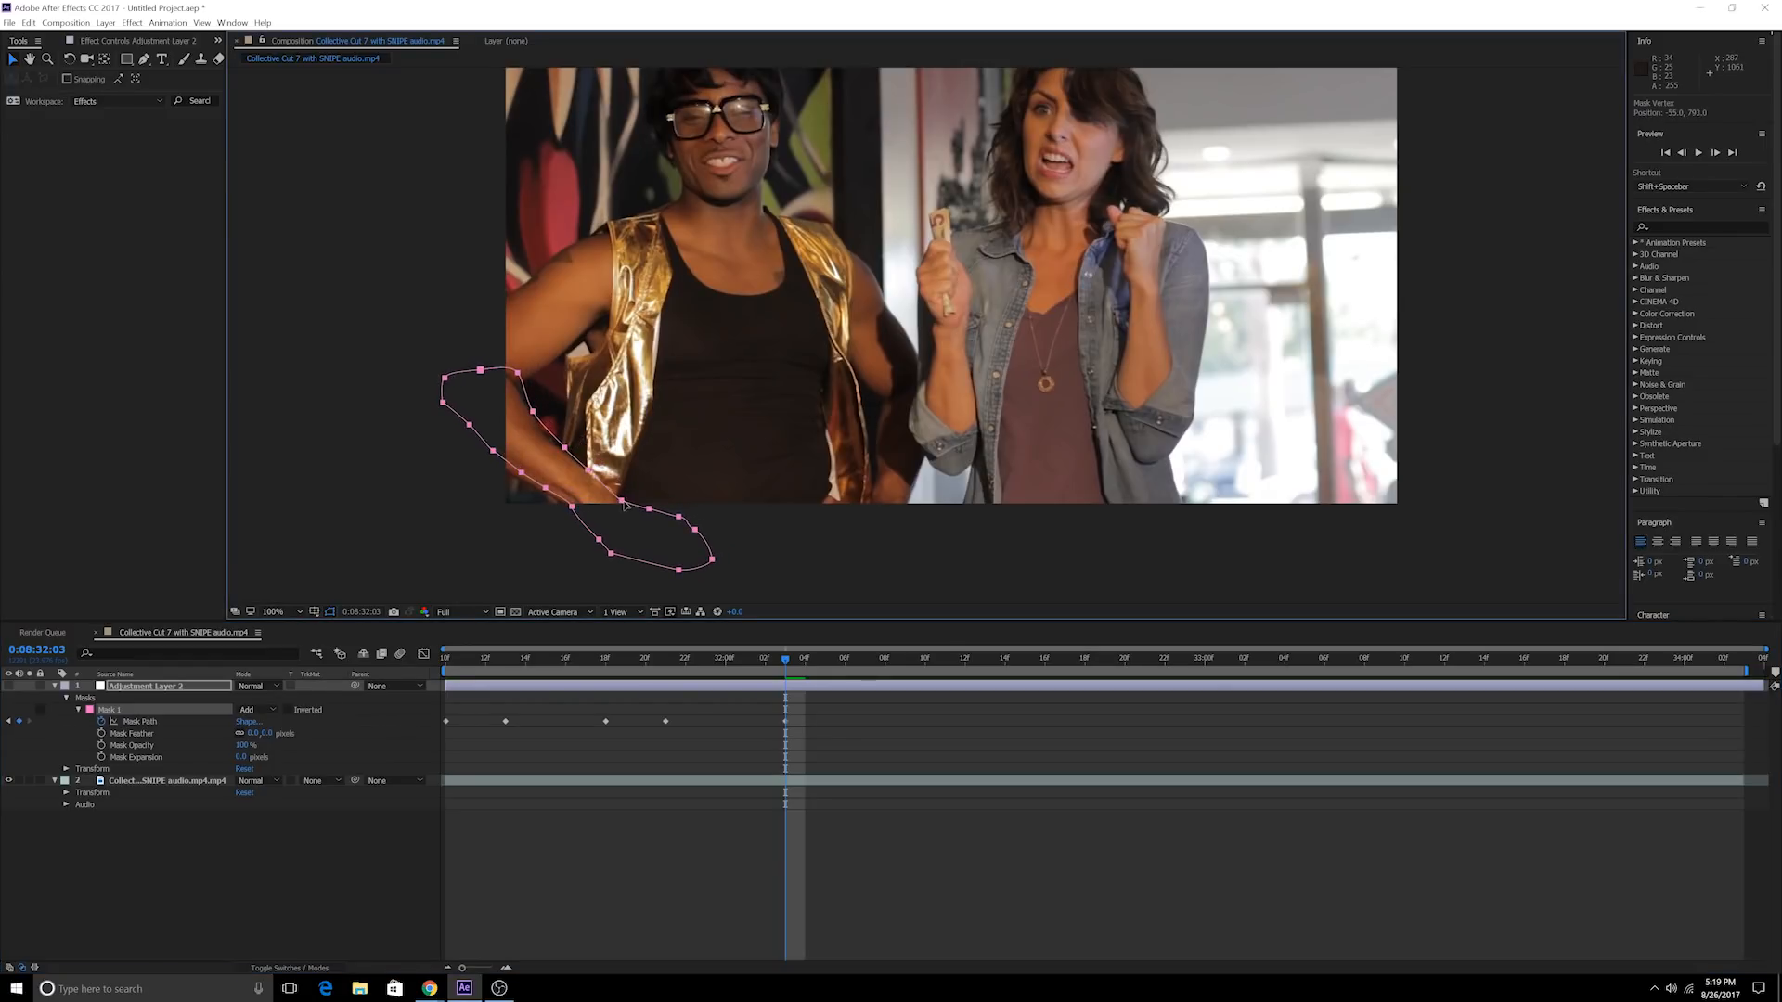
click(546, 657)
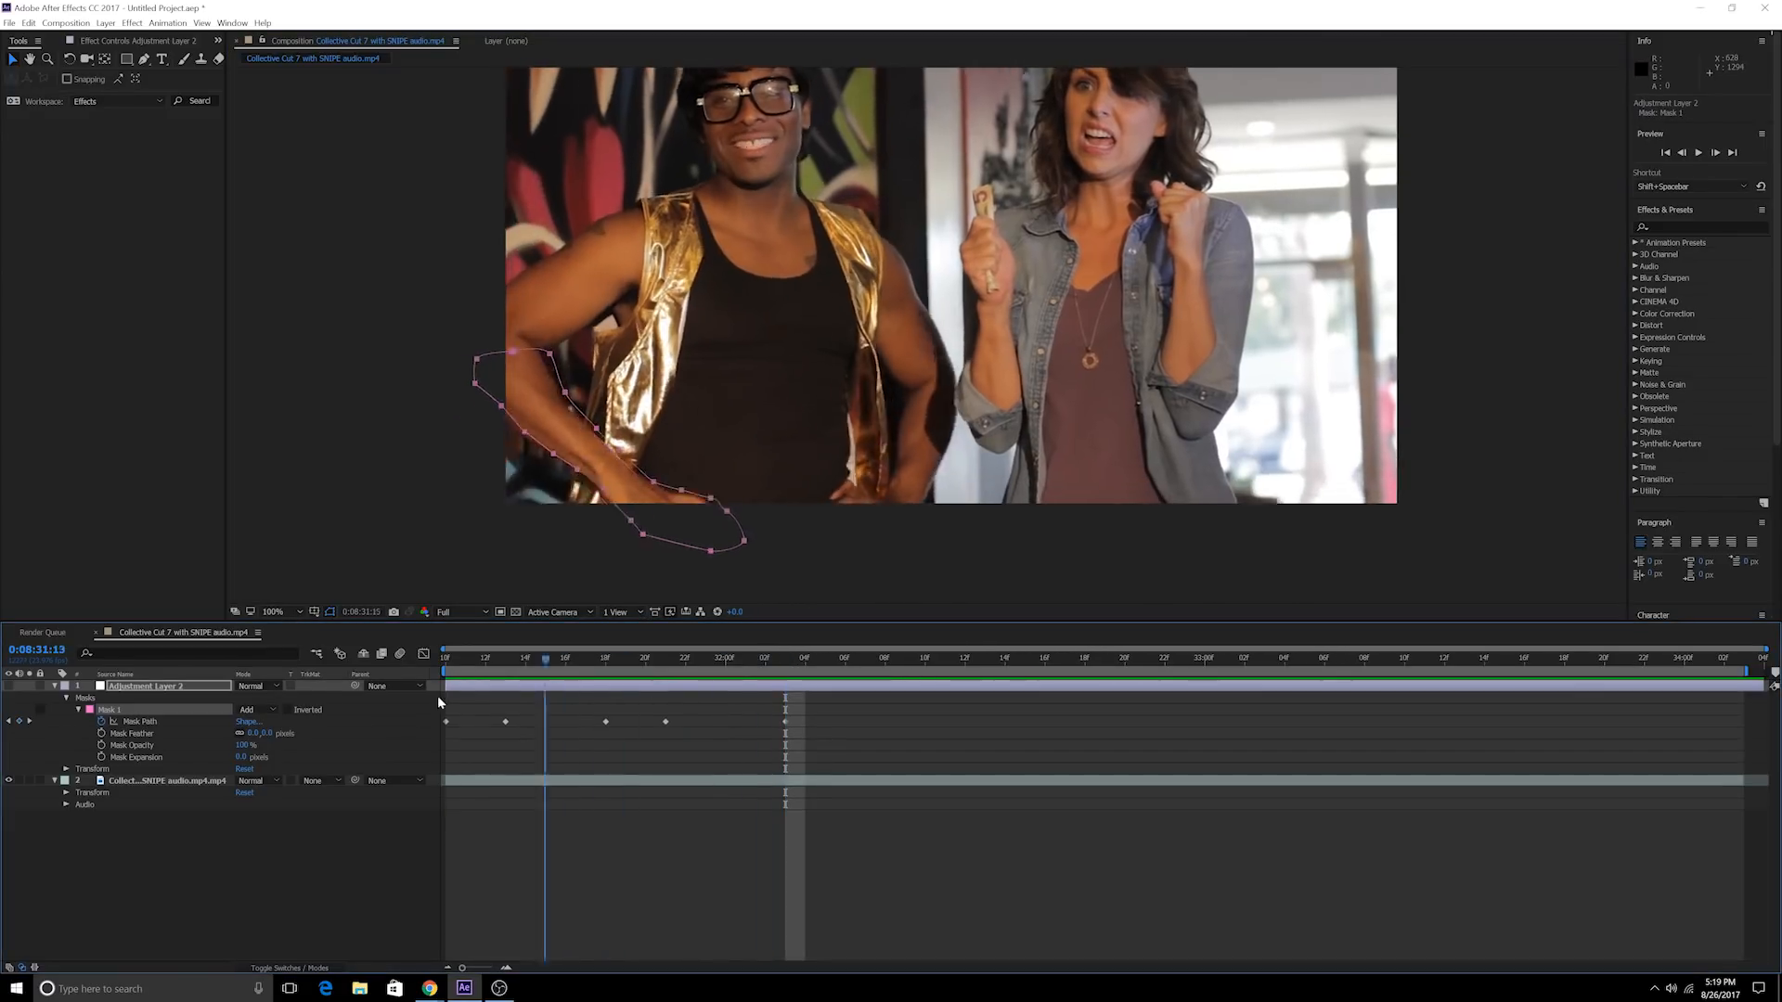
click(884, 658)
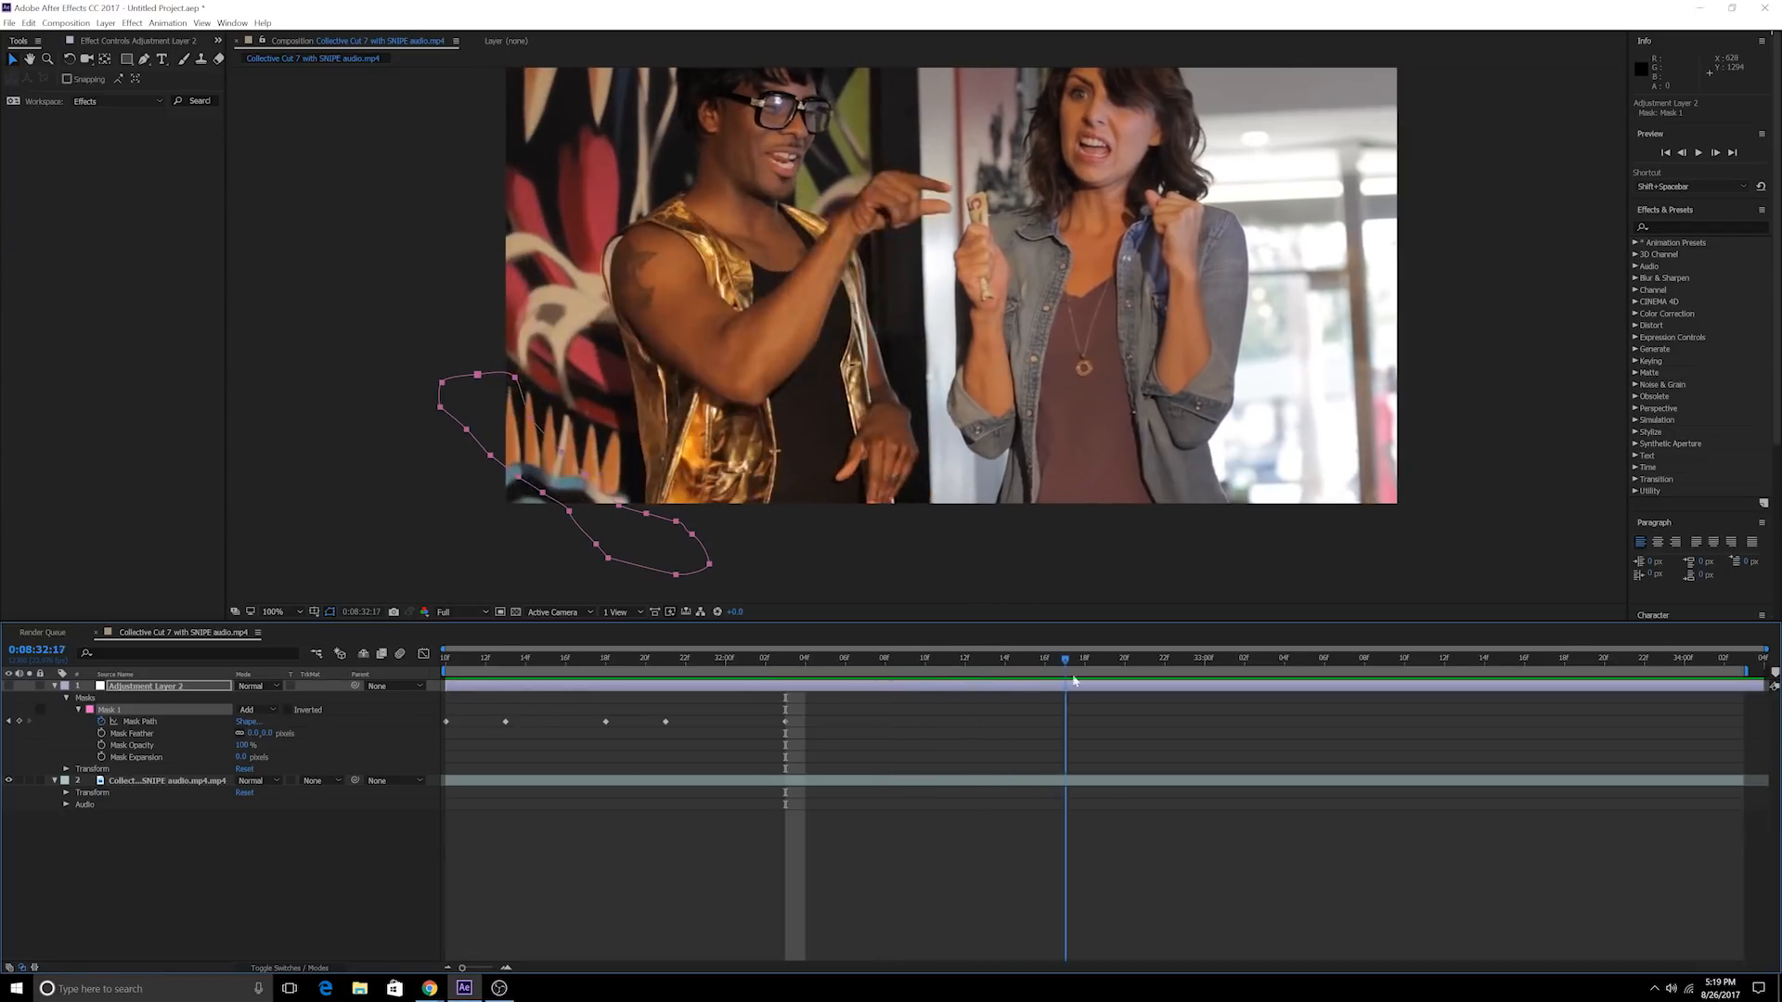
click(845, 657)
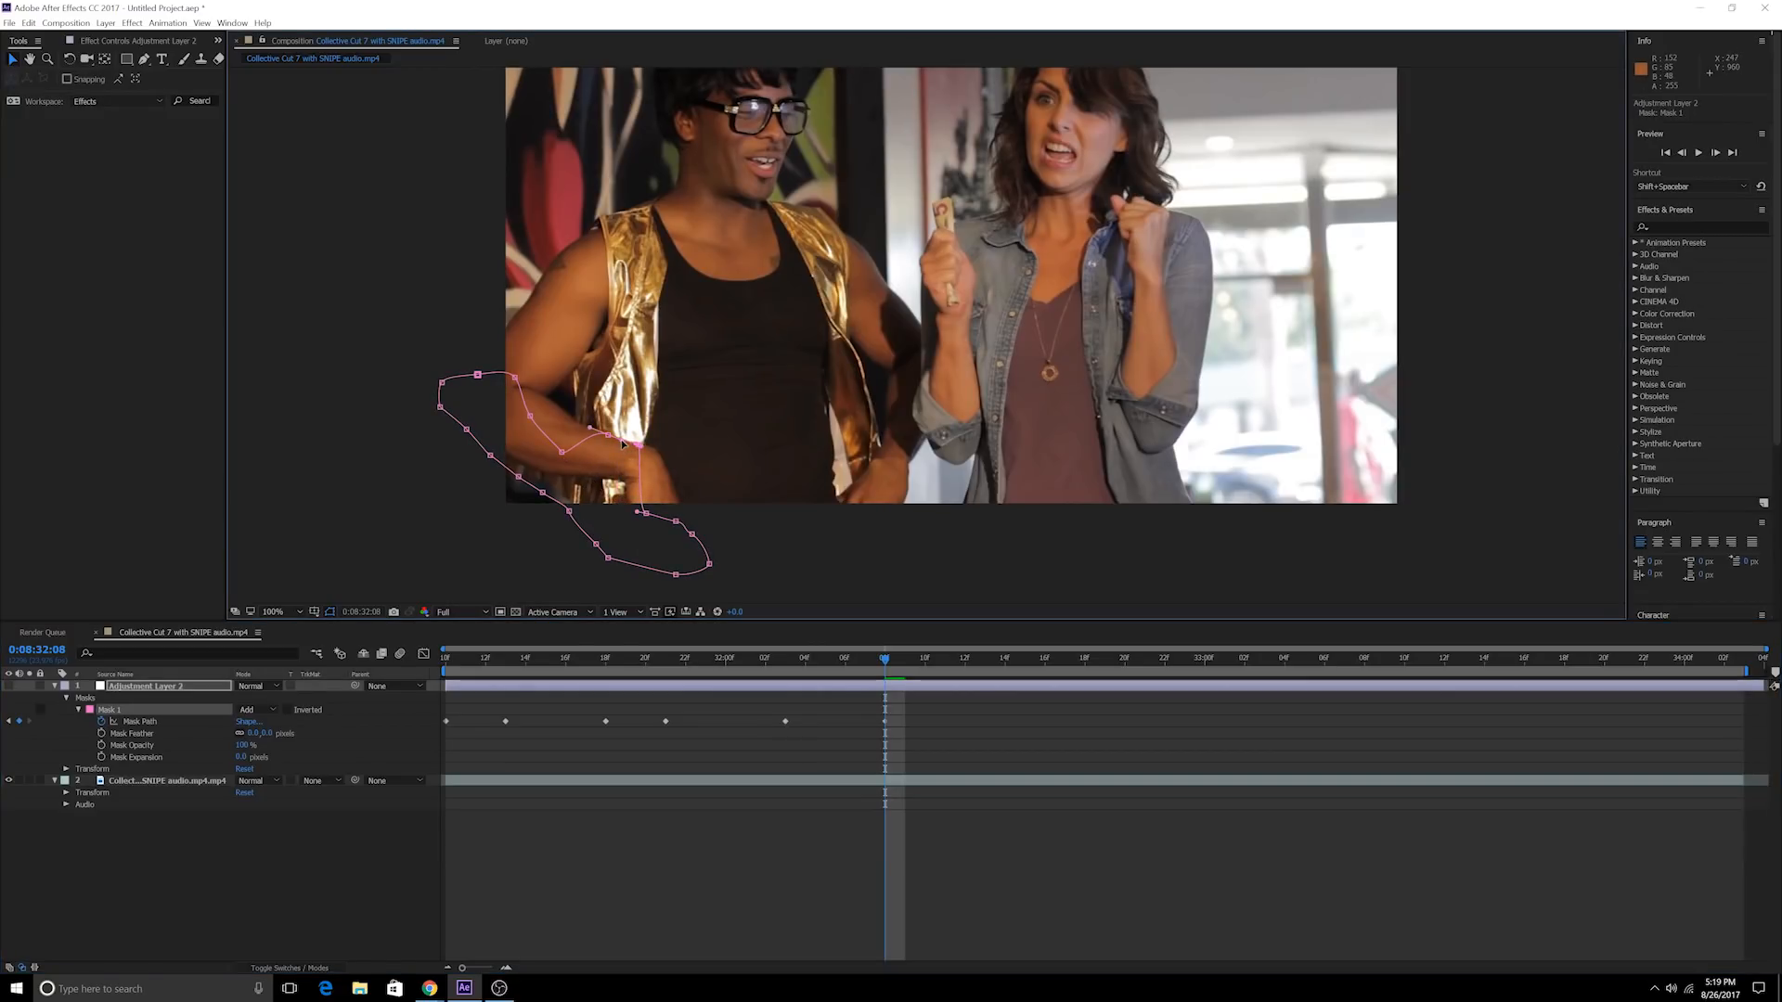
drag(596, 435, 659, 455)
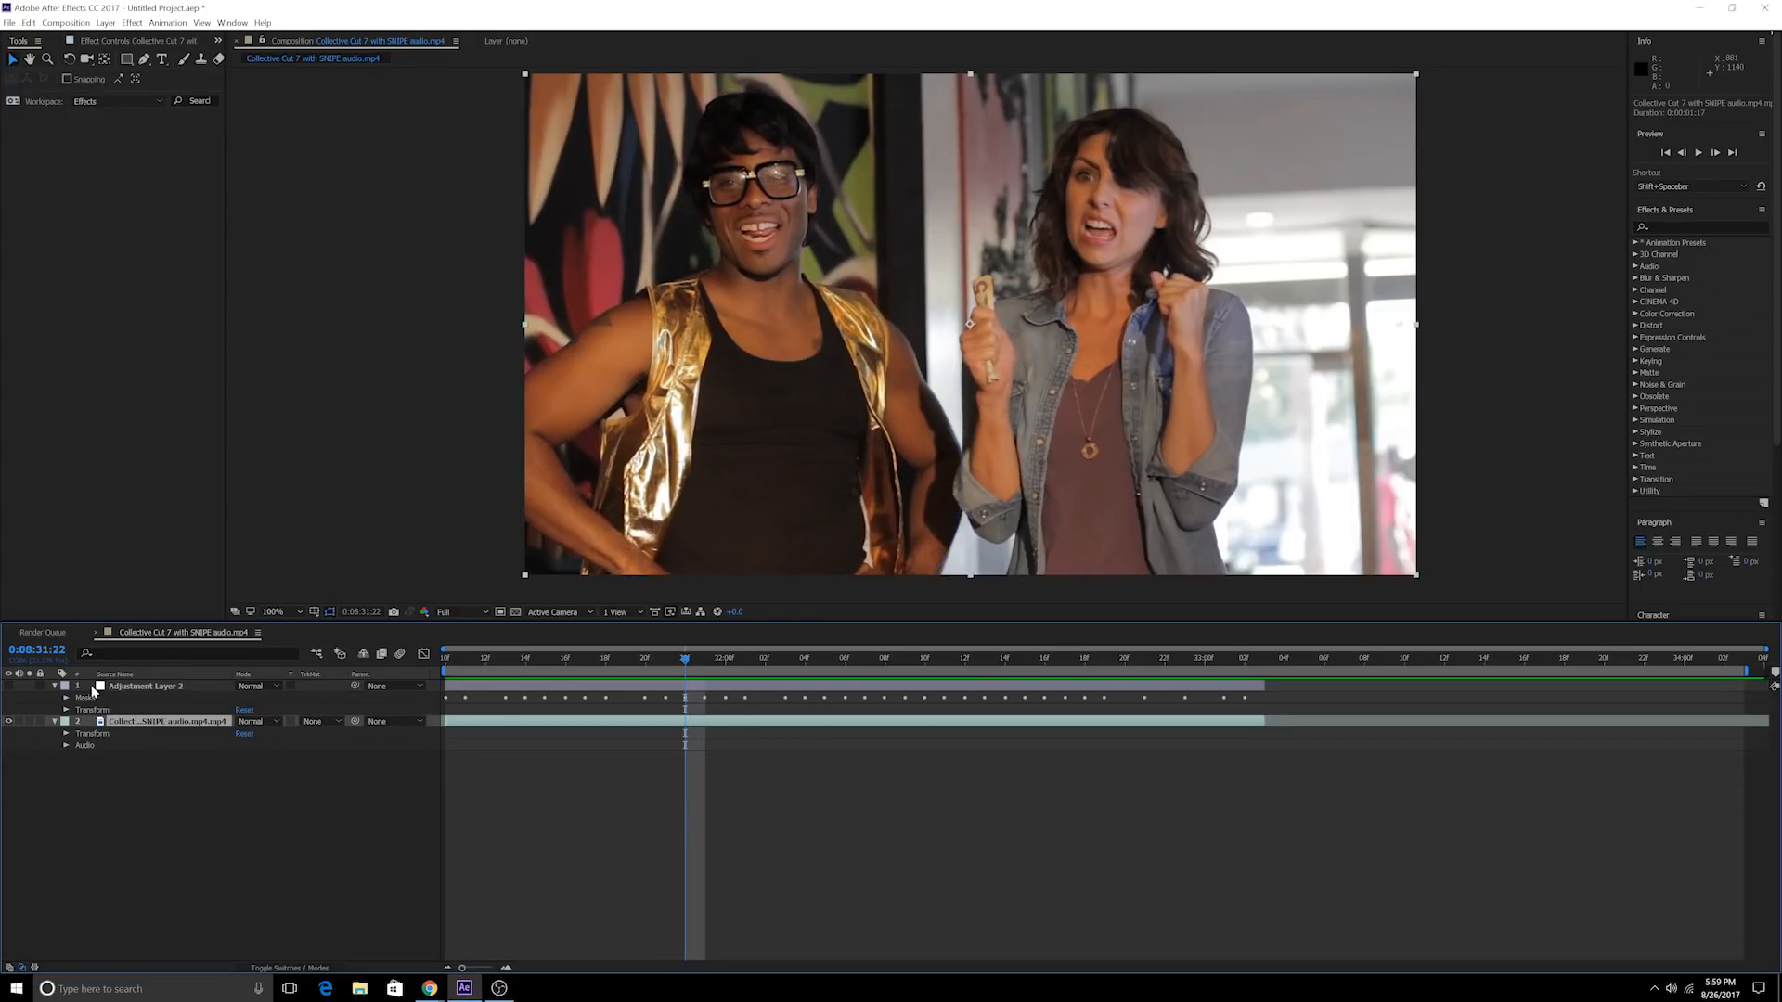
Set the video layer's track matte to Alpha Matte "Adjustment Layer 2" so only the man shows
click(323, 721)
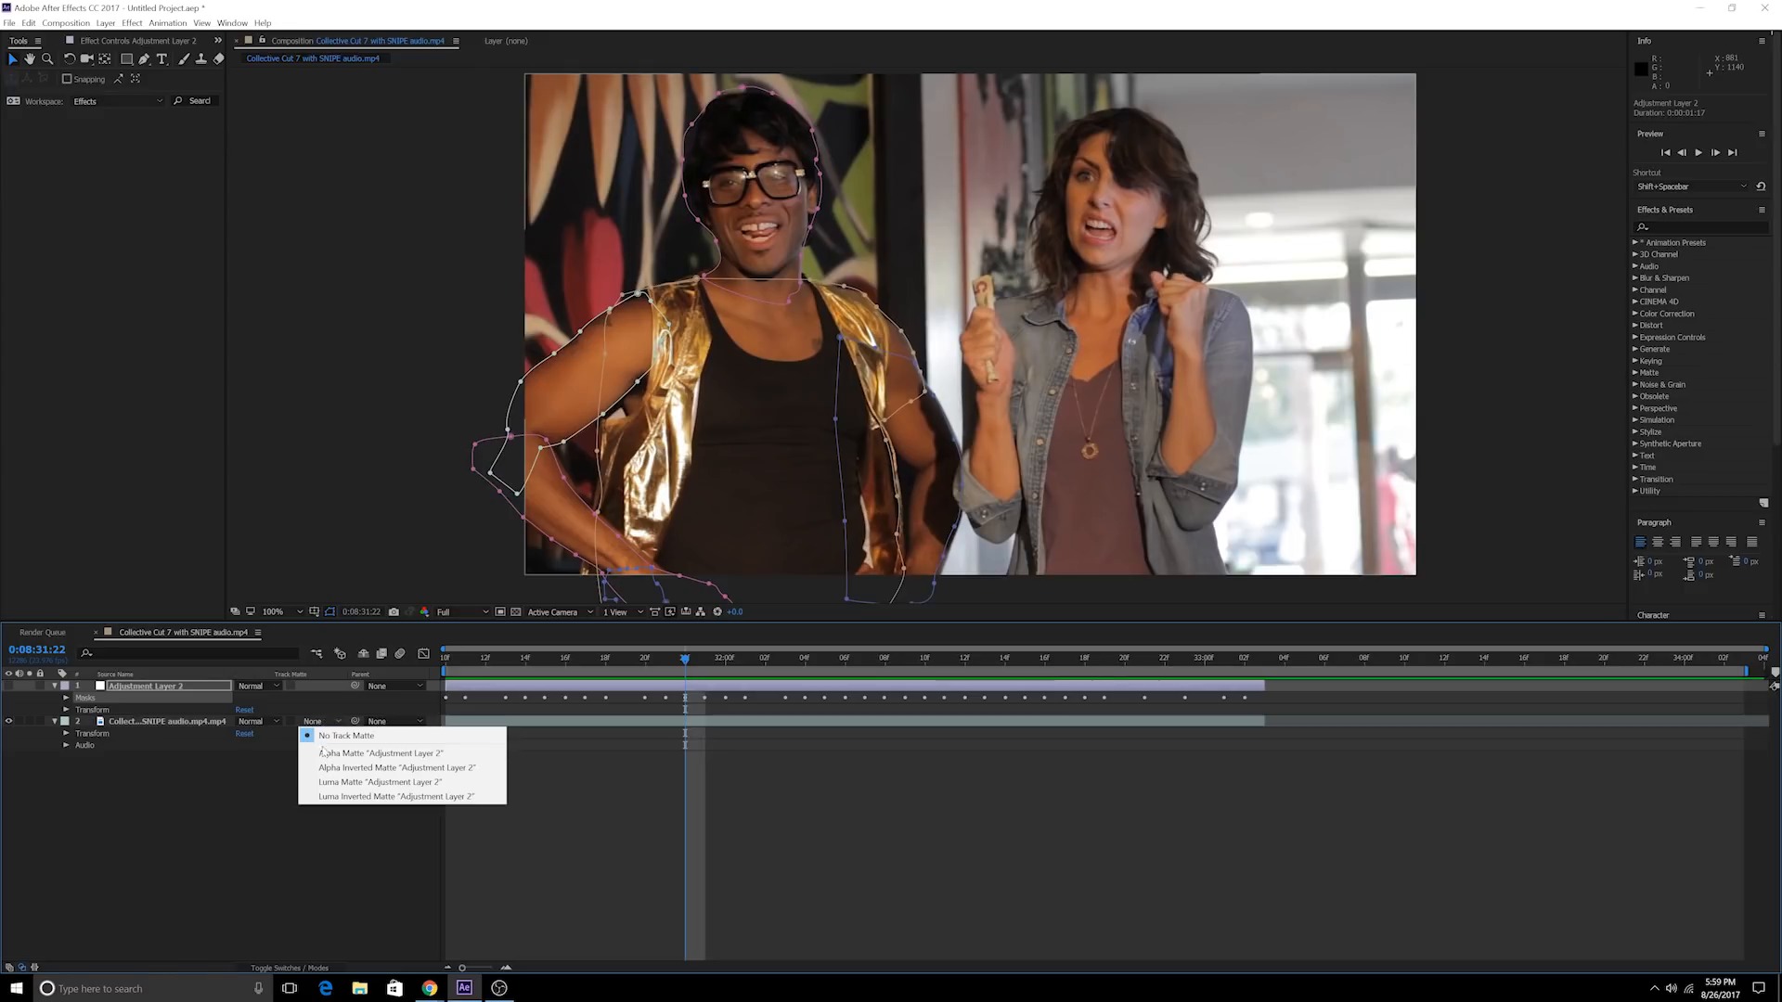
mouse_move(380, 753)
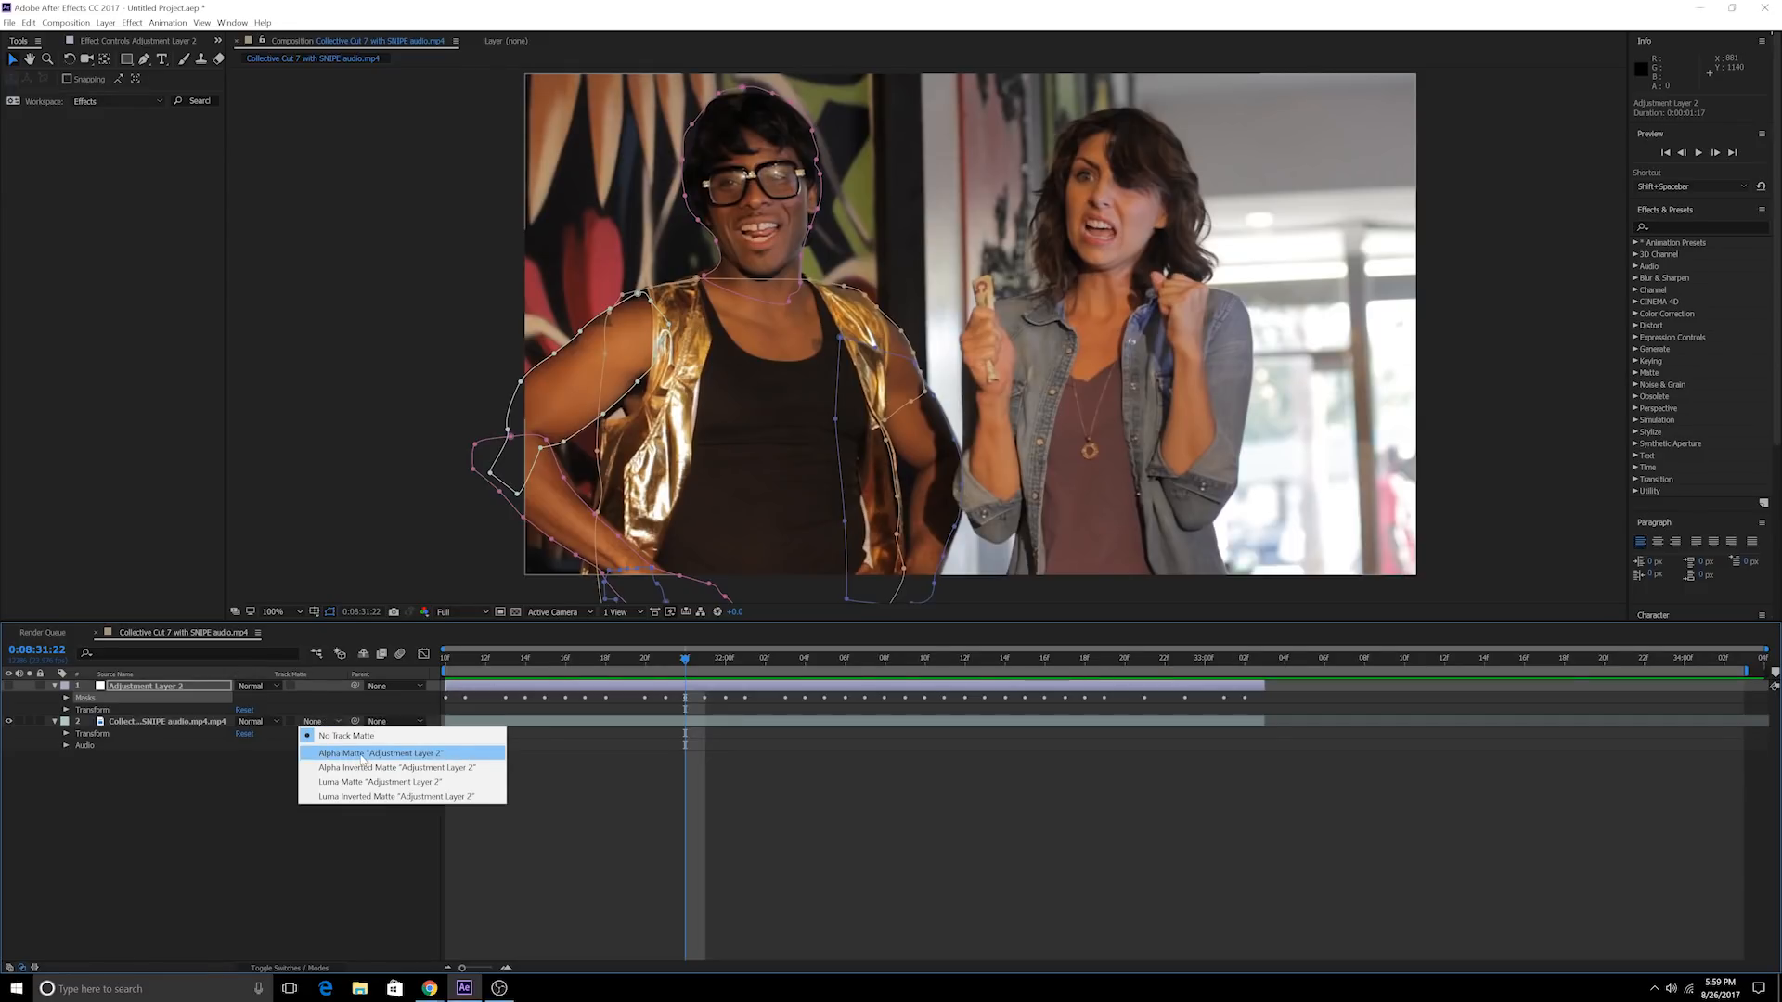
click(381, 752)
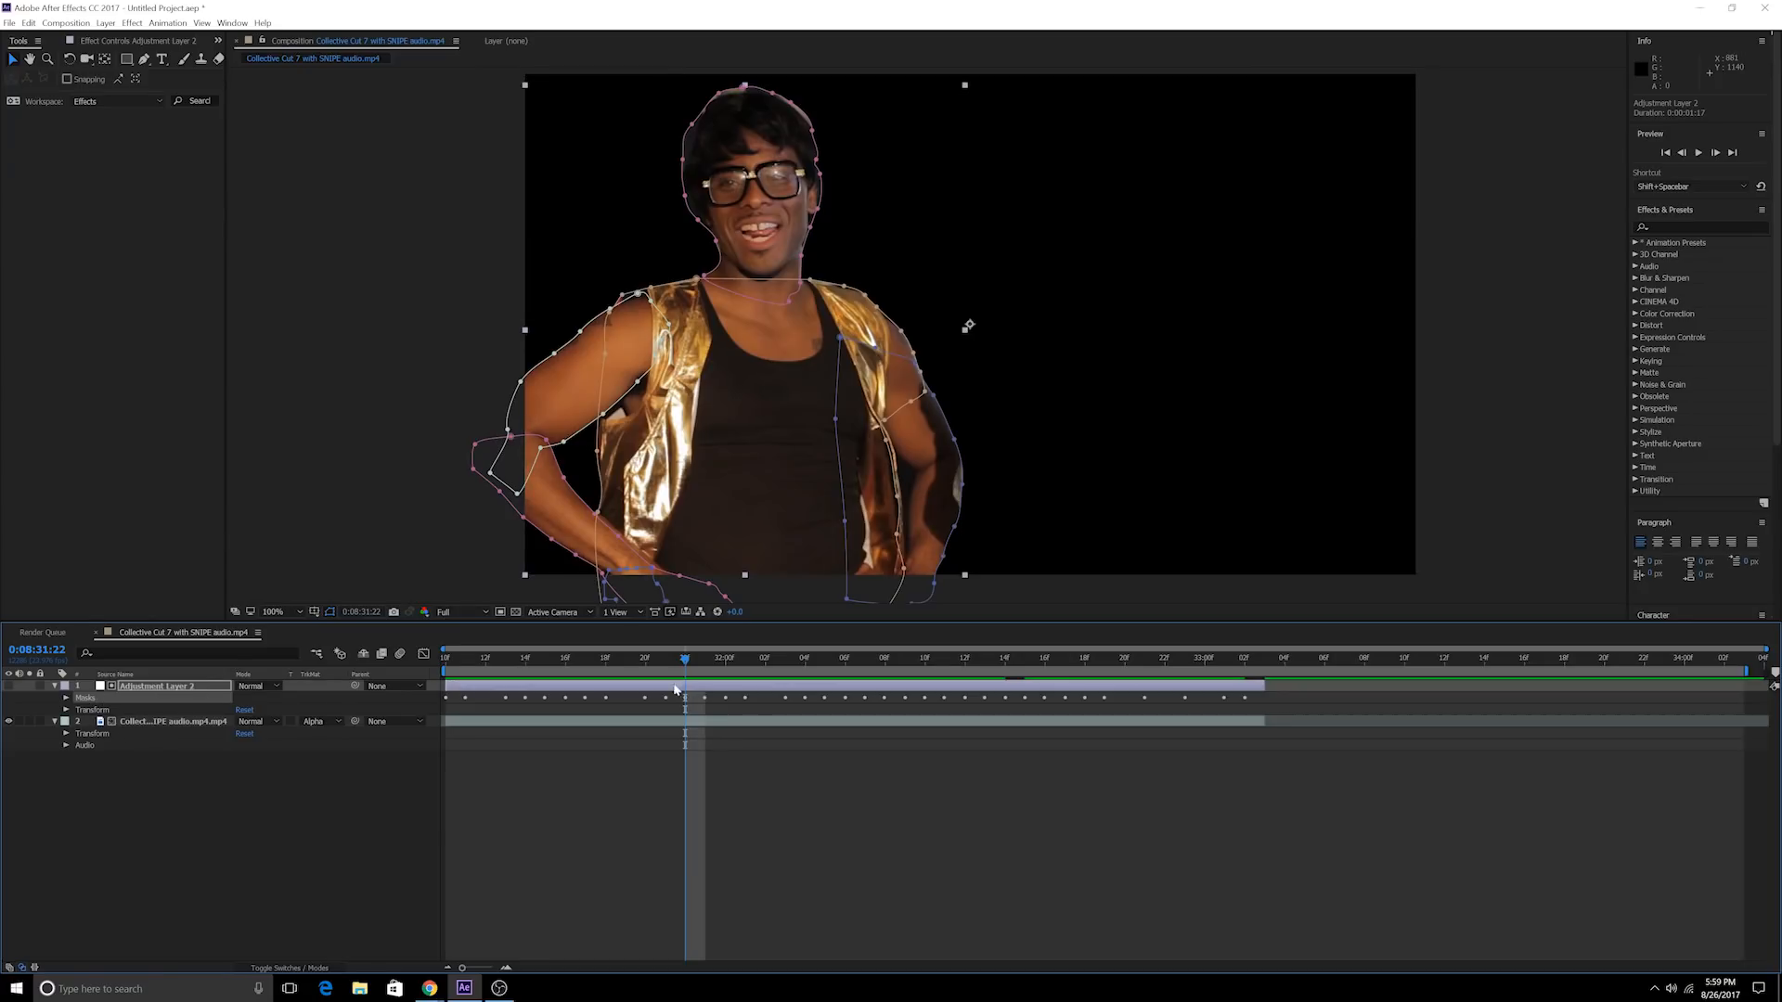
click(585, 657)
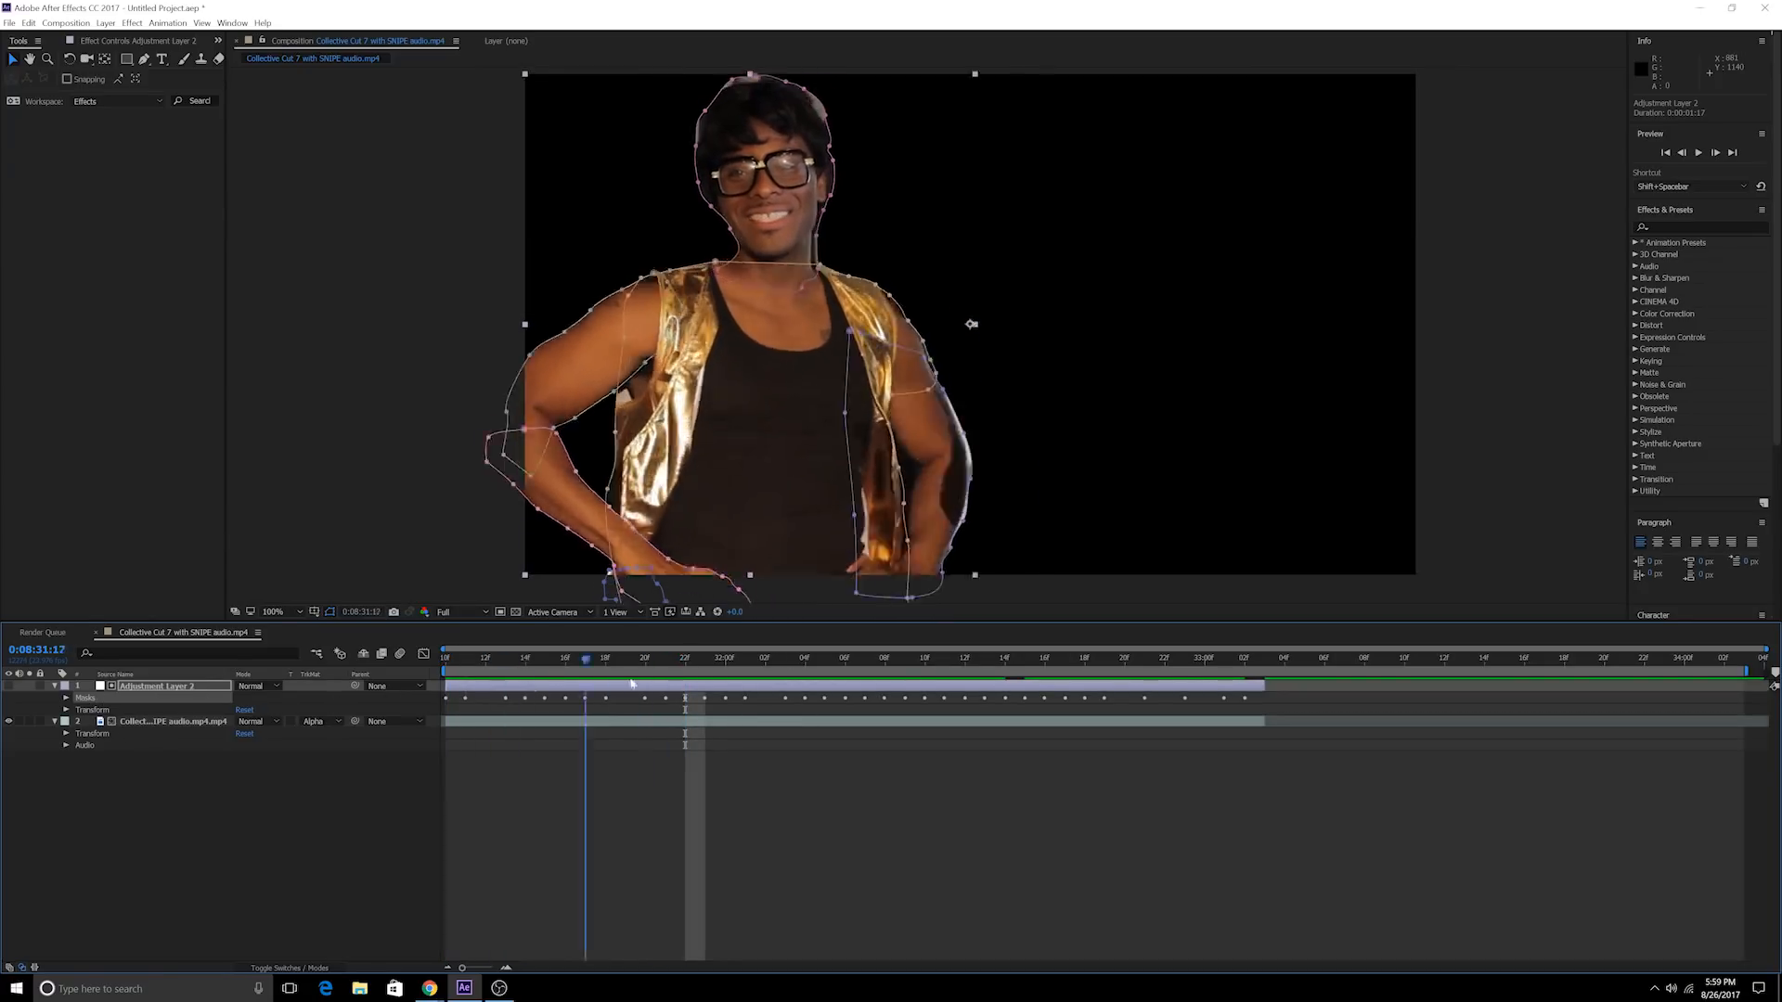
click(1145, 659)
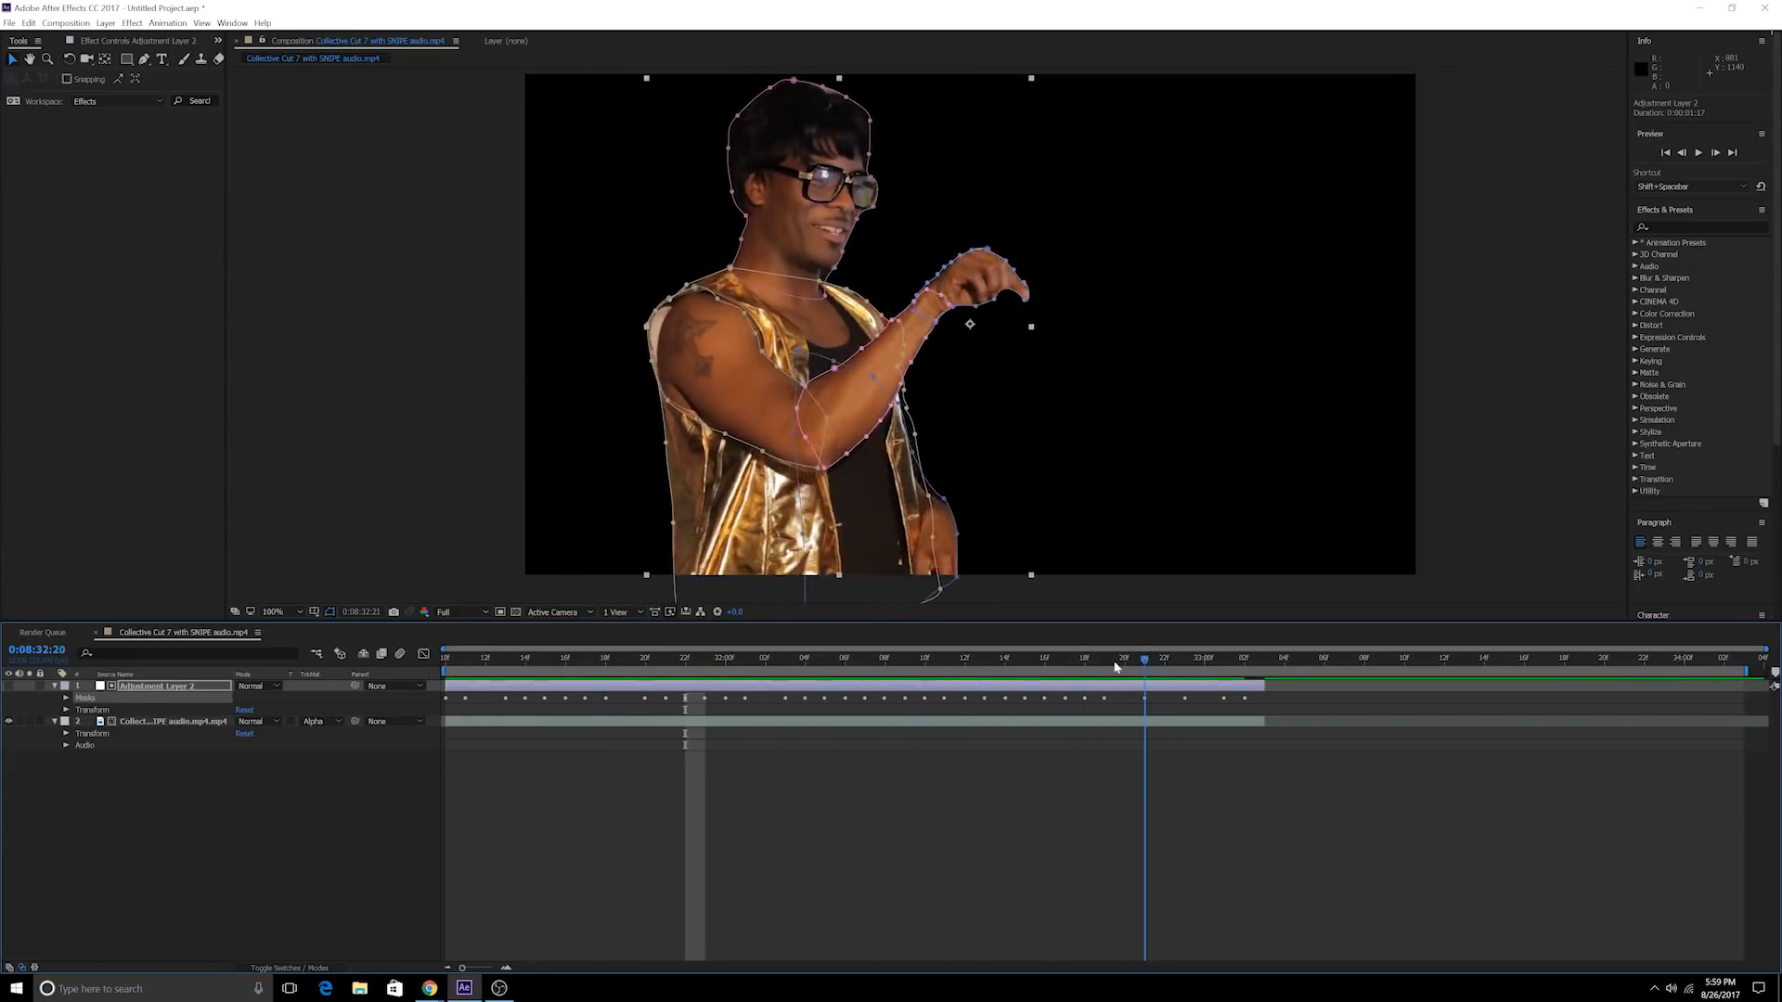
drag(1146, 668, 447, 668)
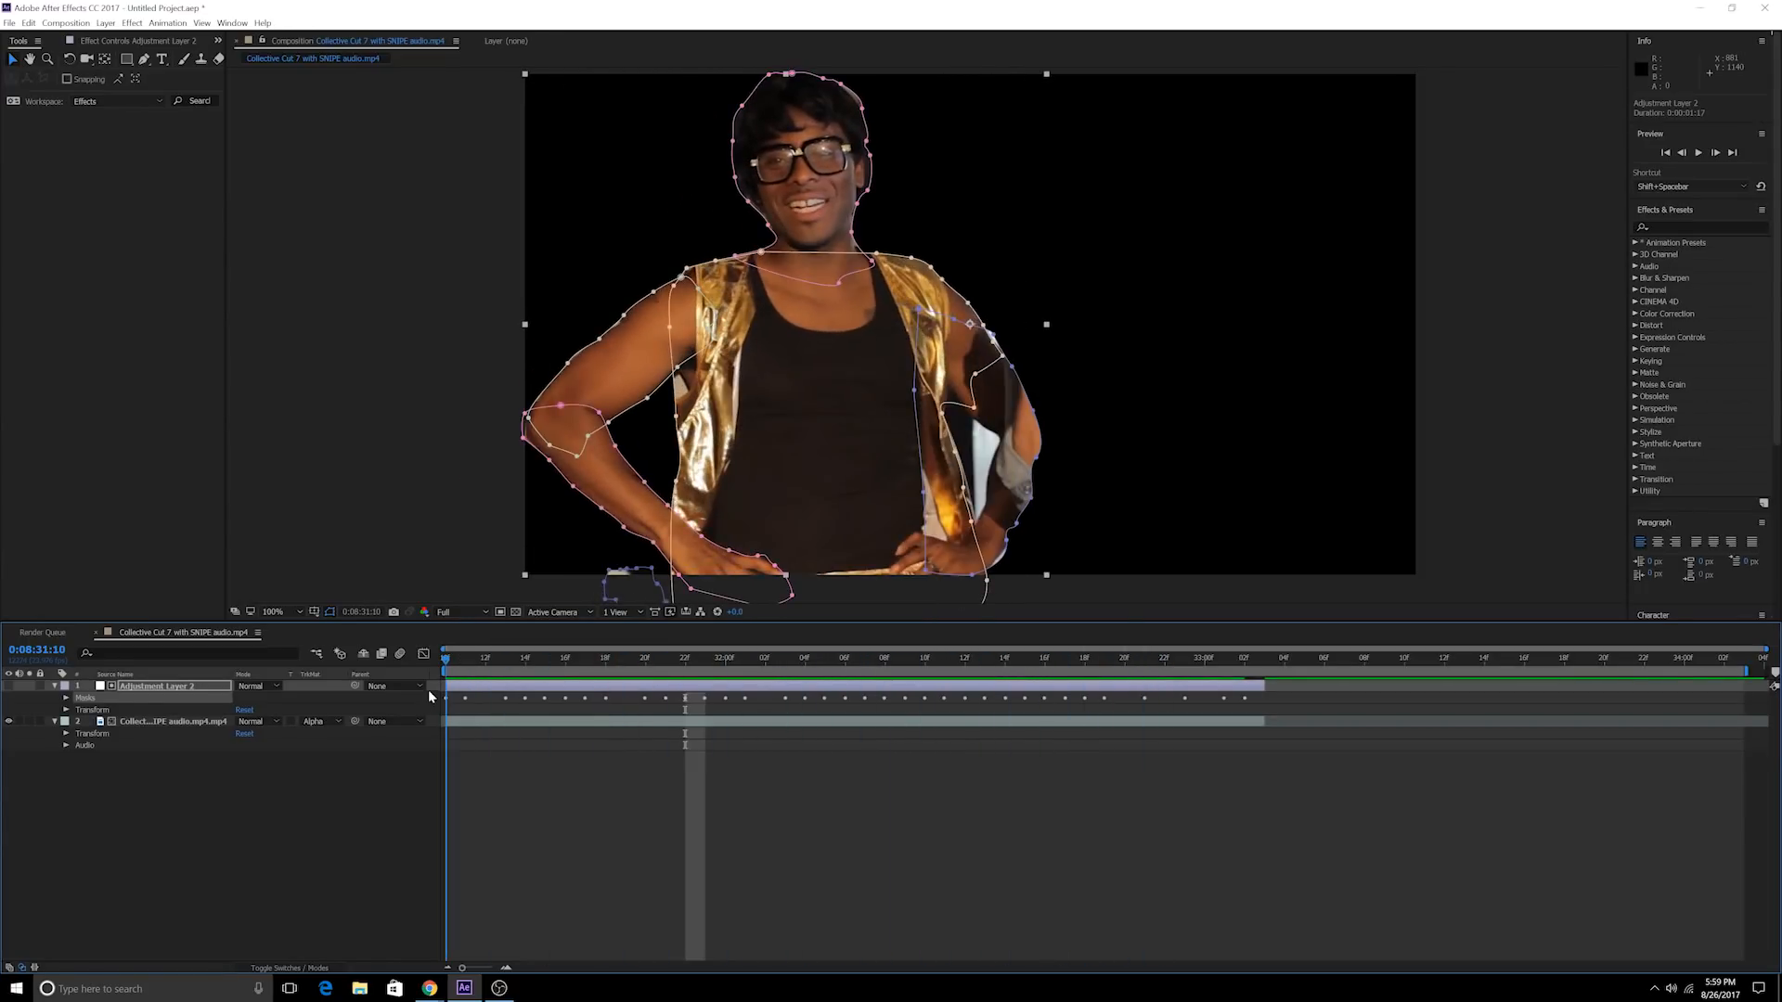
click(1084, 657)
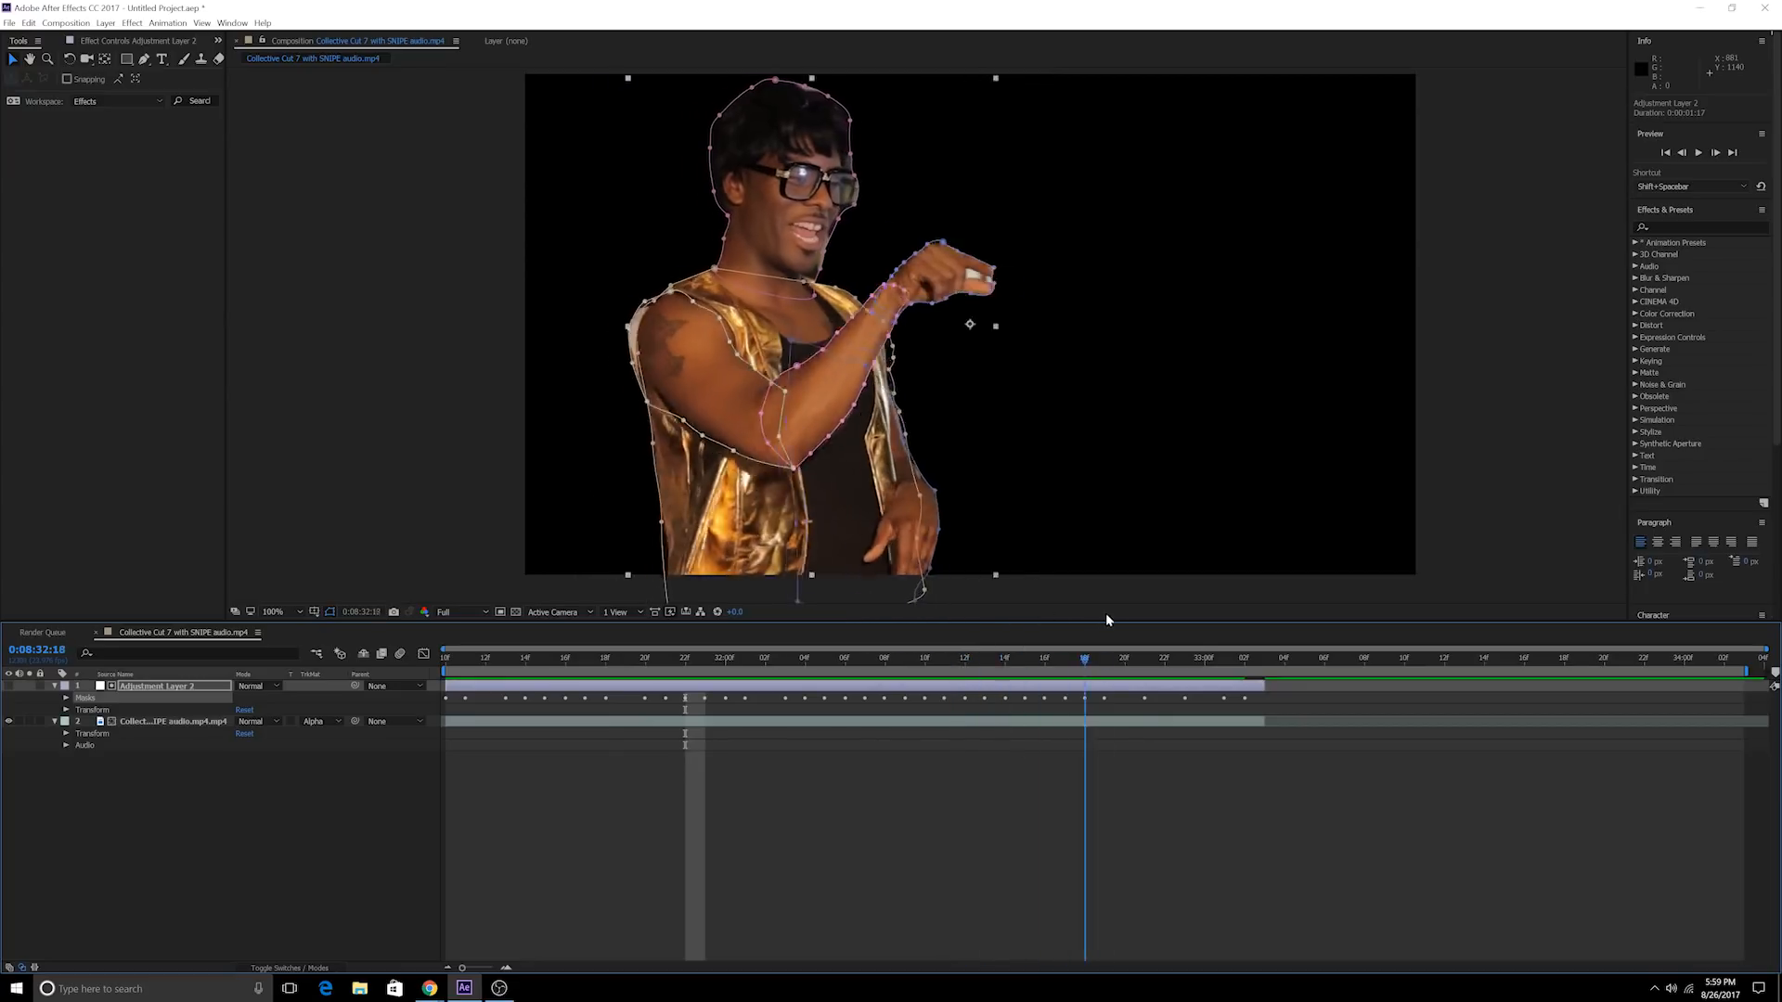
click(482, 657)
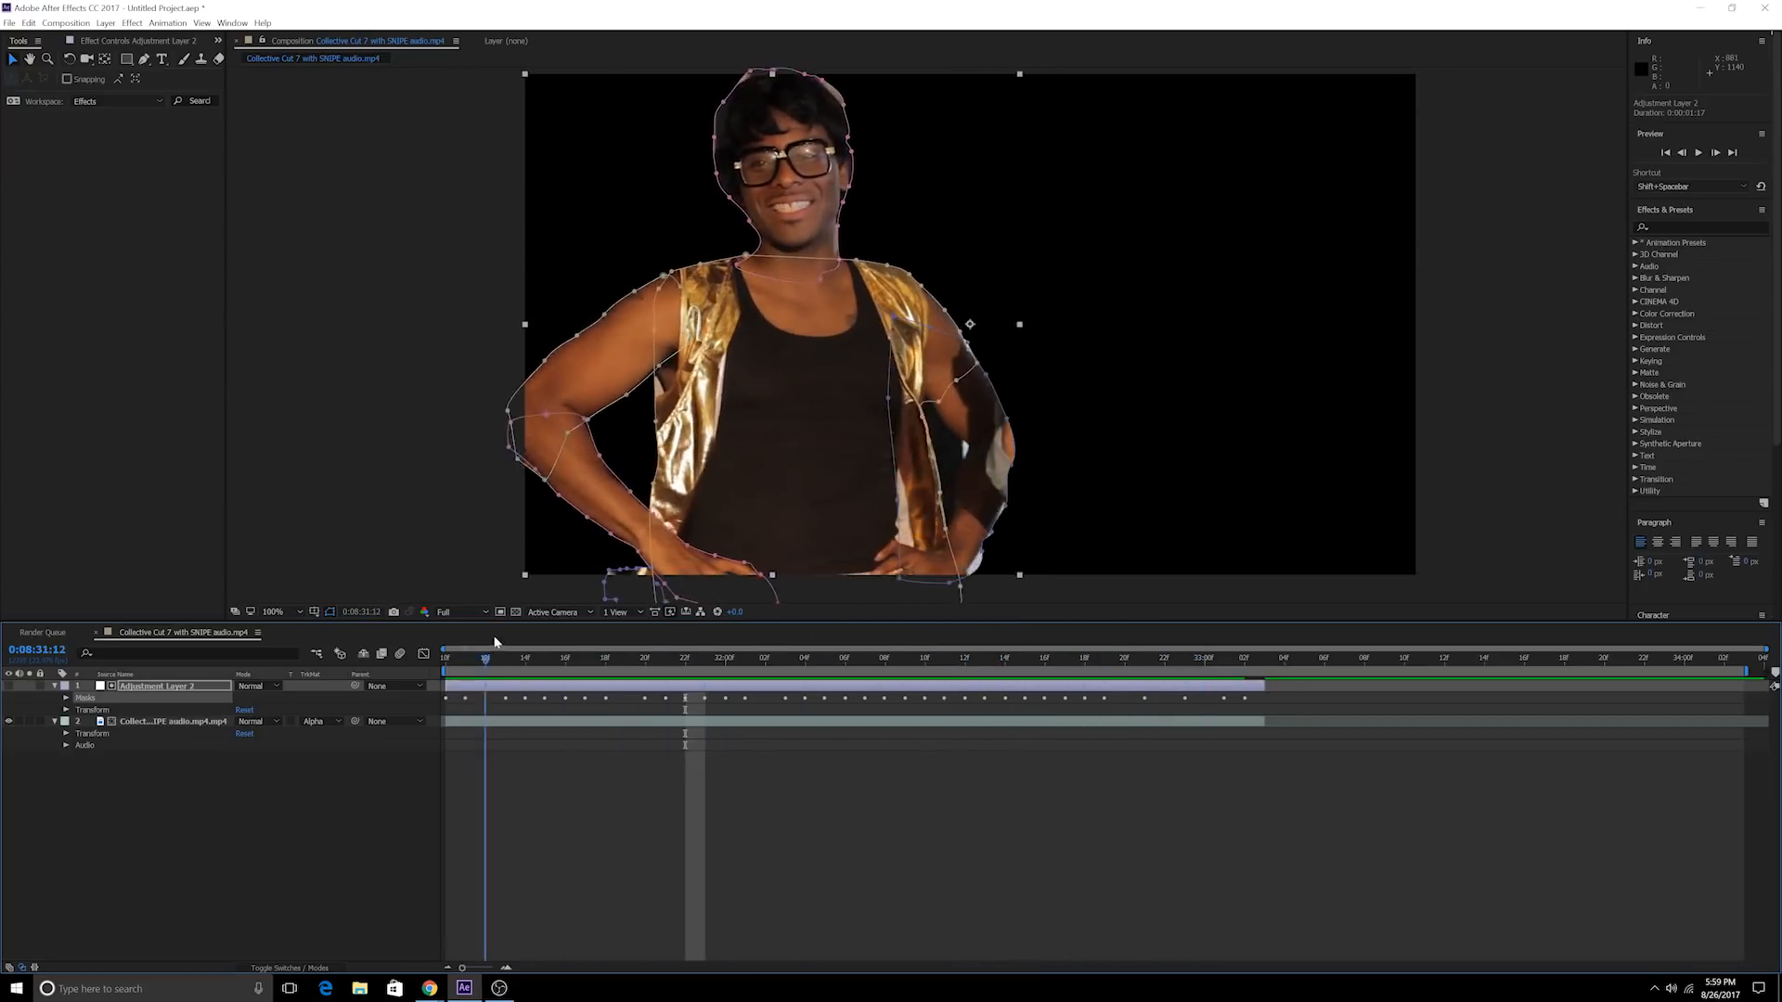
click(1164, 657)
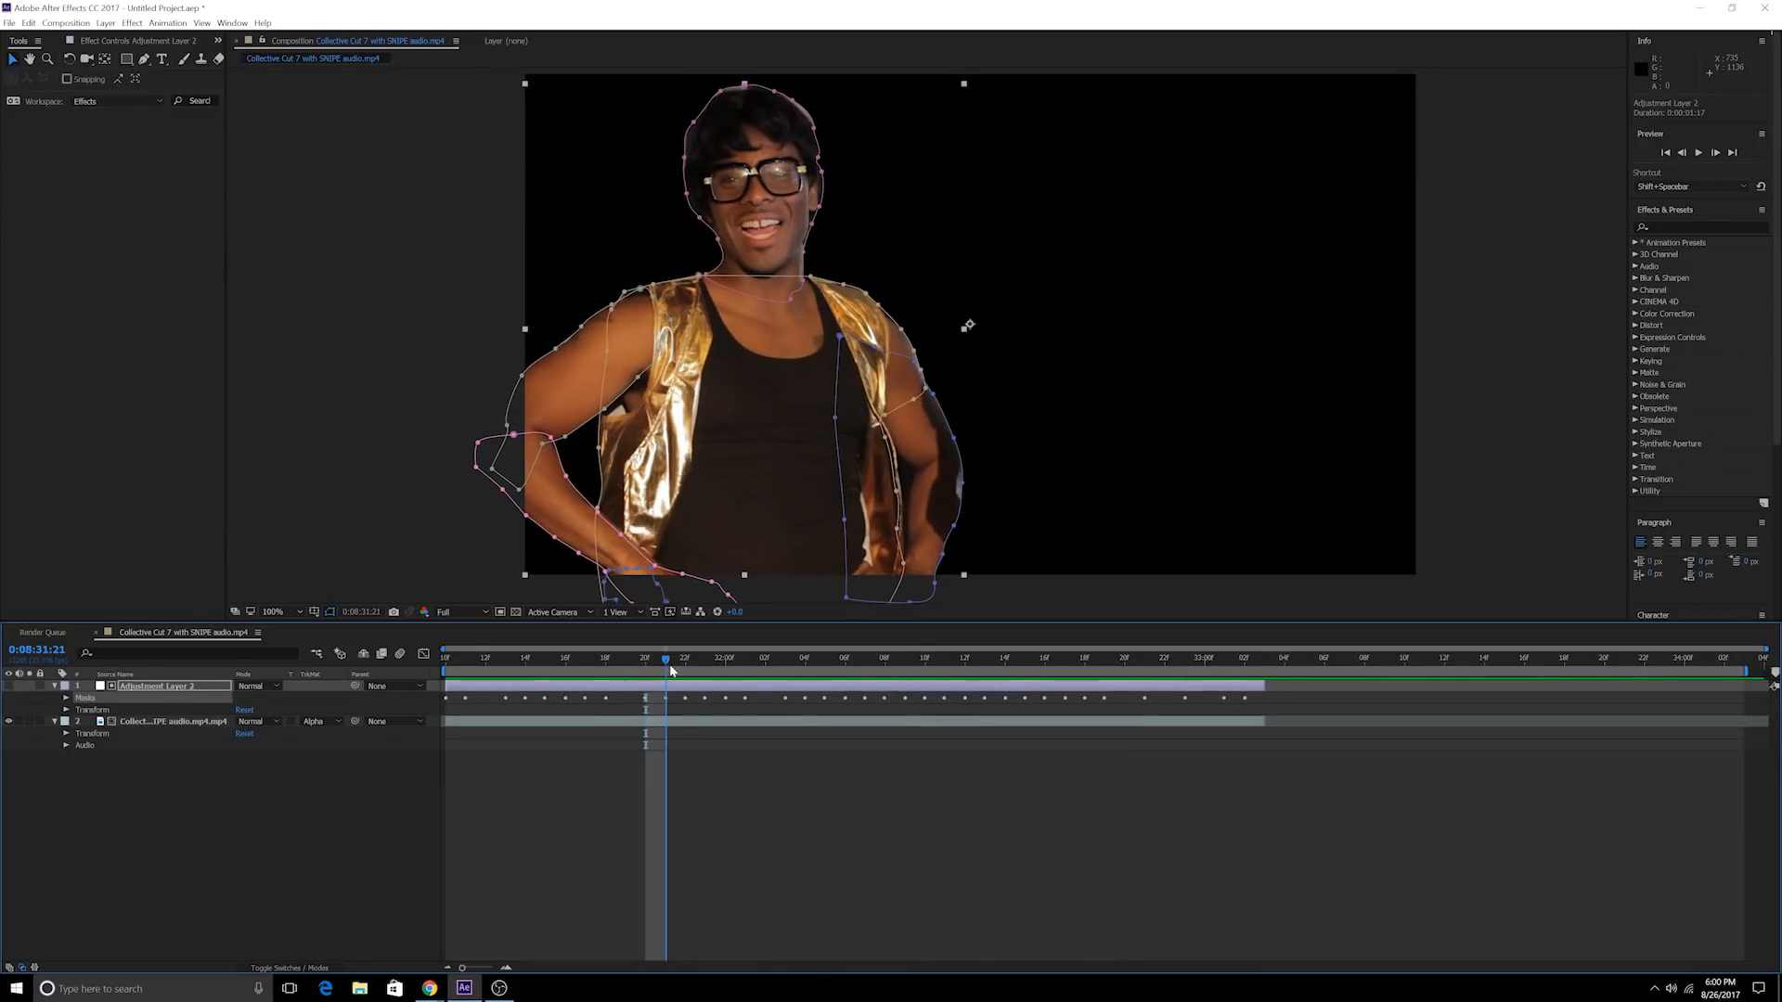
click(943, 659)
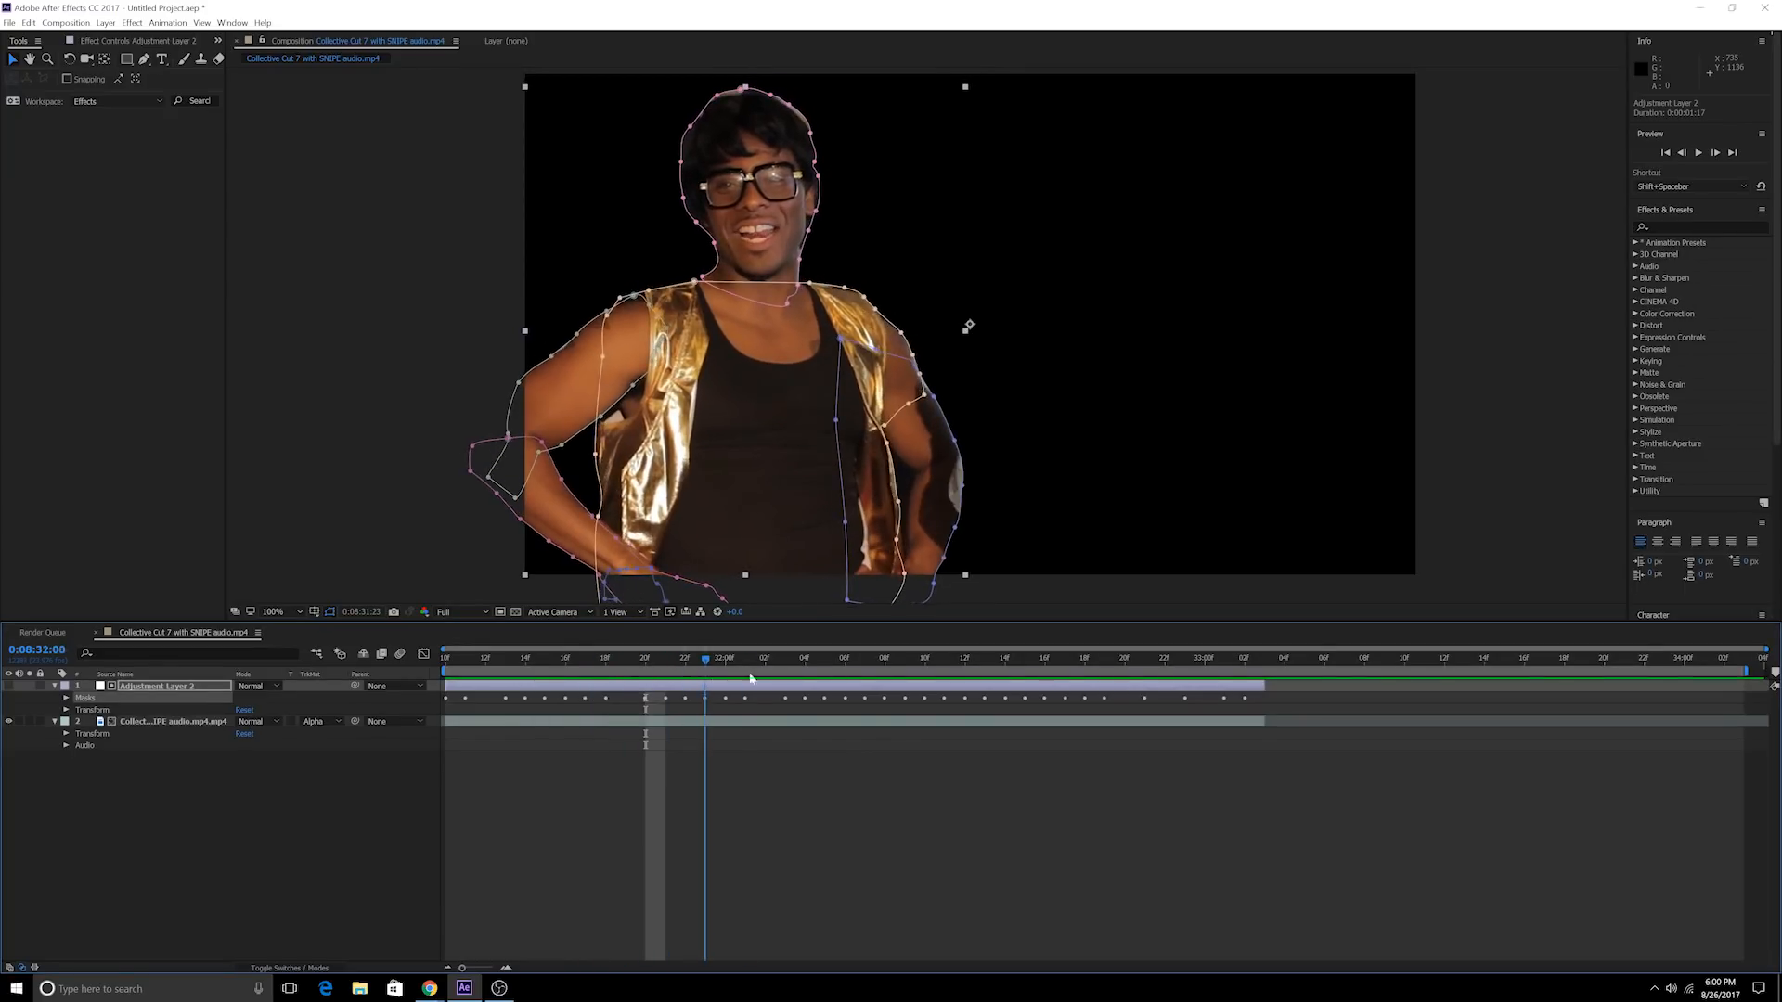
click(943, 657)
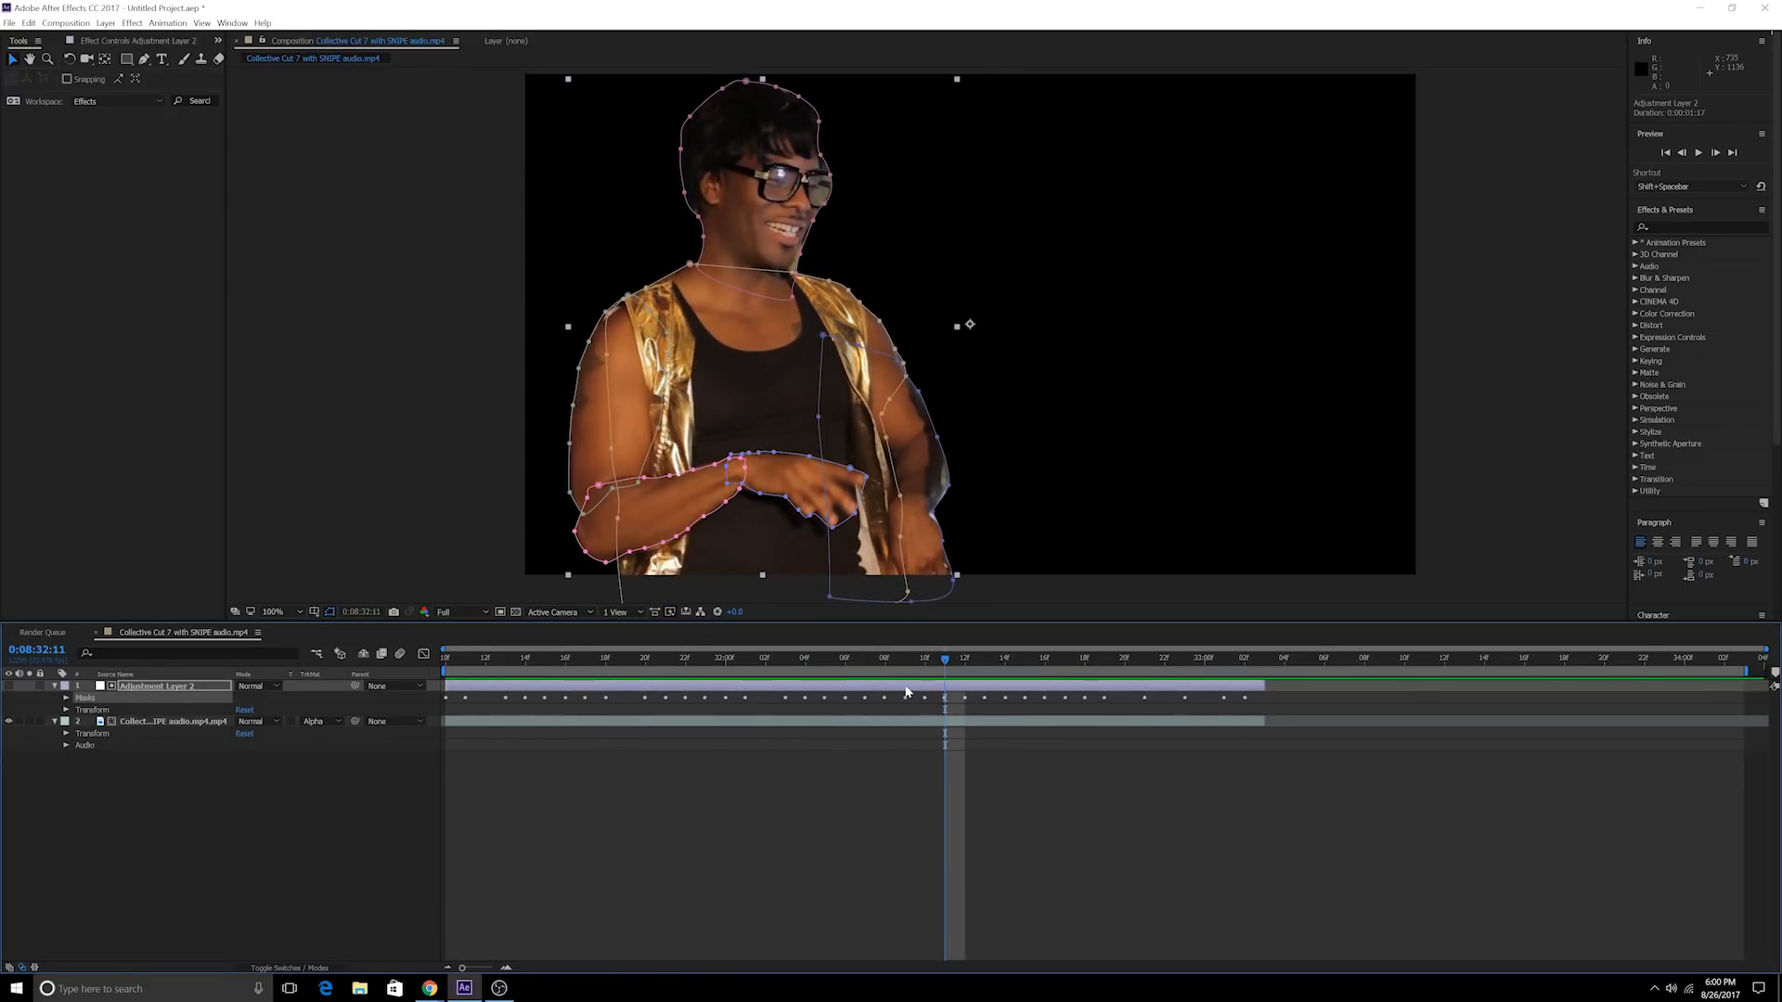